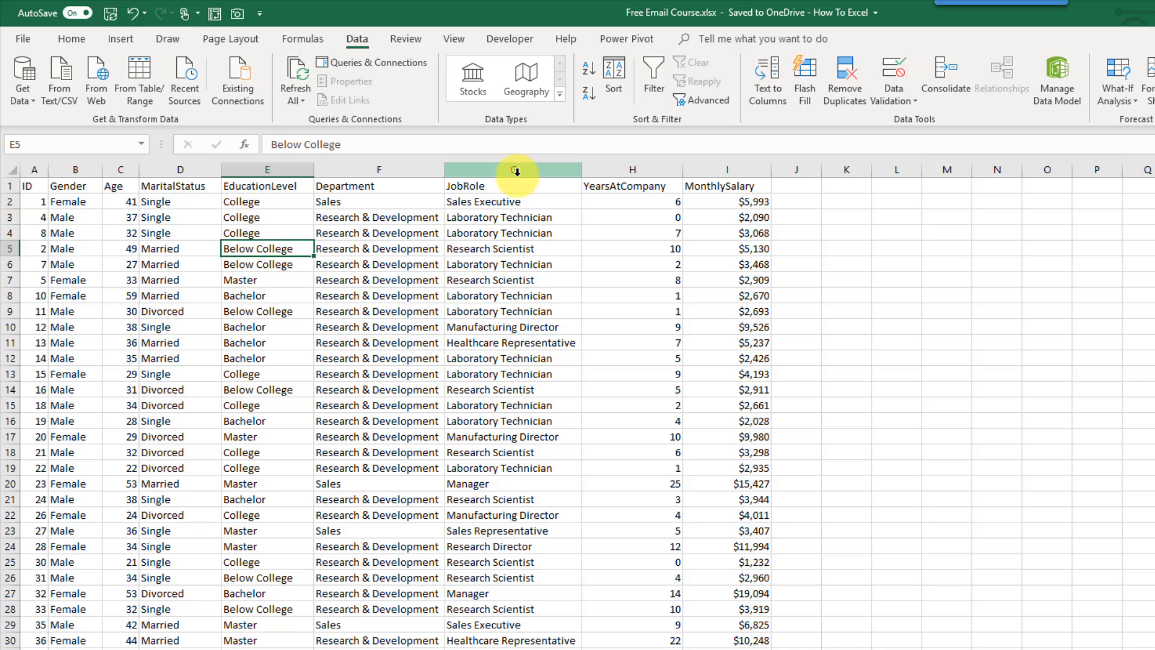
- Insert a blank column before JobRole and select a cell inside the data
right_click(514, 168)
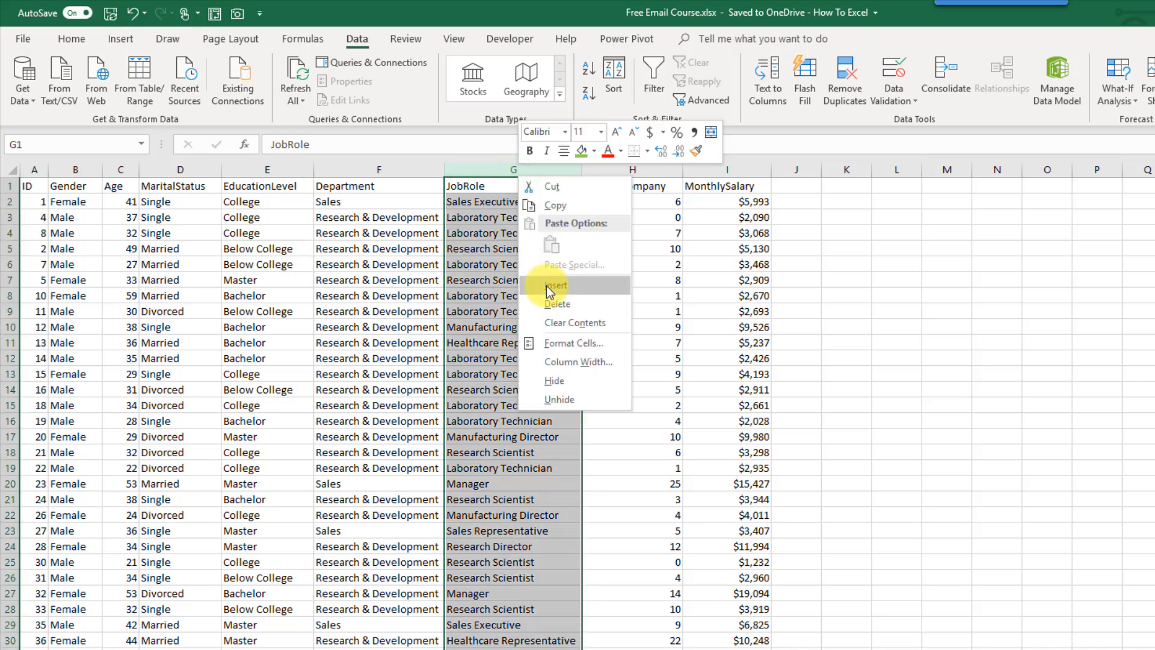
left_click(556, 285)
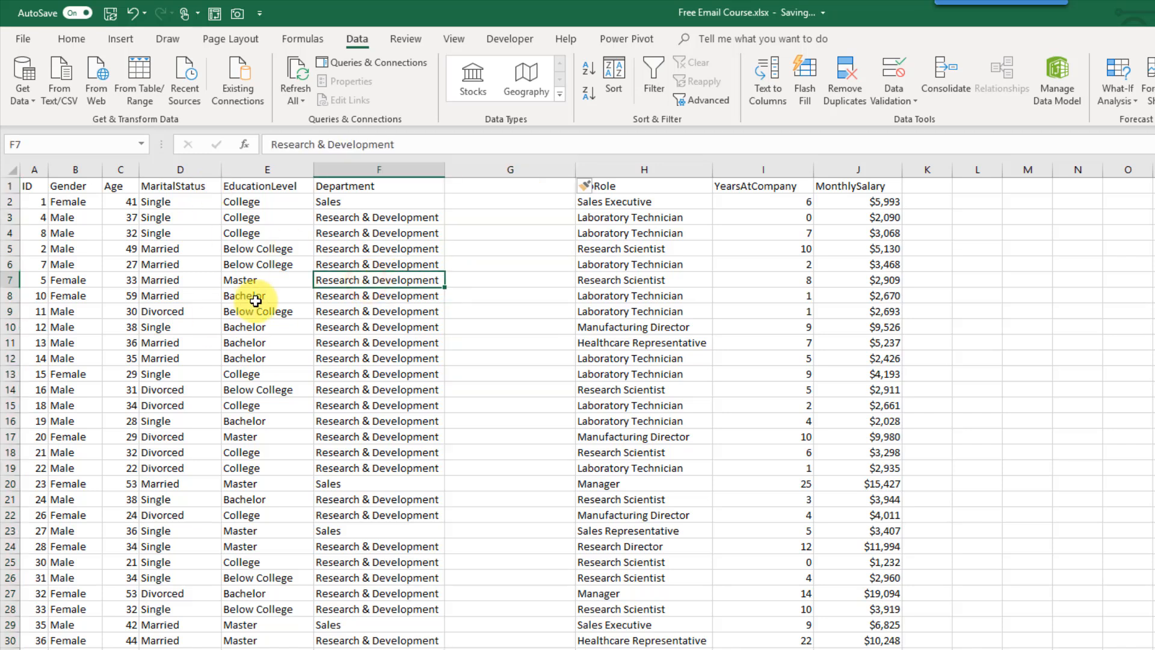
mouse_move(753, 309)
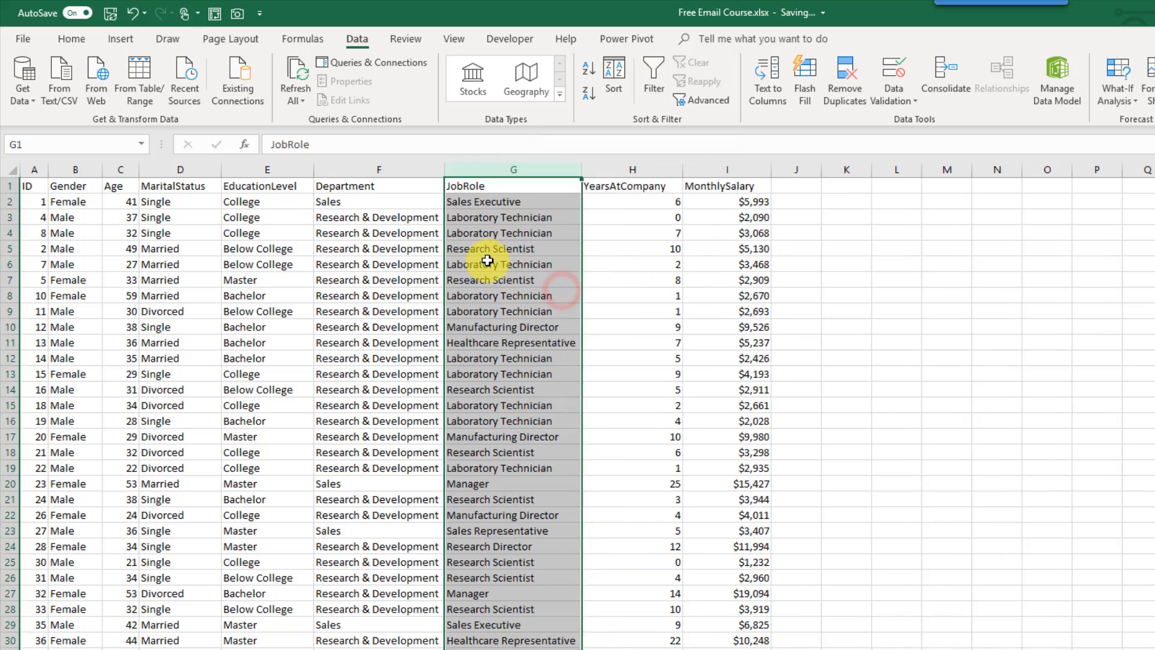
left_click(513, 264)
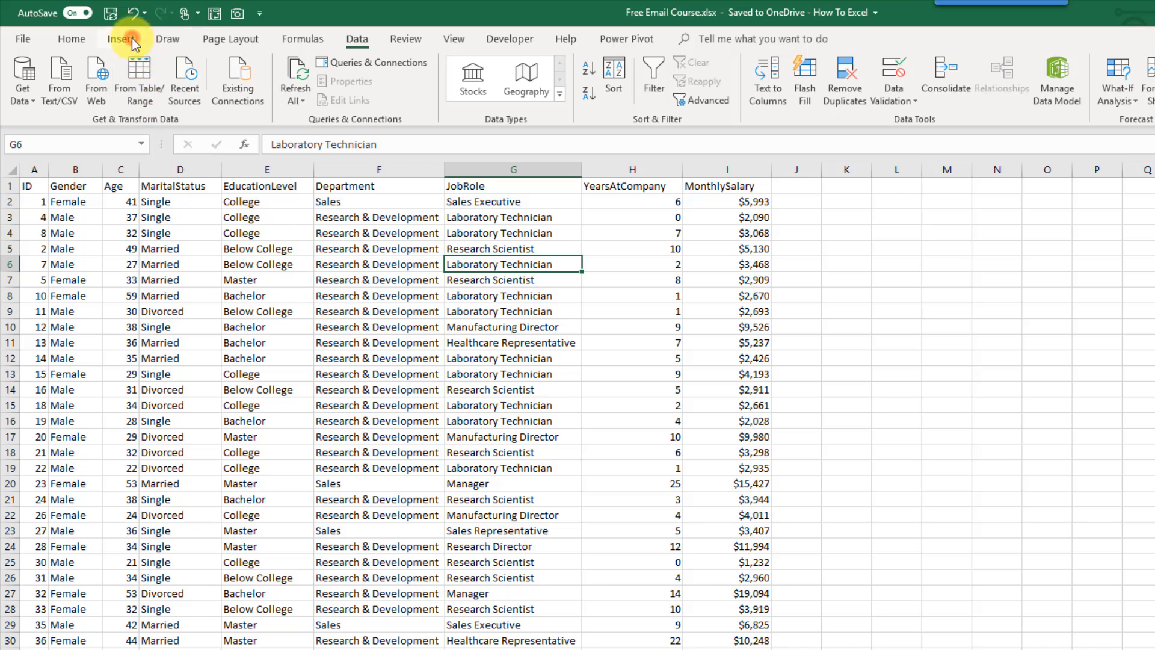
- Start creating a table, verifying the proposed range $A$1:$I$140 with headers ticked
left_click(121, 38)
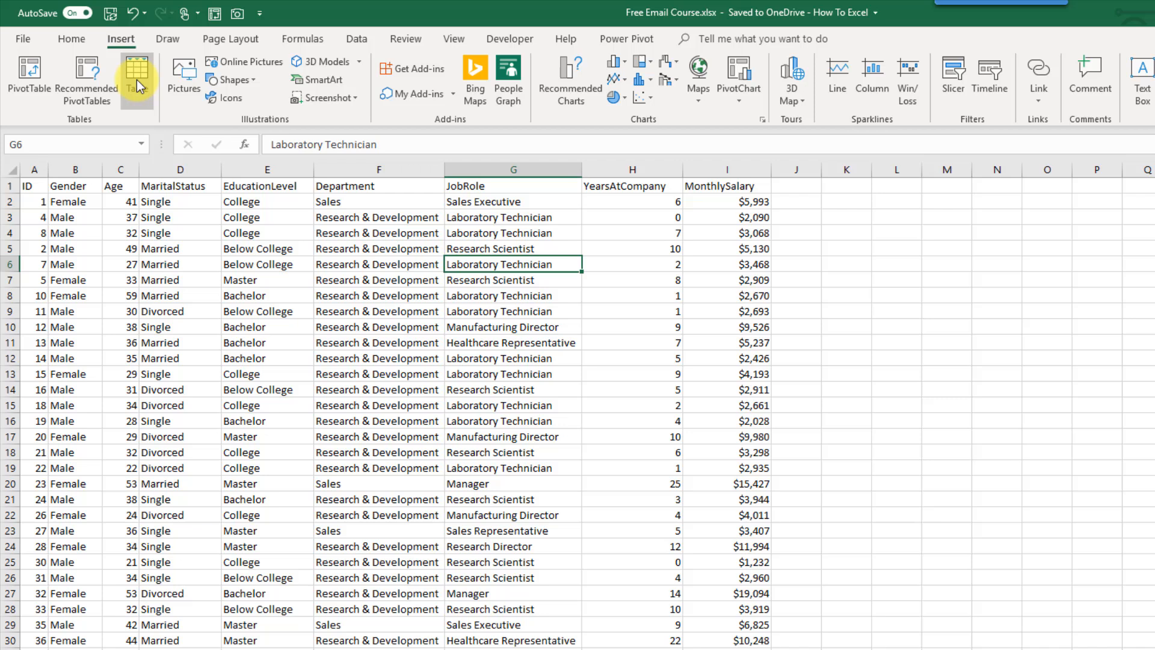
left_click(136, 73)
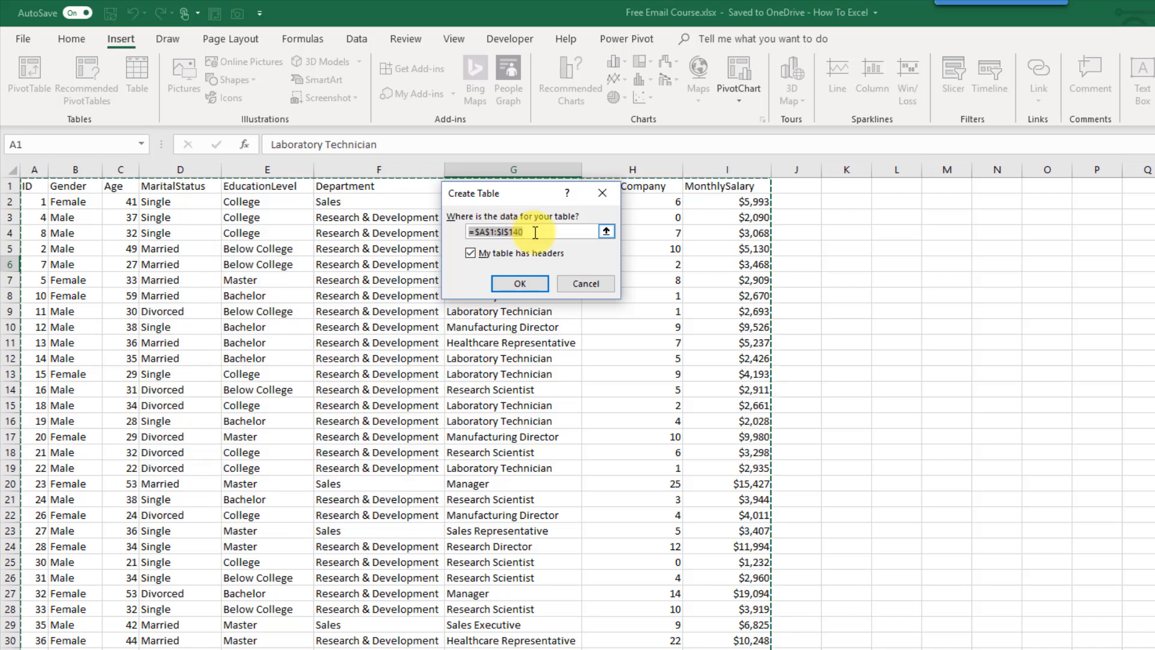
left_click(607, 231)
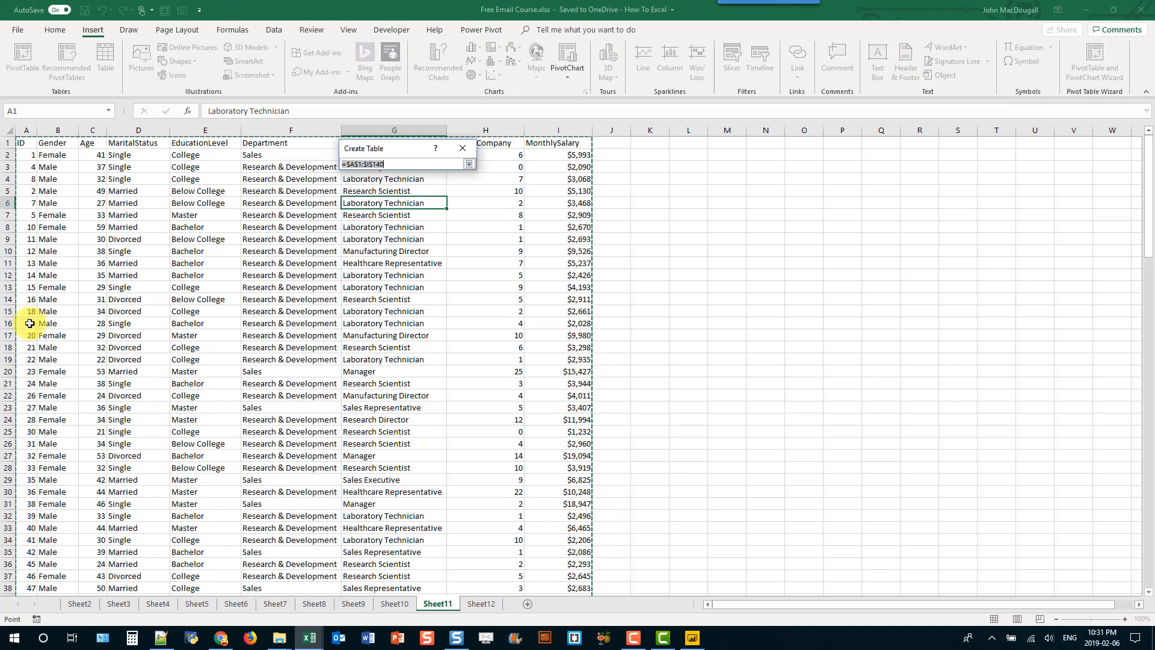
scroll("down", 3)
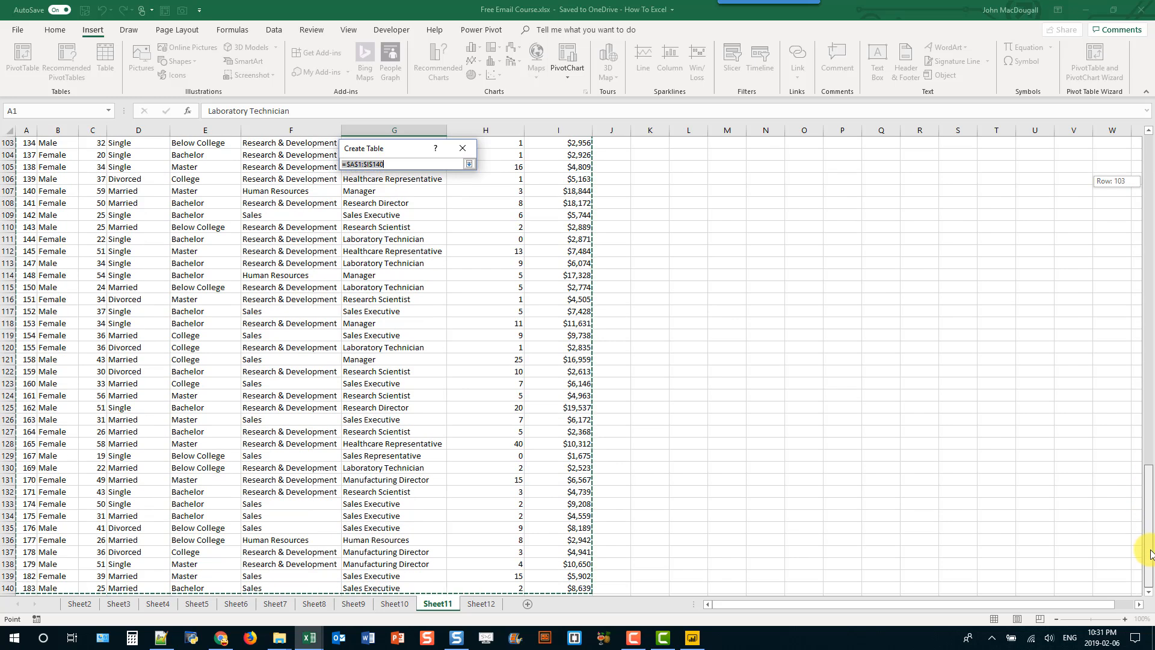
scroll("down", 3)
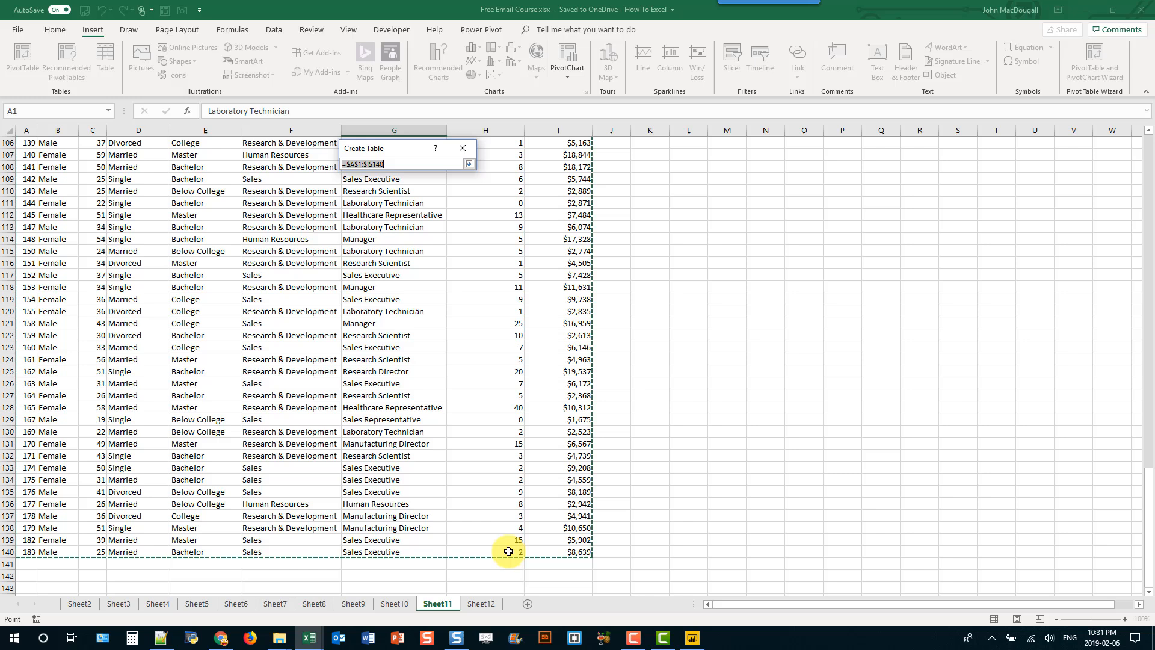
left_click(469, 163)
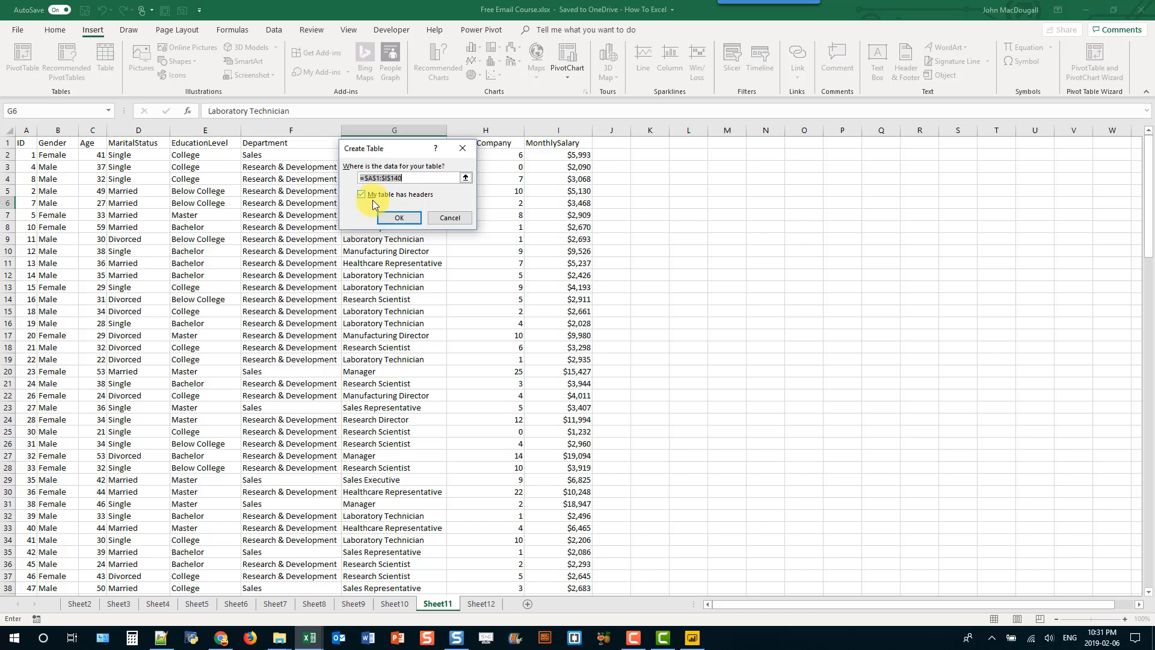
mouse_move(165, 145)
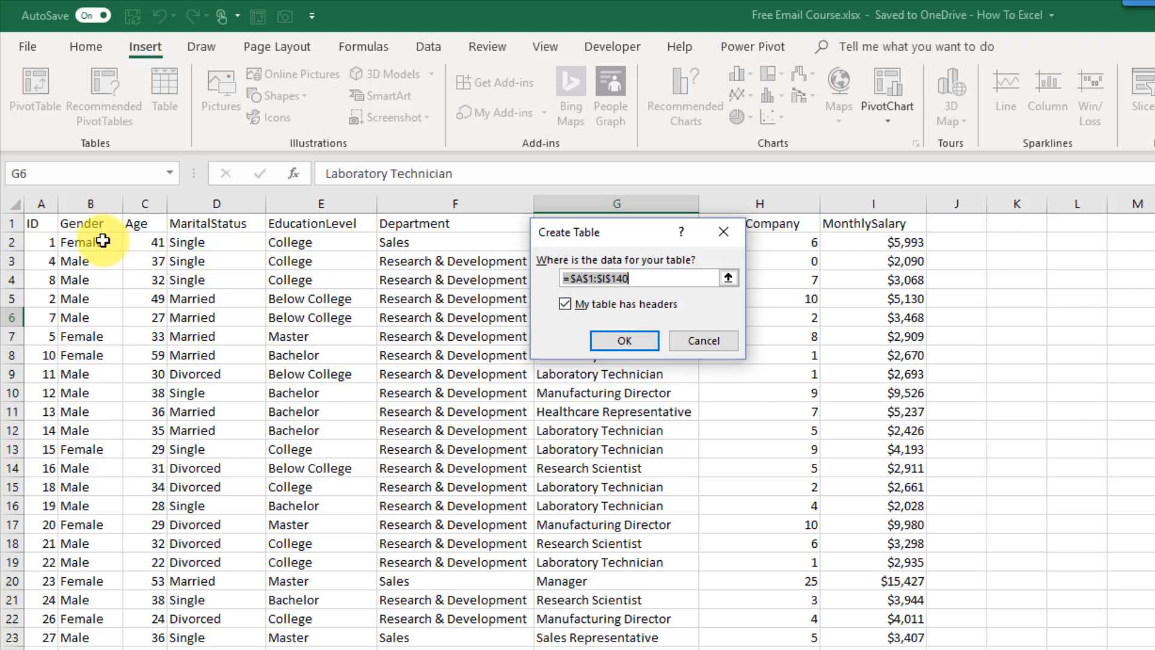
mouse_move(145, 225)
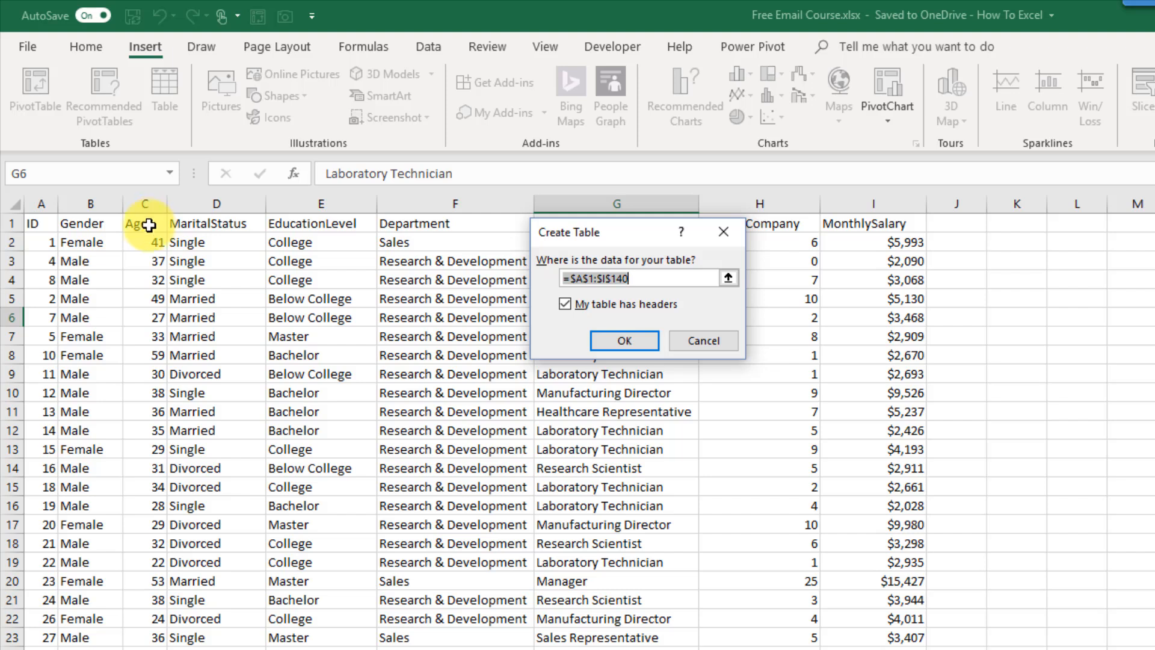
mouse_move(141, 554)
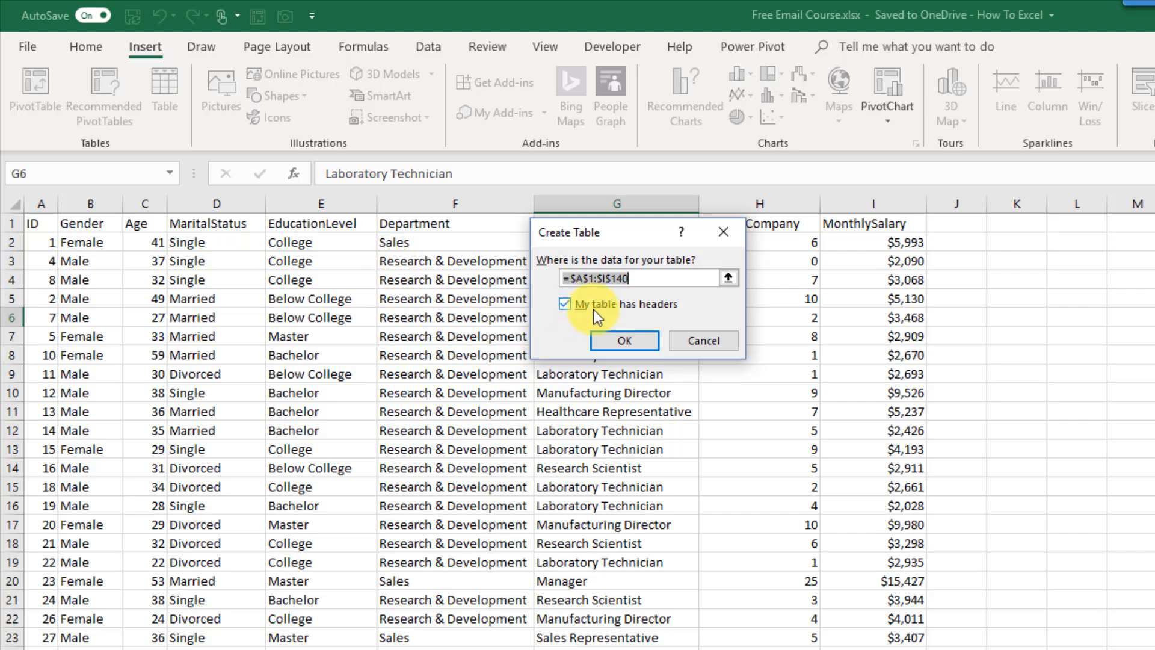
mouse_move(597, 317)
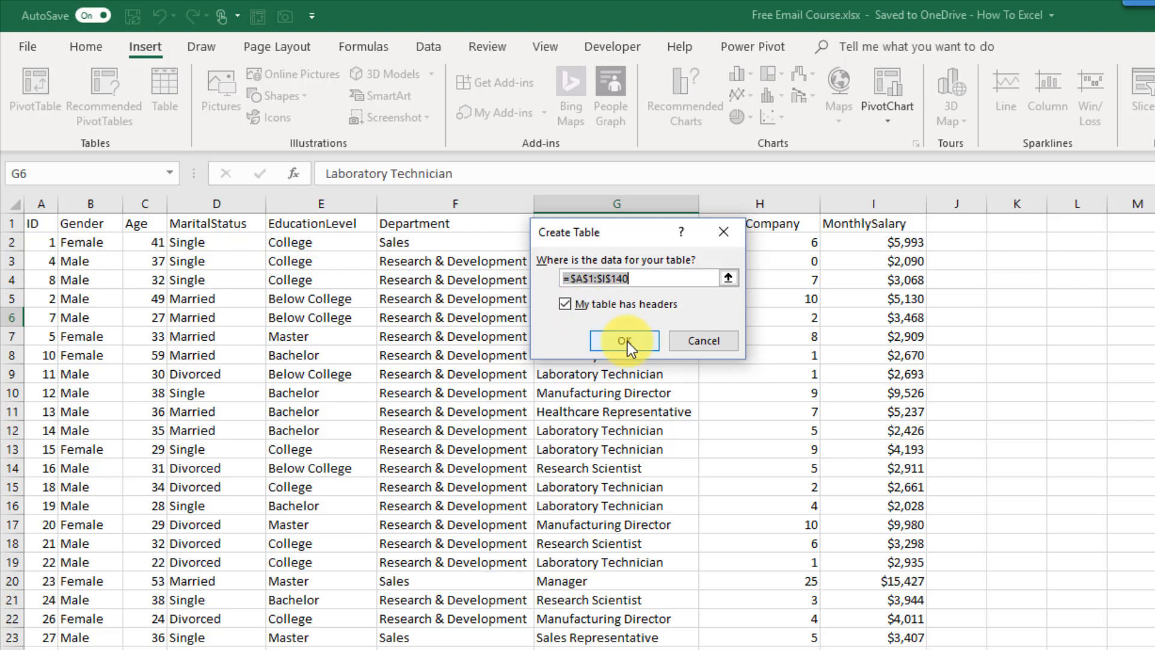
- Confirm the dialog so the data becomes formatted Table1 with header filters
left_click(624, 341)
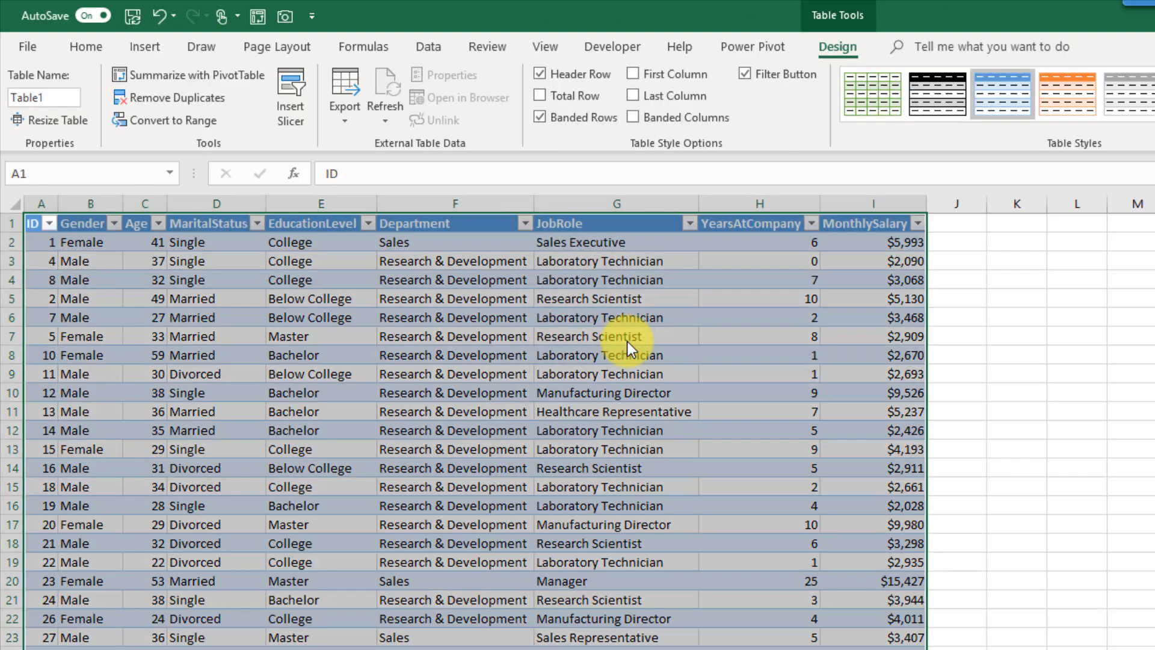
mouse_move(566, 330)
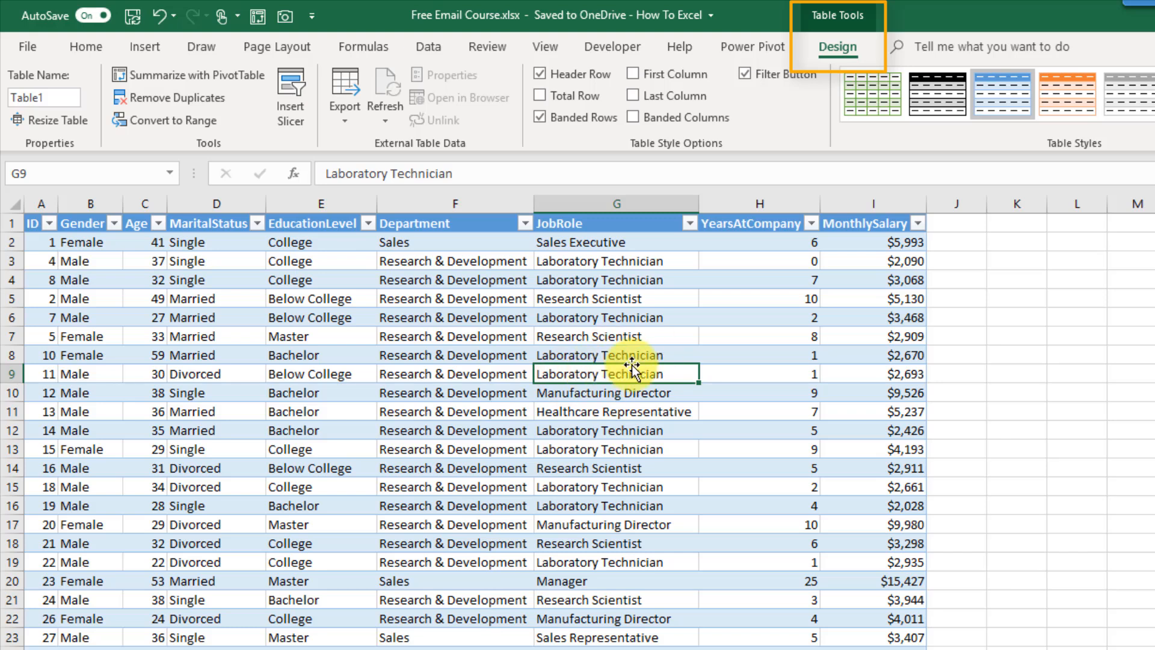
mouse_move(579, 334)
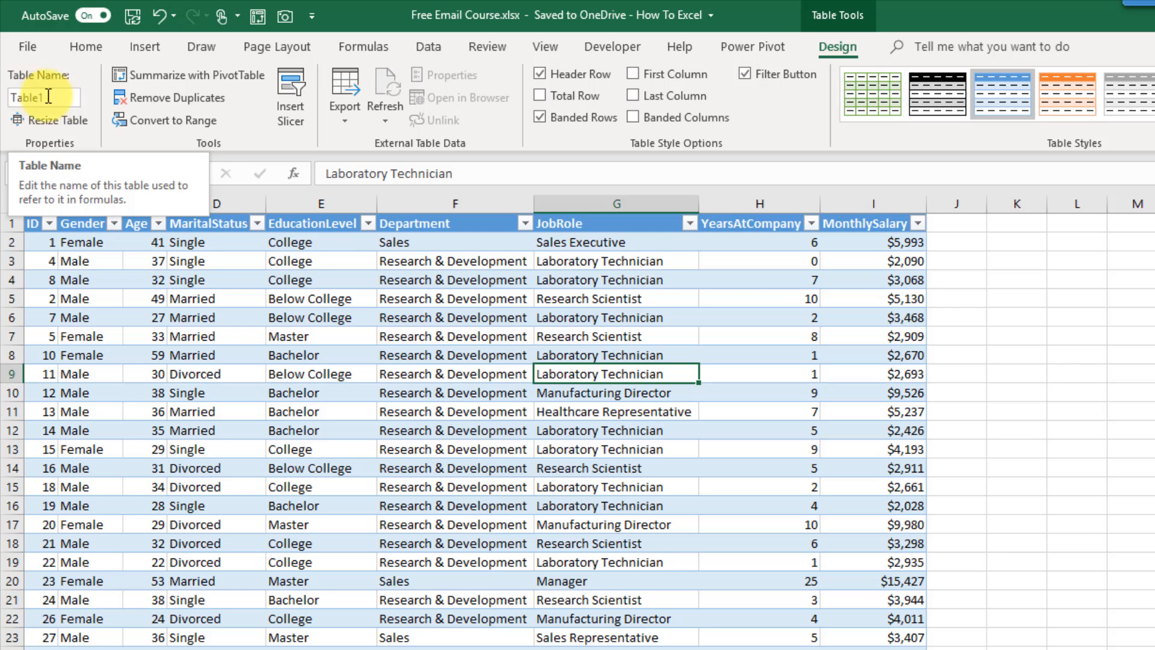
- Rename the table from Table1 to HR_Data in the Table Name box
left_click(44, 96)
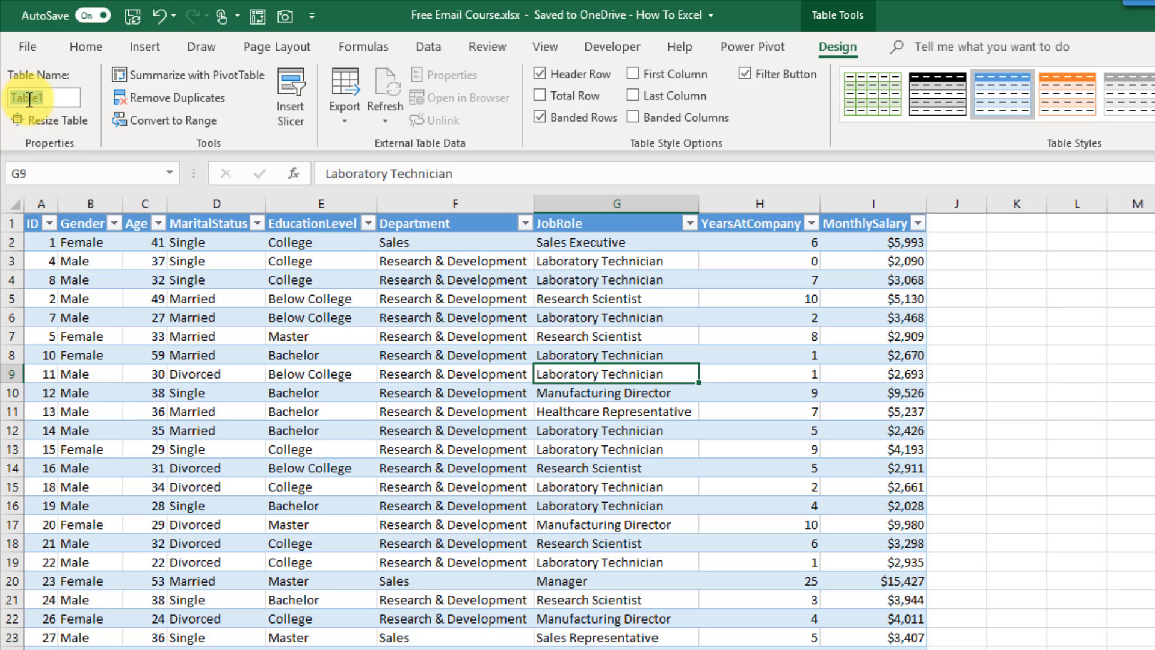
type("HR_Data")
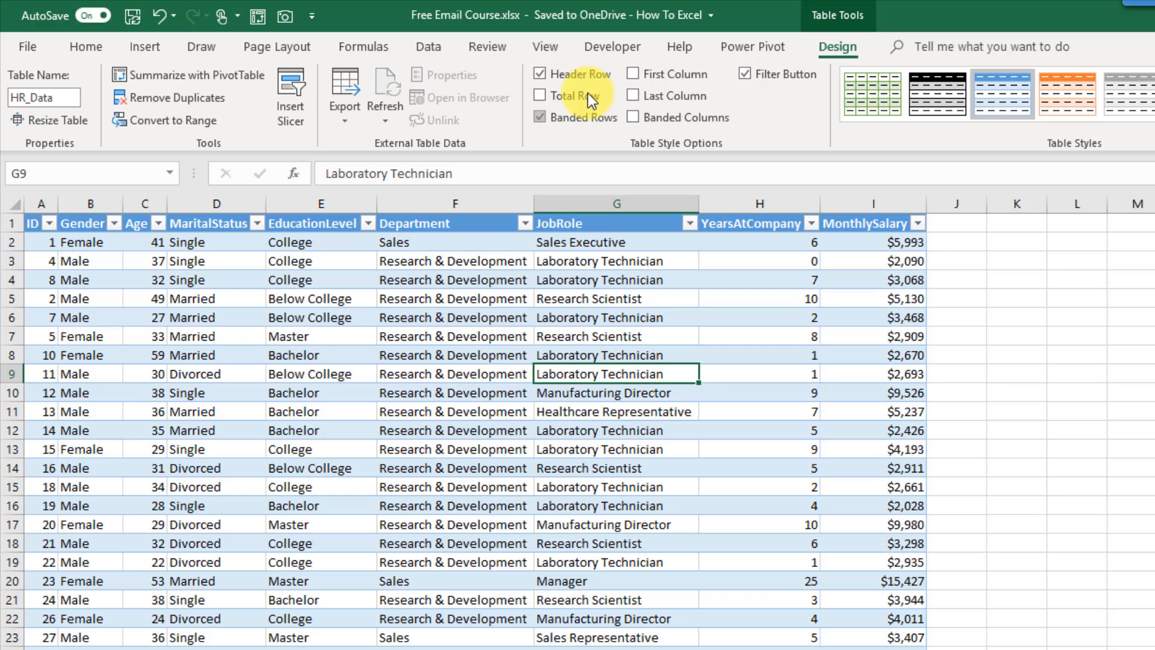
- Experiment with header row, banded rows, first-column bold and banded columns style options
left_click(539, 73)
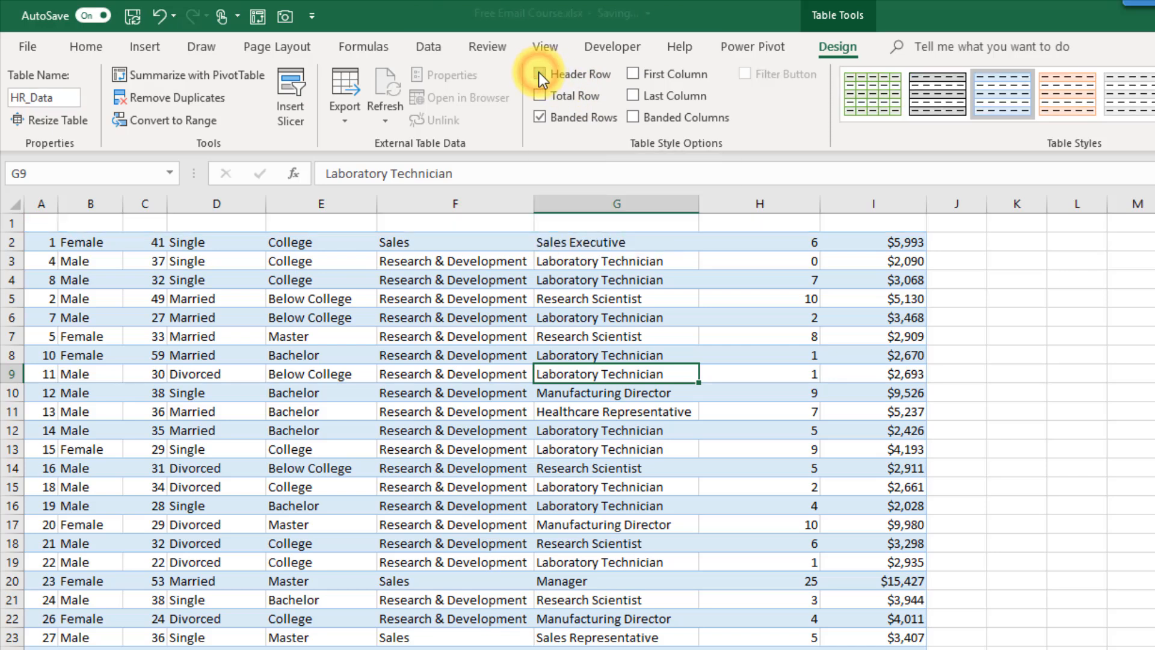
left_click(540, 73)
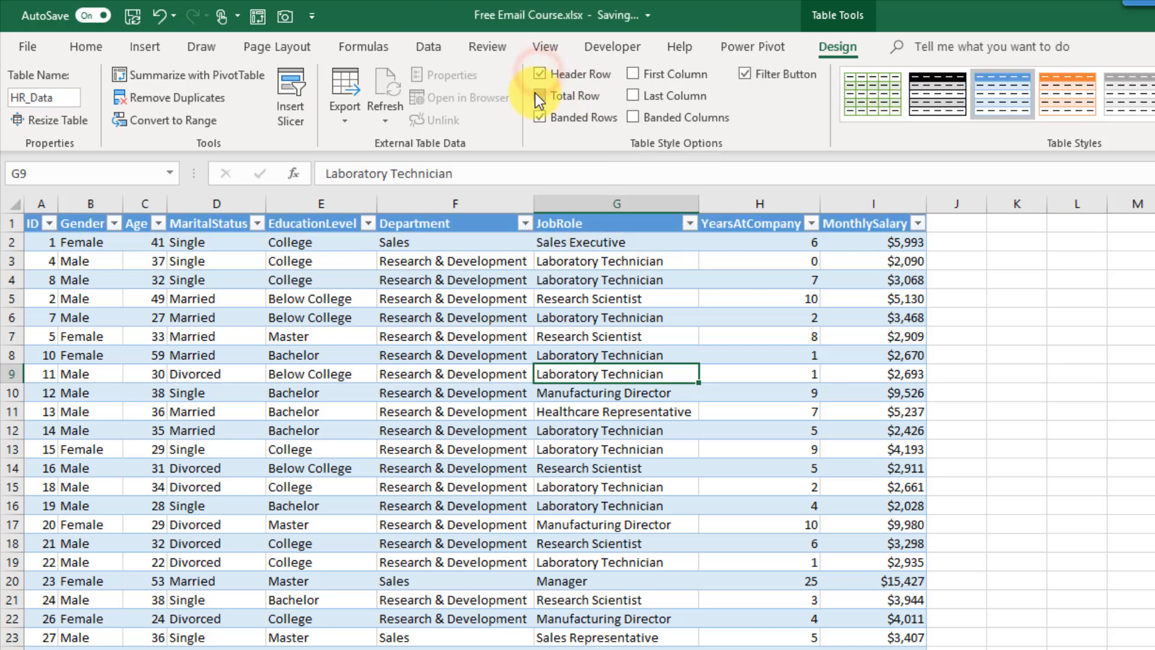
left_click(541, 116)
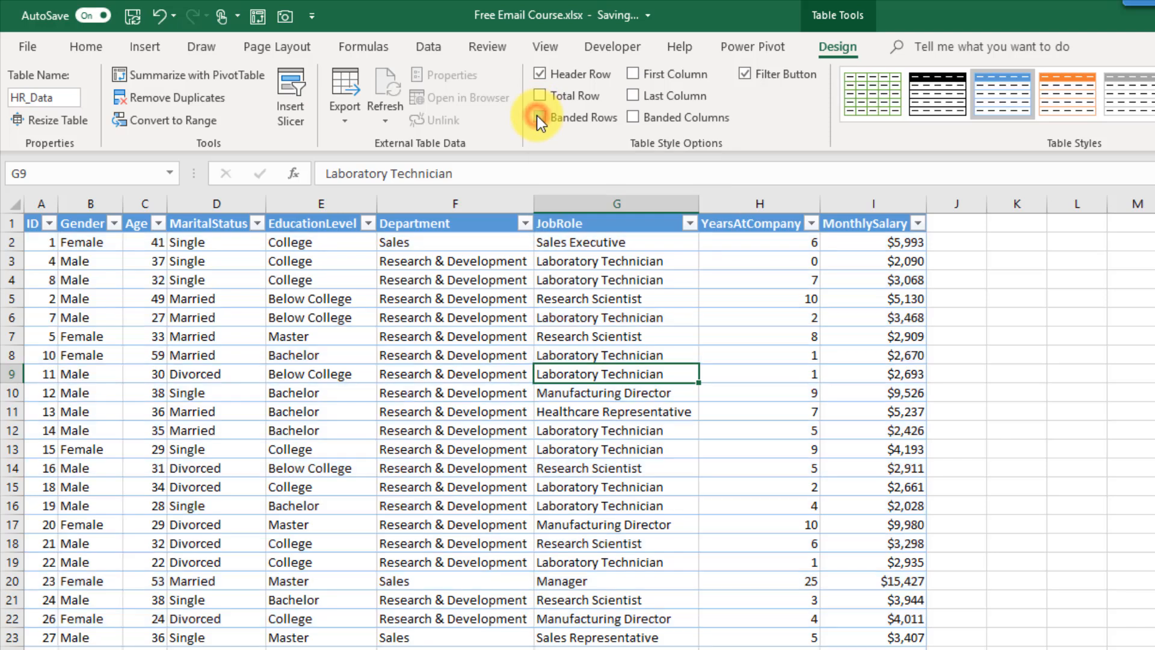
left_click(540, 117)
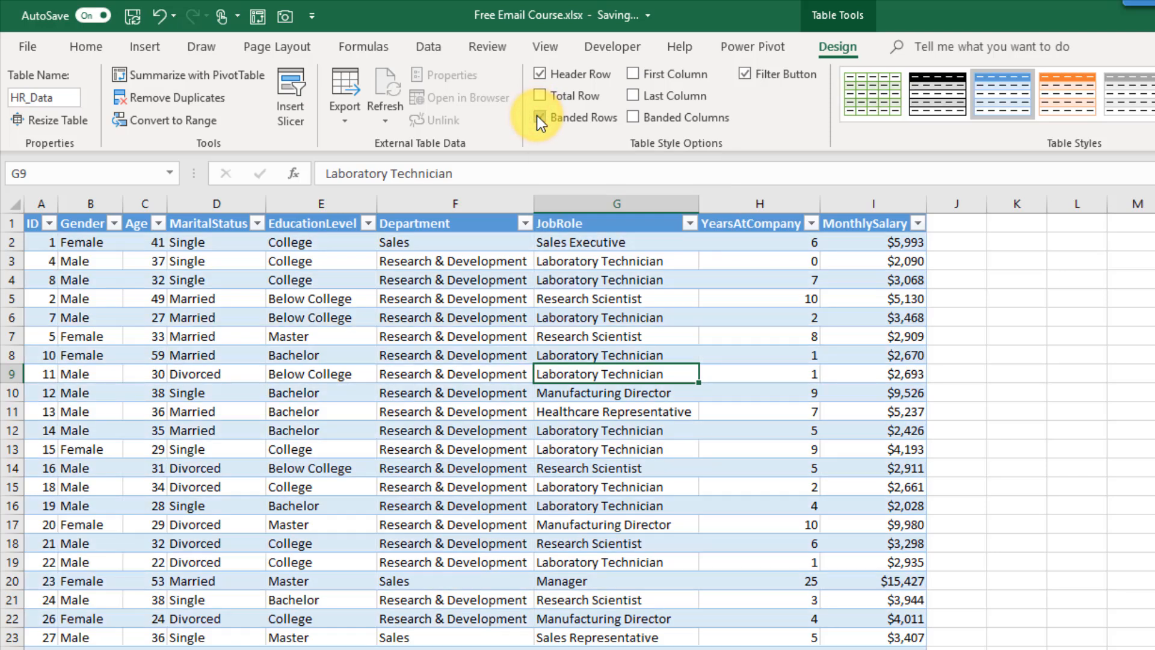
left_click(540, 117)
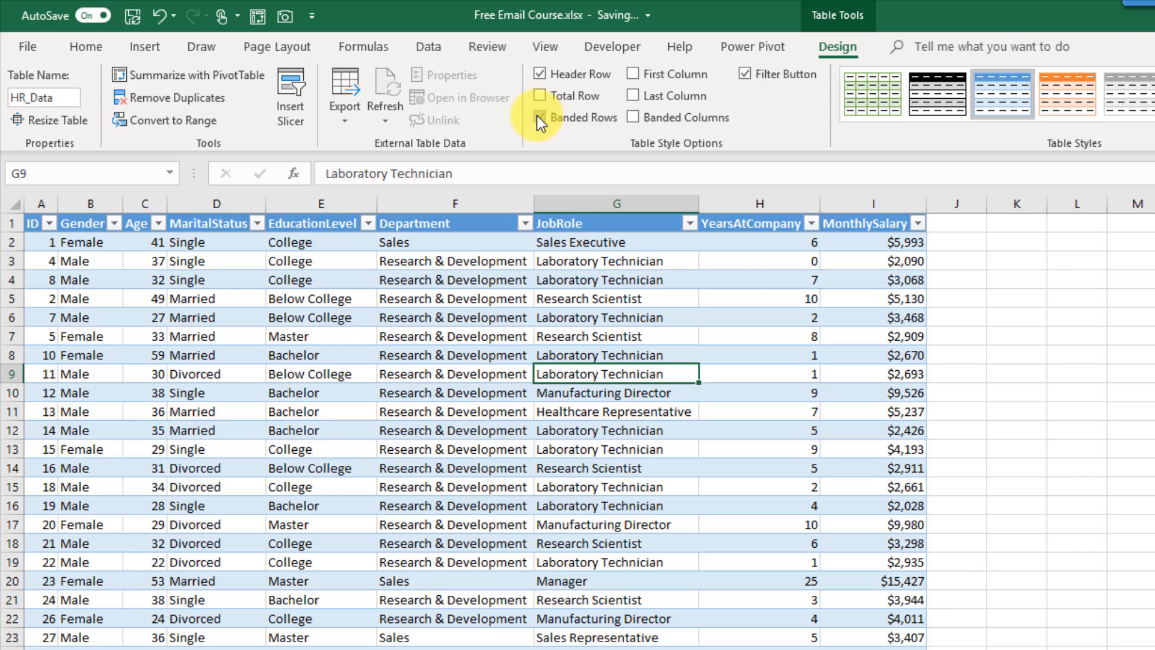
left_click(541, 116)
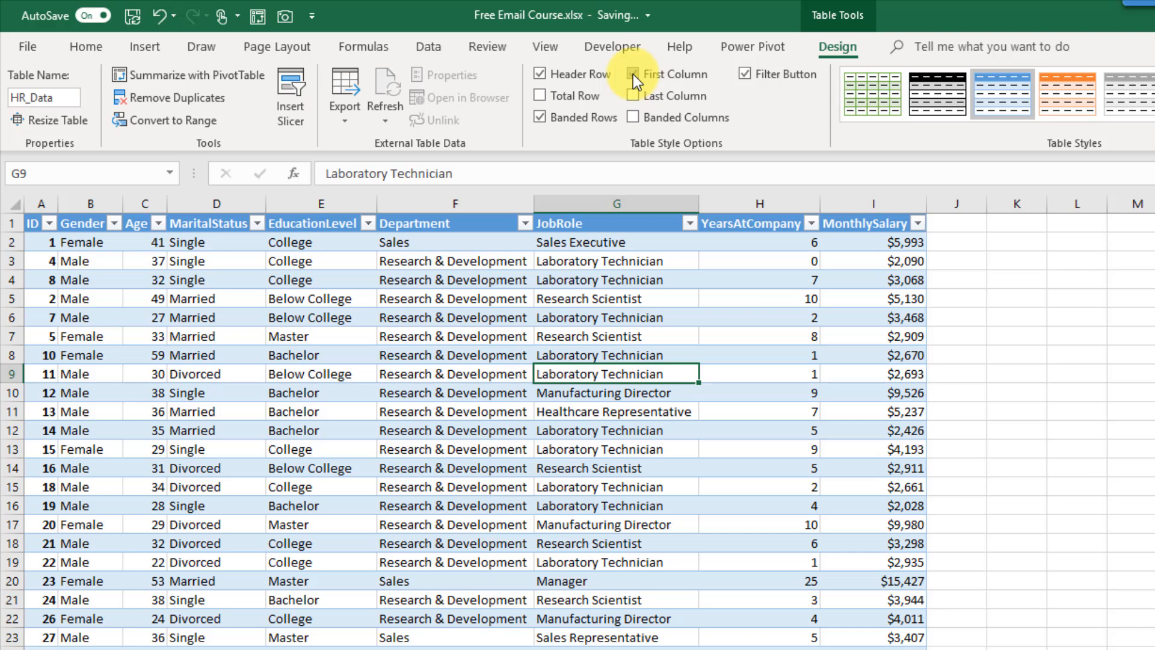
left_click(632, 74)
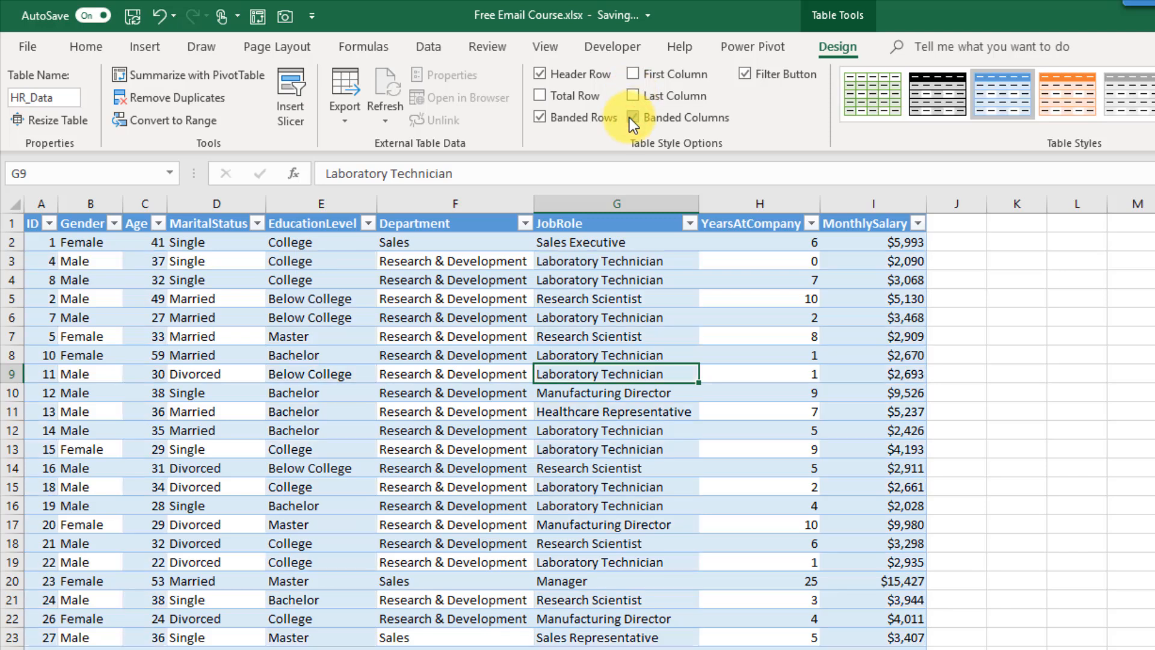
left_click(634, 116)
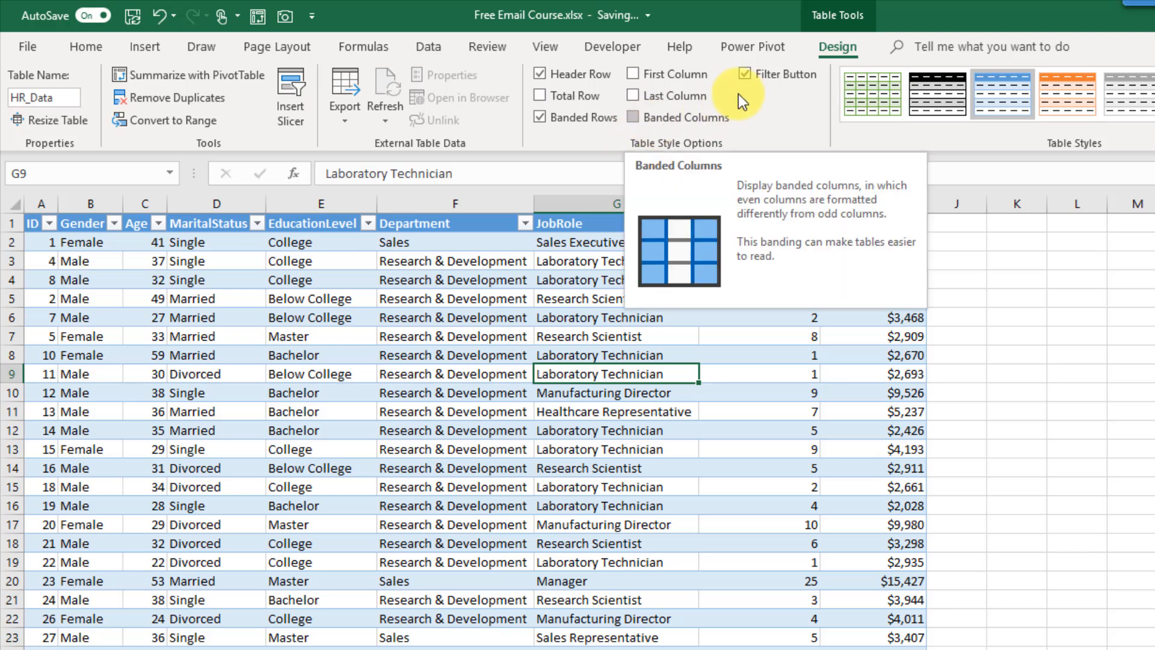
- Toggle the filter arrows and add a Total row summing MonthlySalary to $878,047
left_click(745, 73)
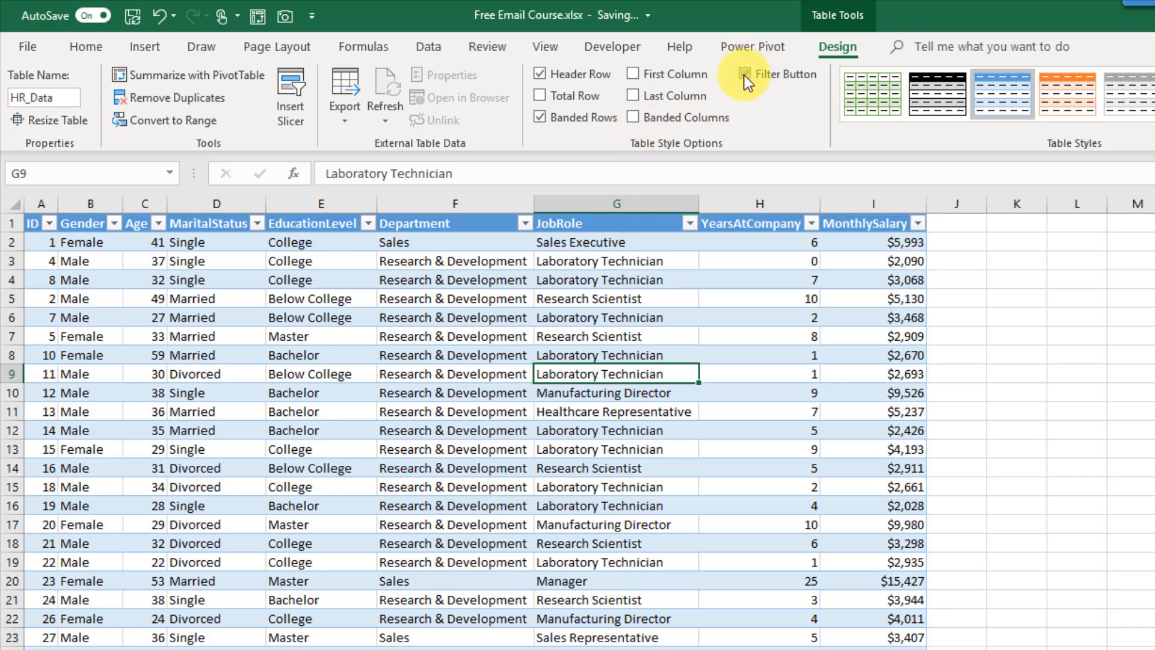
left_click(744, 73)
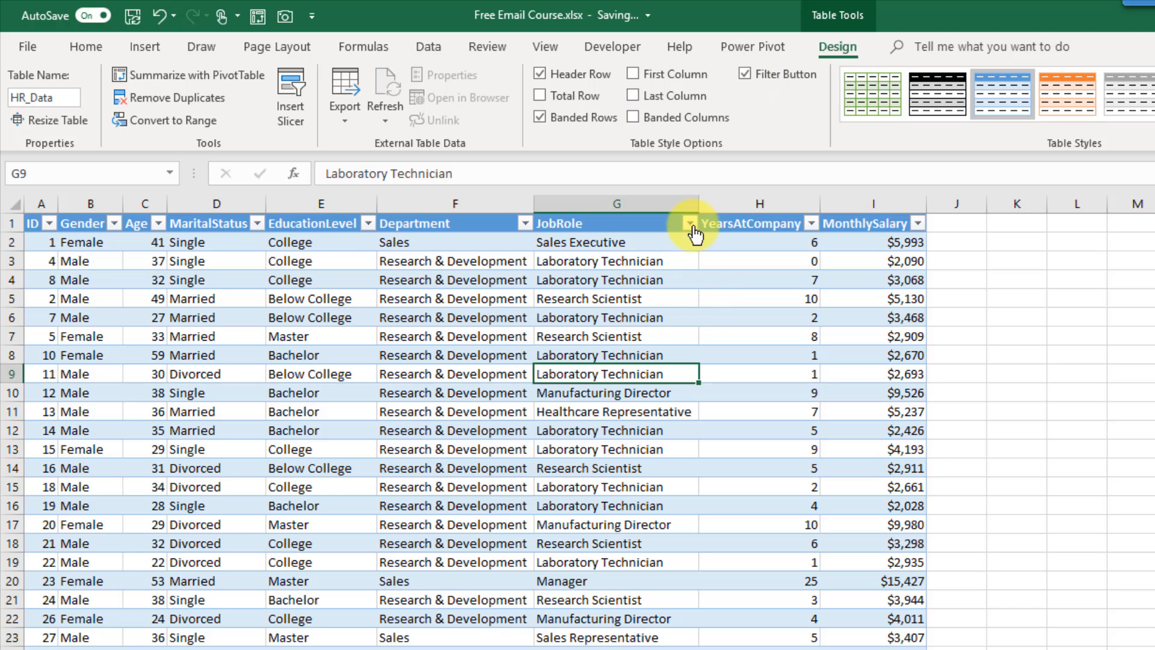
left_click(689, 222)
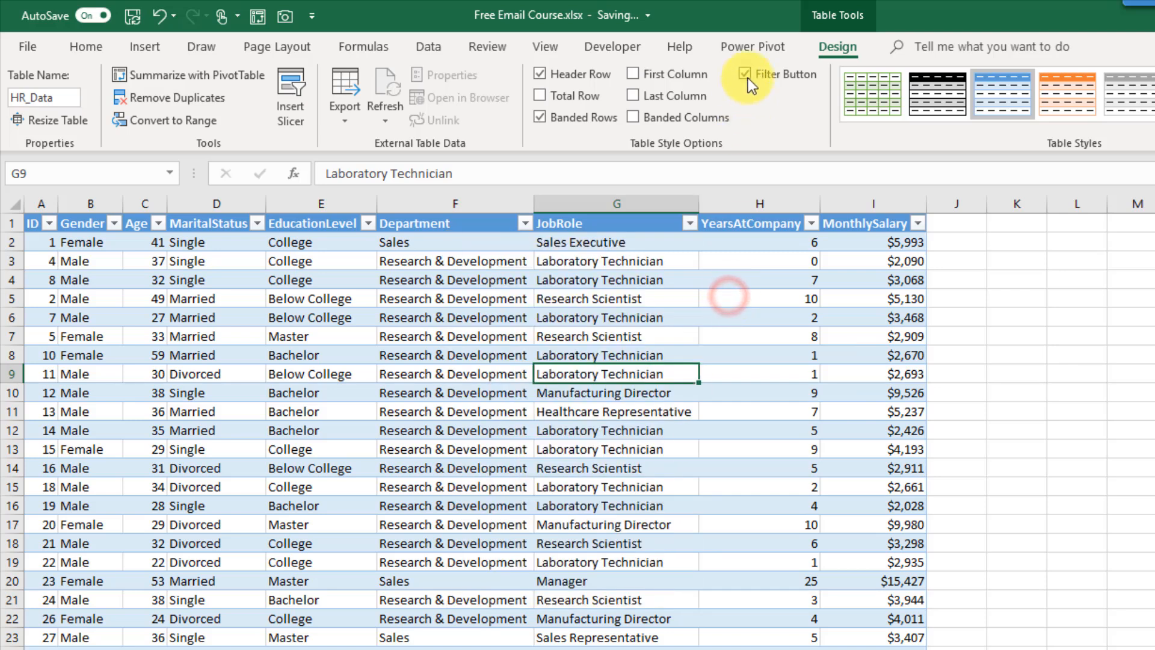
left_click(745, 74)
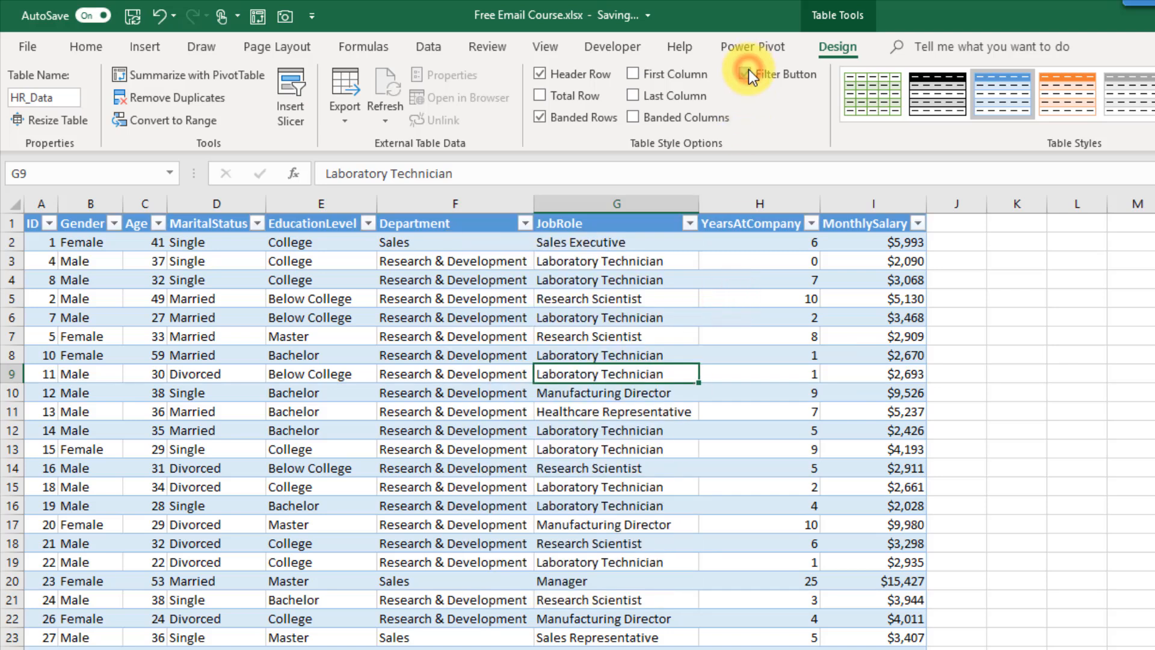
left_click(744, 74)
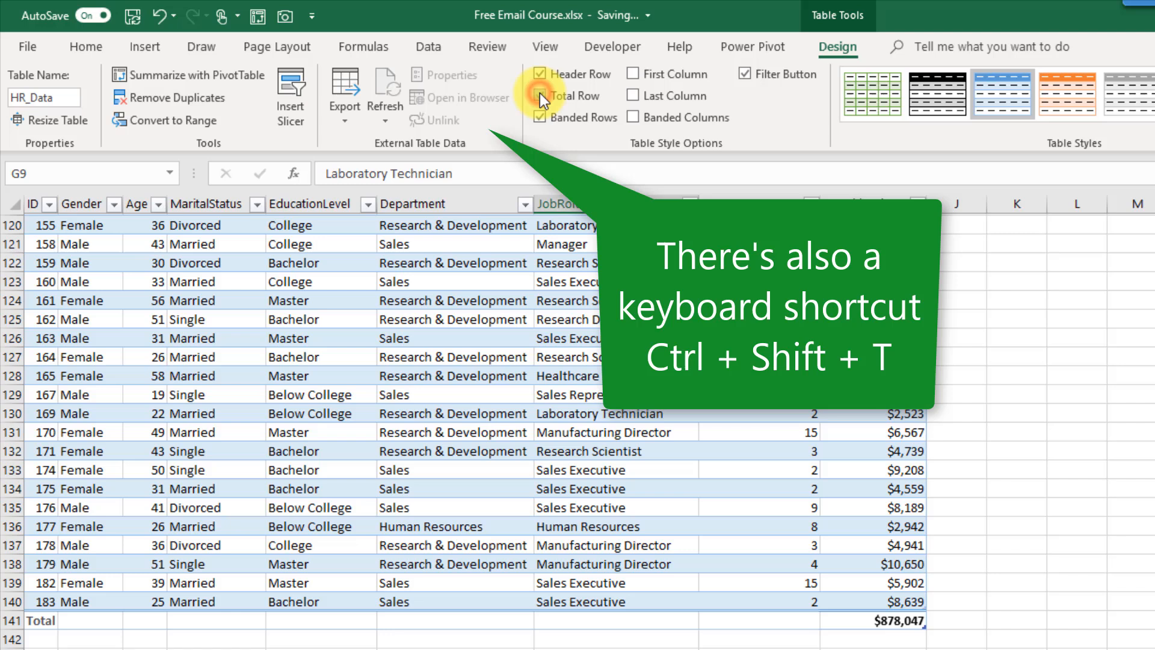
- Set the MonthlySalary total to Average, then Count (139), glancing at more functions
left_click(541, 95)
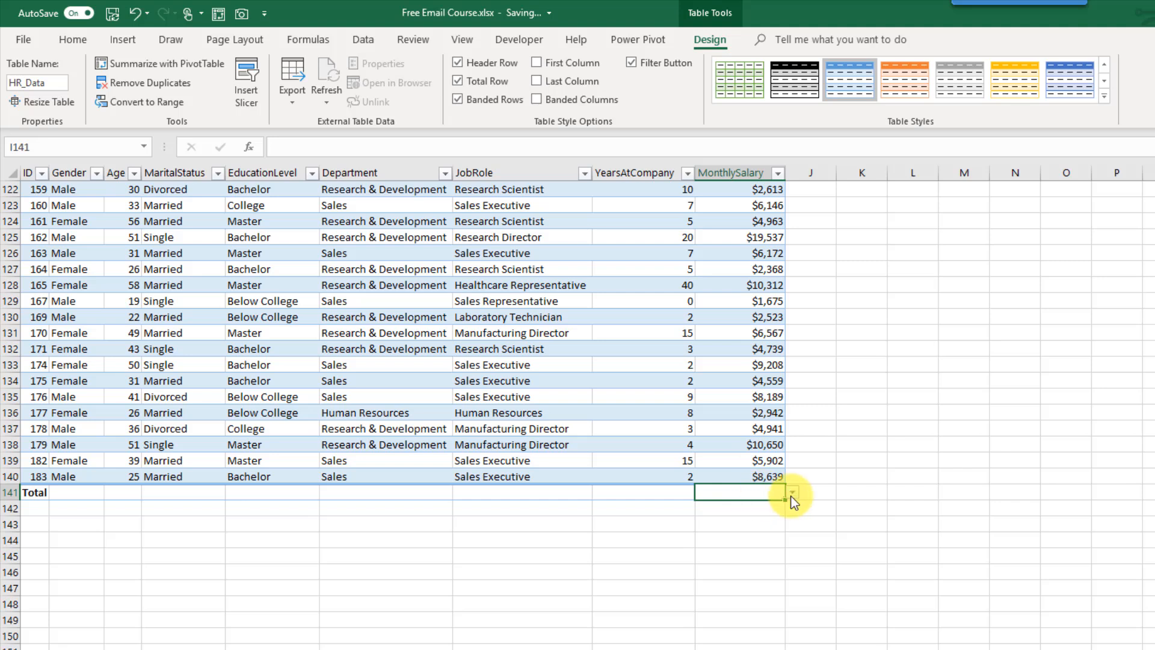
left_click(793, 494)
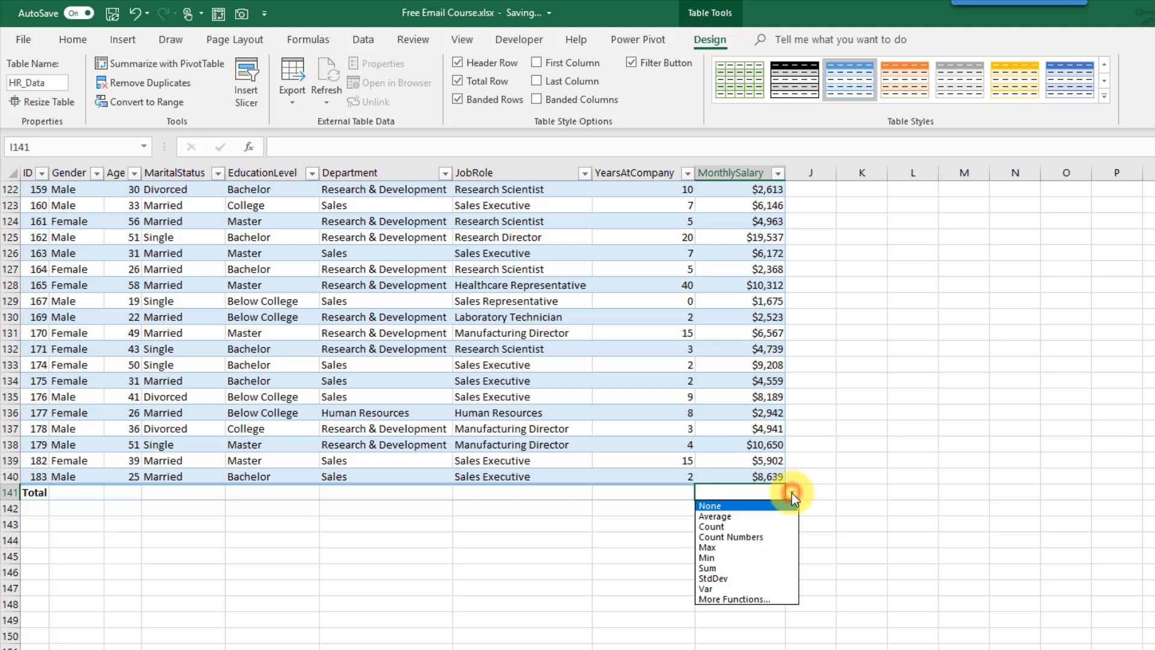
mouse_move(779, 516)
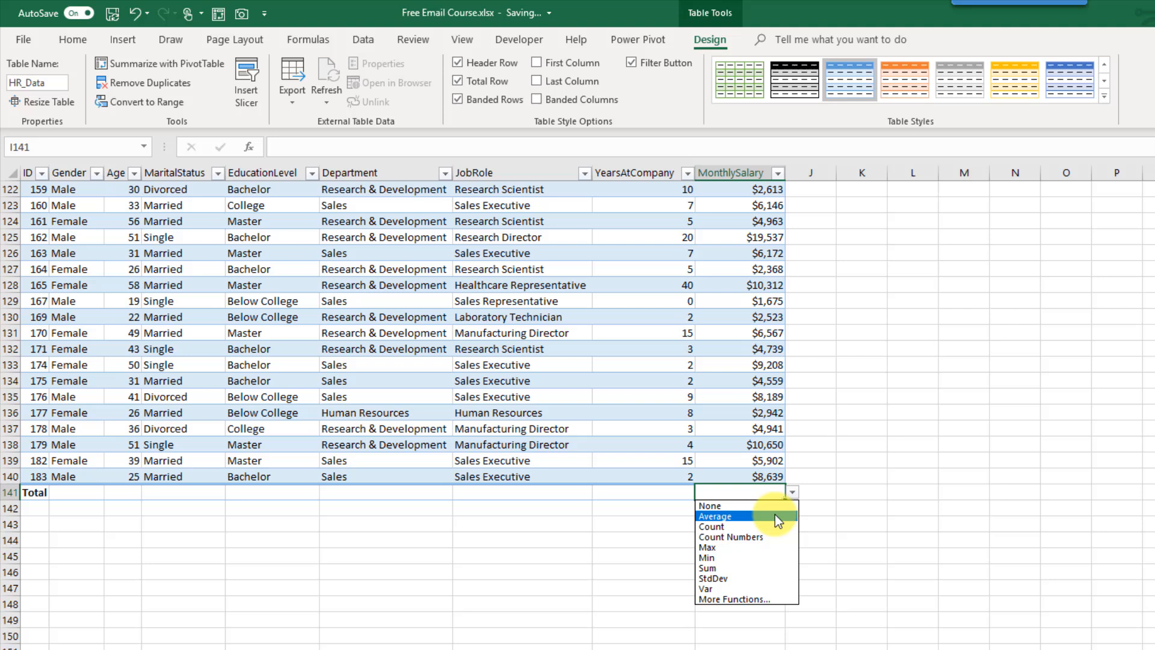
left_click(714, 516)
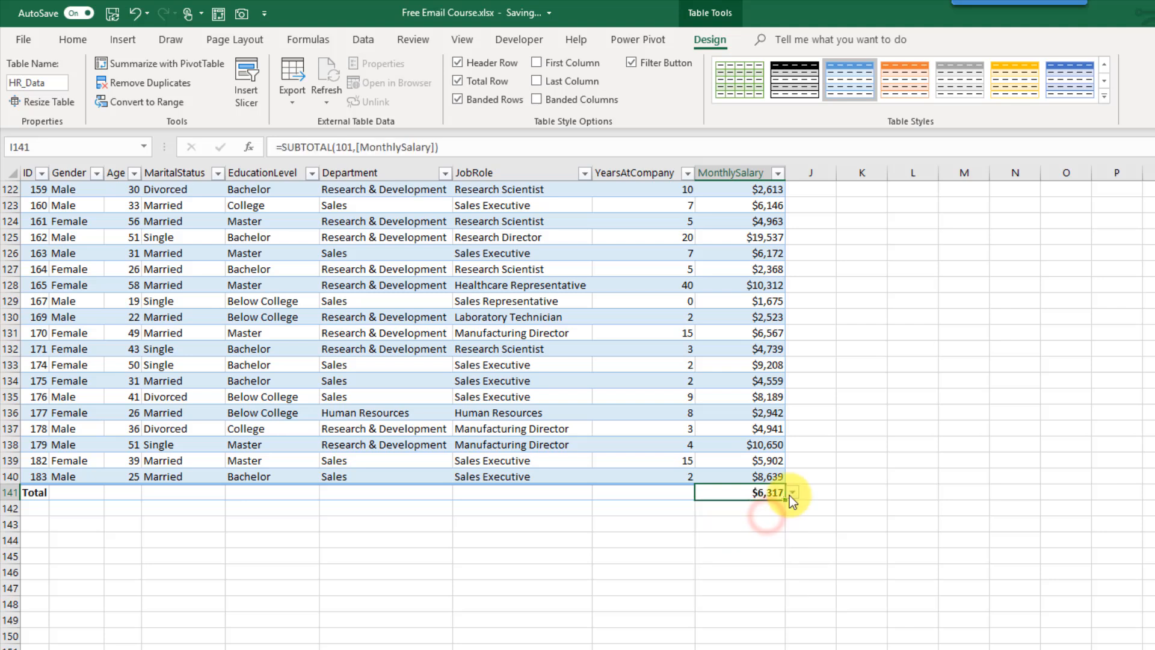
left_click(792, 492)
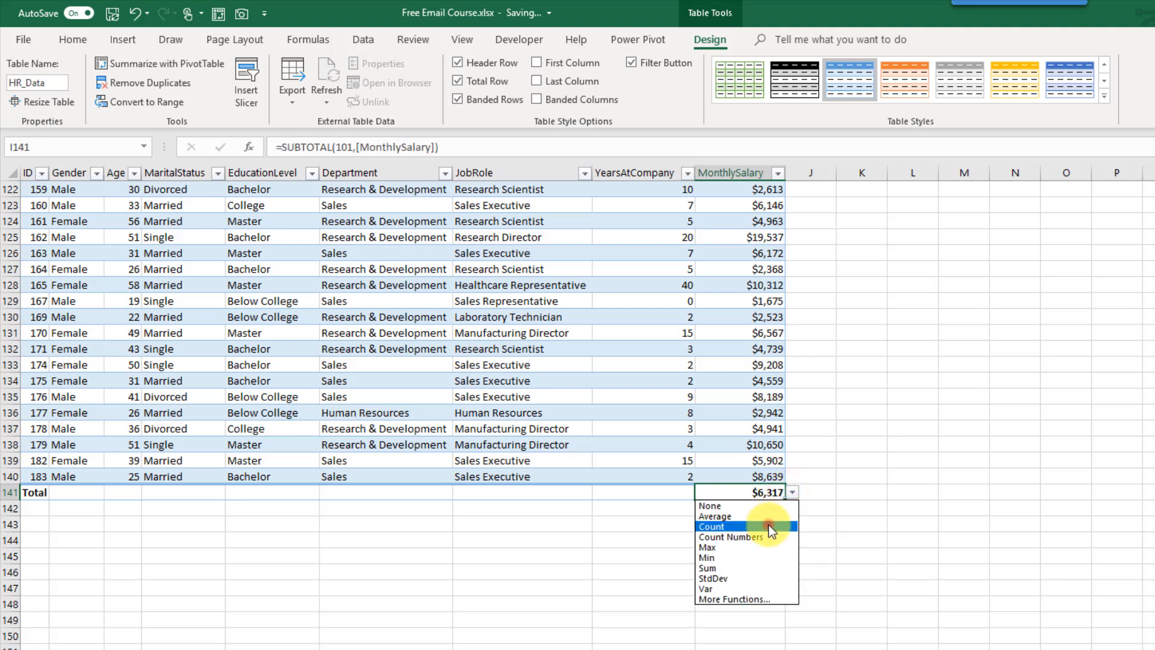
left_click(731, 536)
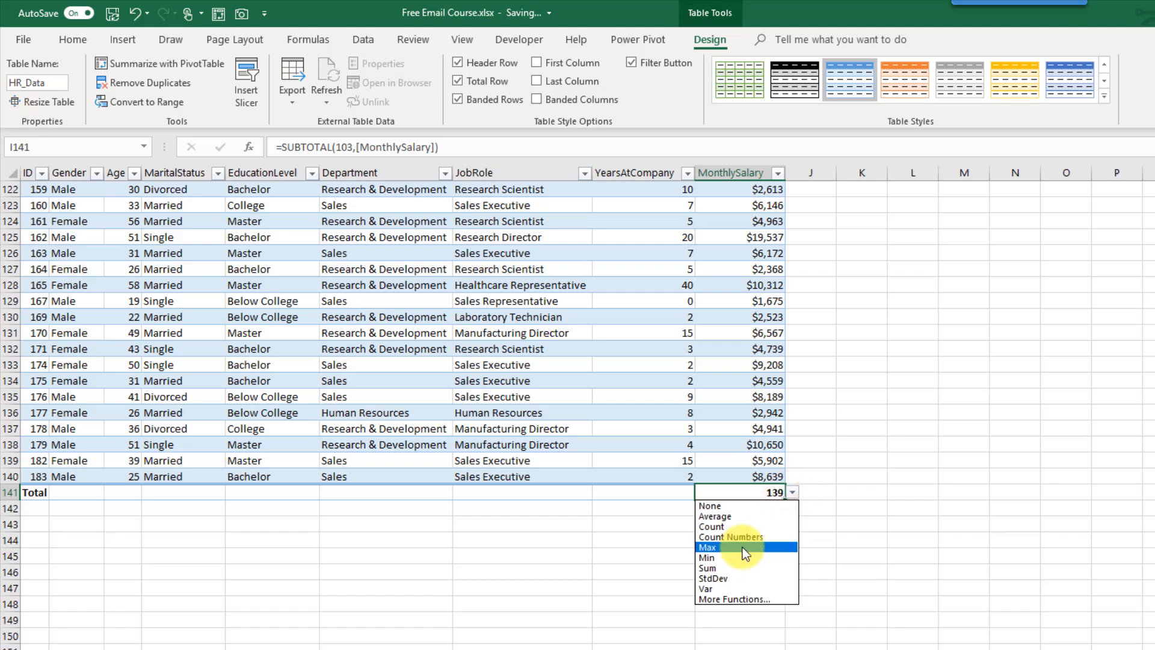
mouse_move(740, 583)
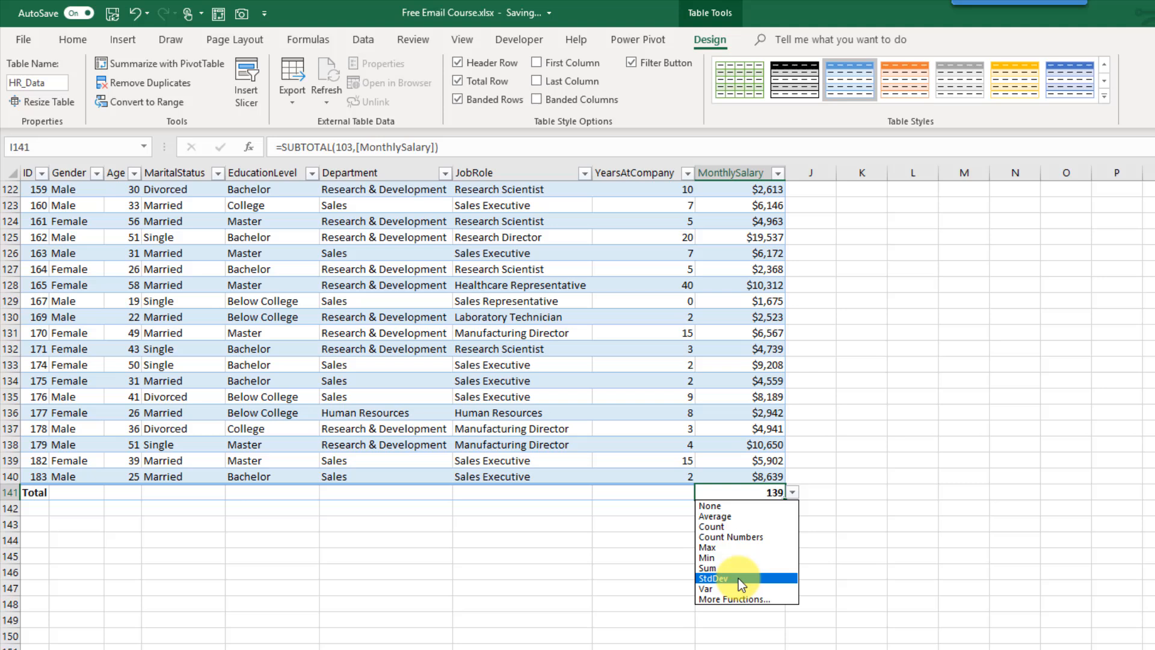
mouse_move(737, 598)
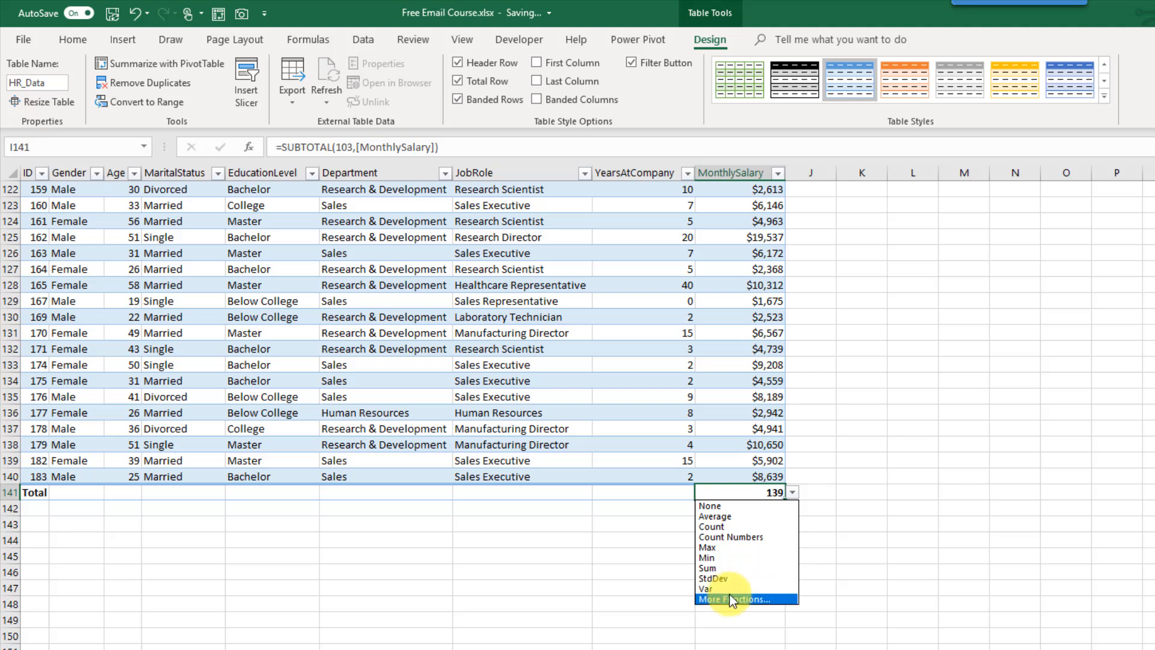
left_click(737, 600)
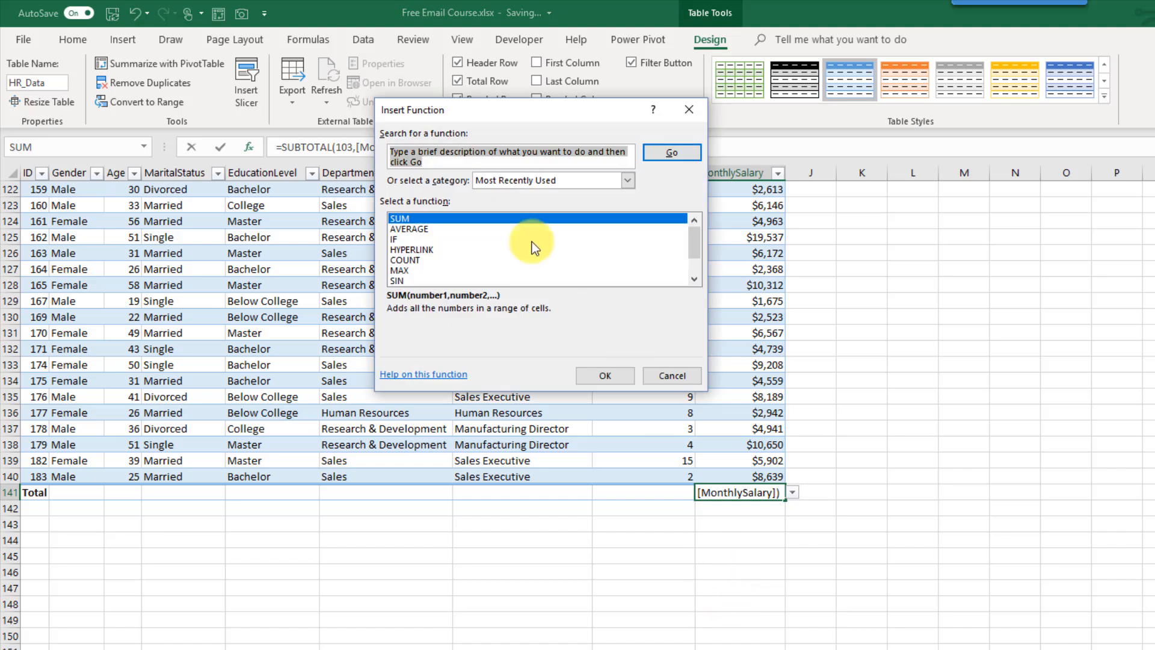
left_click(687, 109)
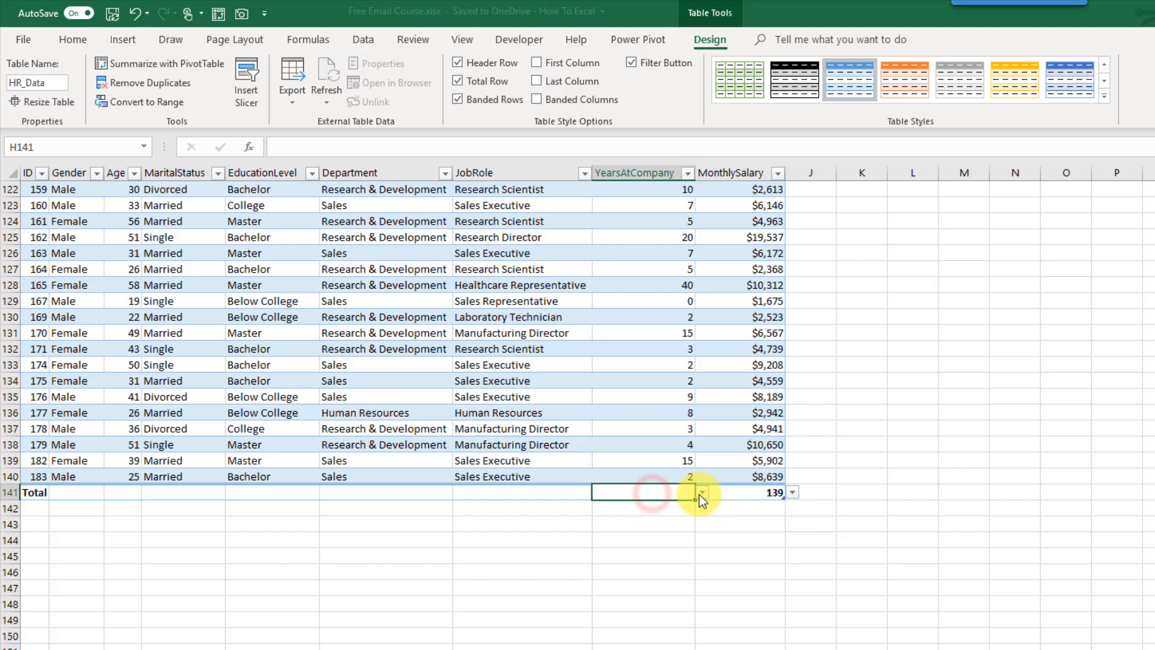
- Set the YearsAtCompany total to Sum, giving 977
left_click(700, 491)
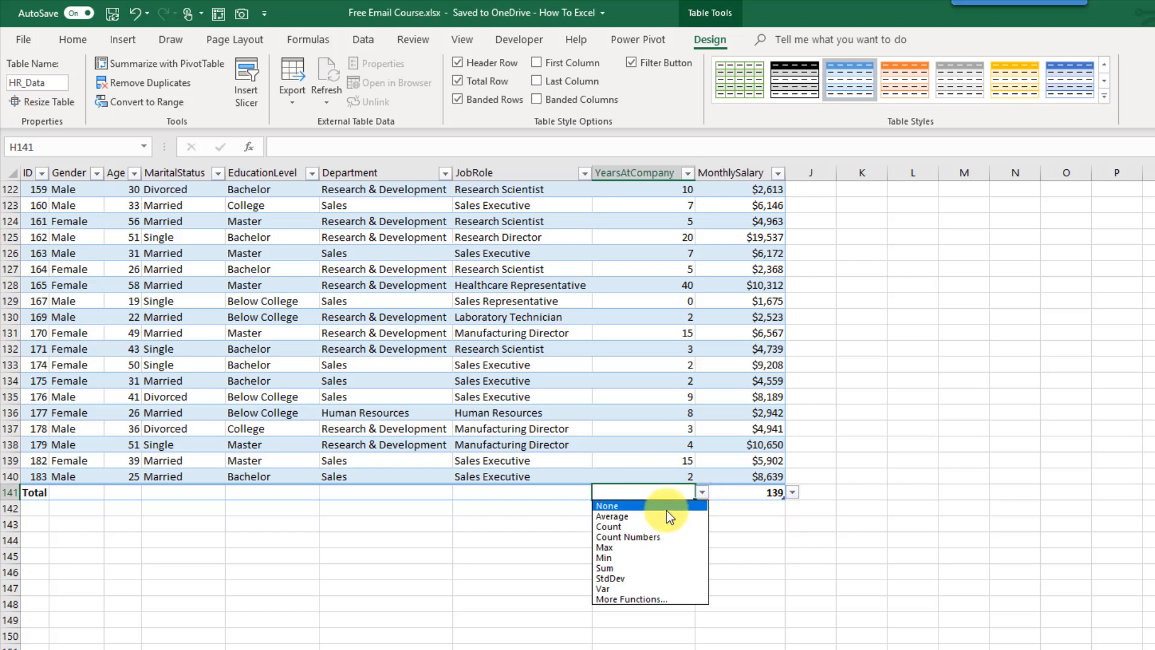
left_click(605, 568)
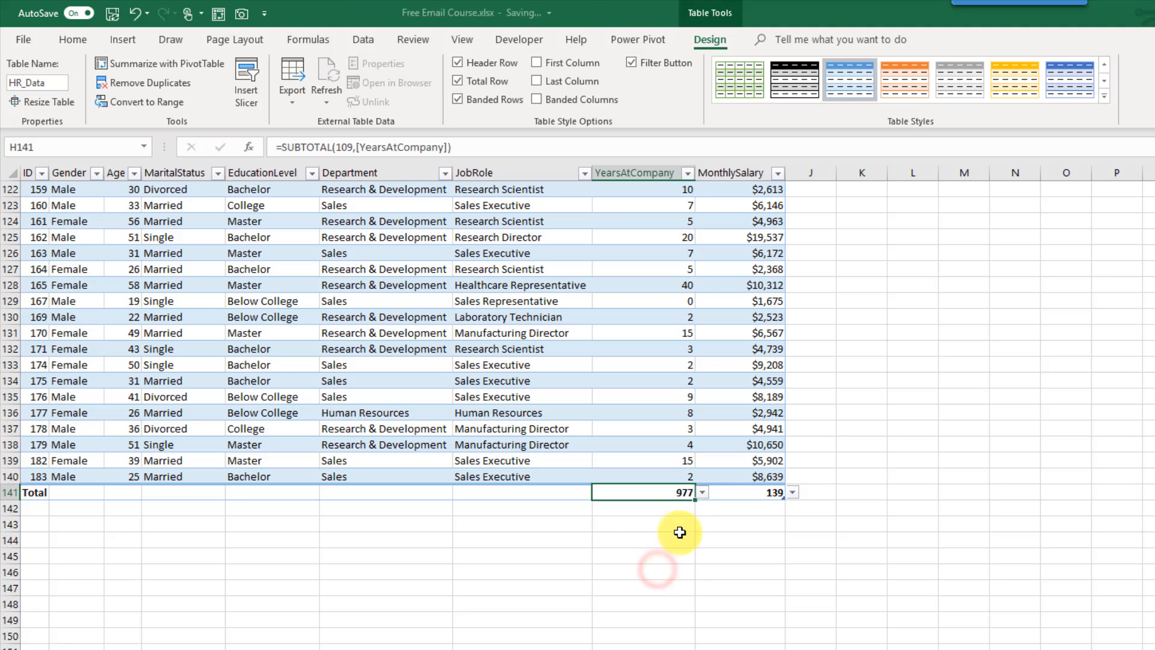
left_click(642, 459)
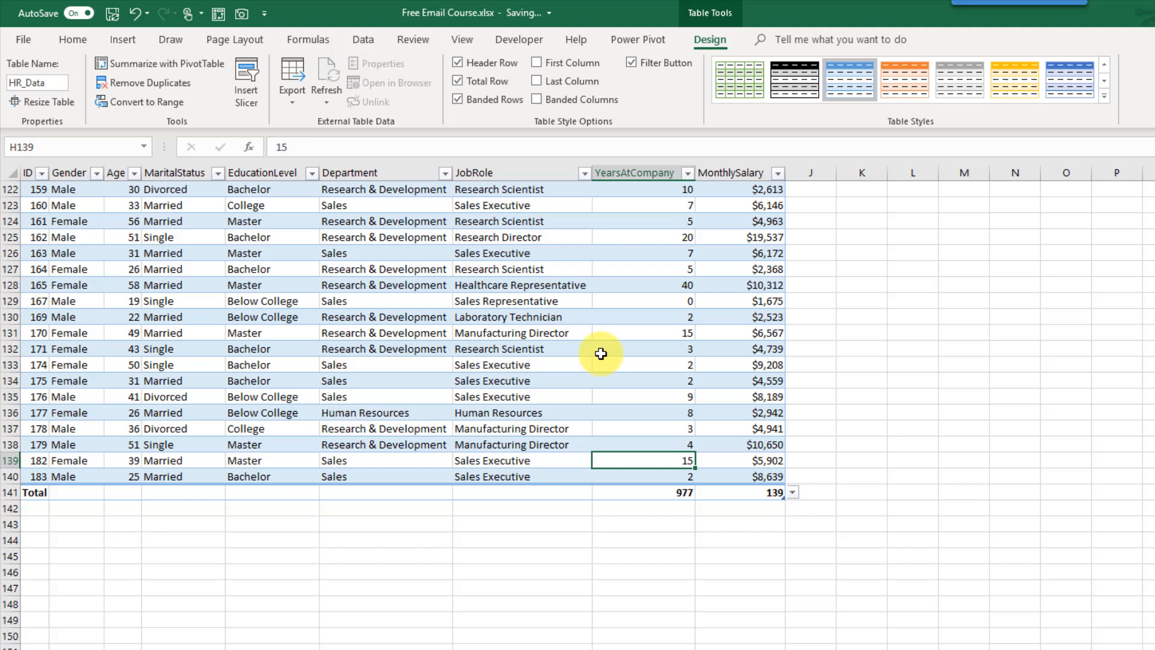
mouse_move(619, 296)
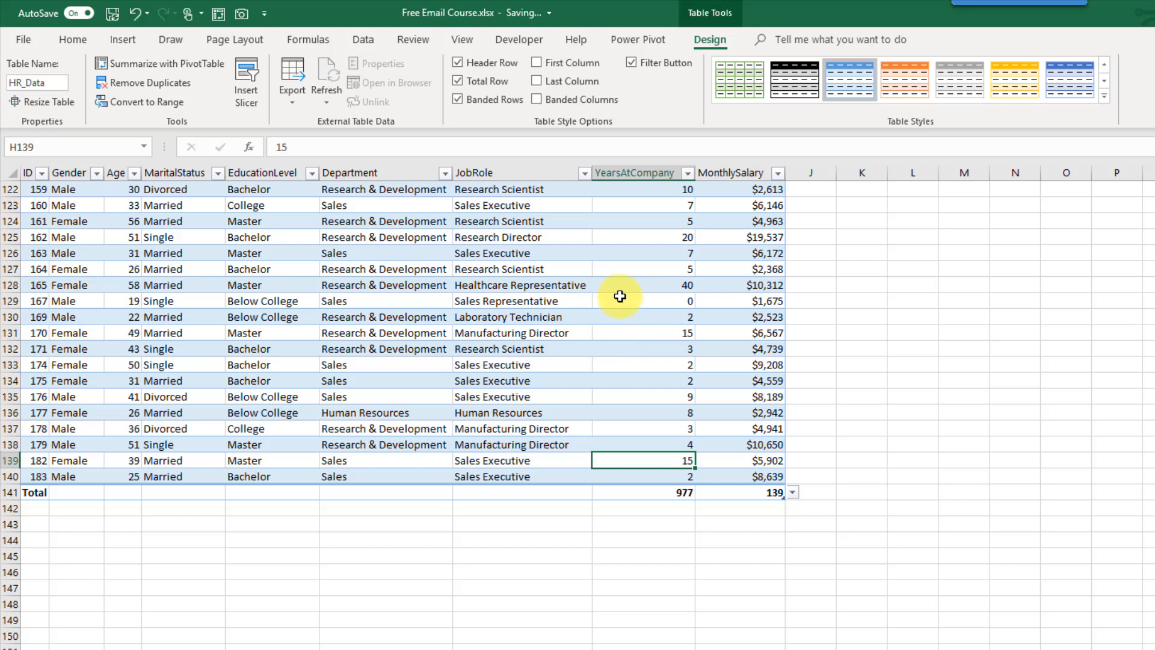
mouse_move(606, 248)
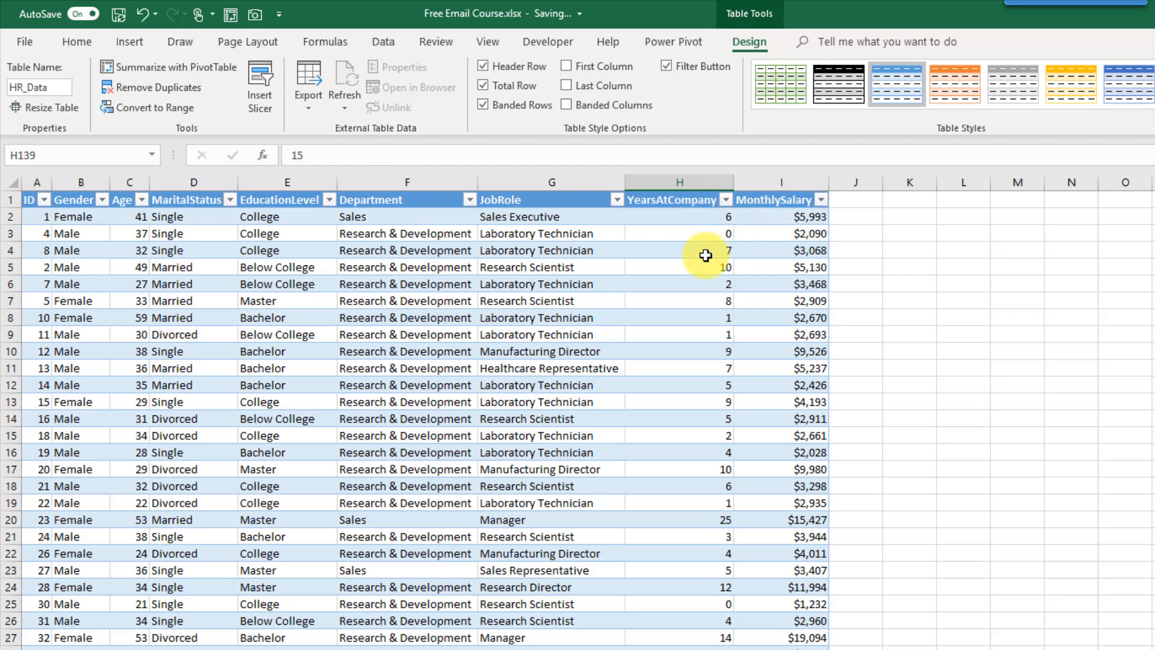
scroll("down", 3)
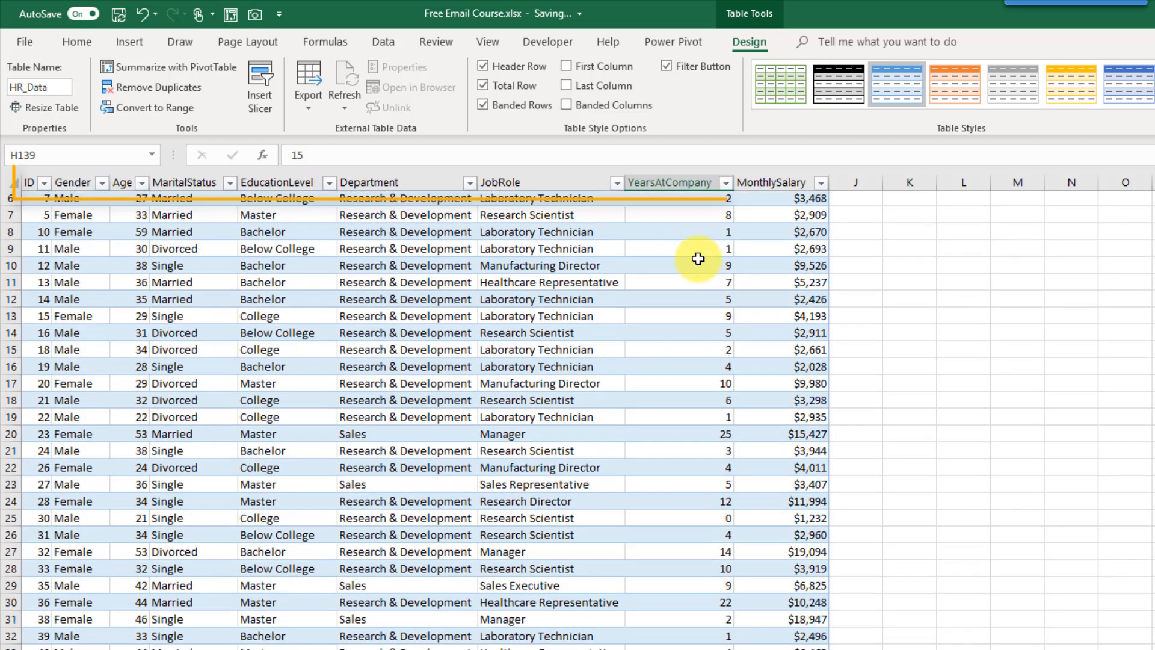
scroll("down", 3)
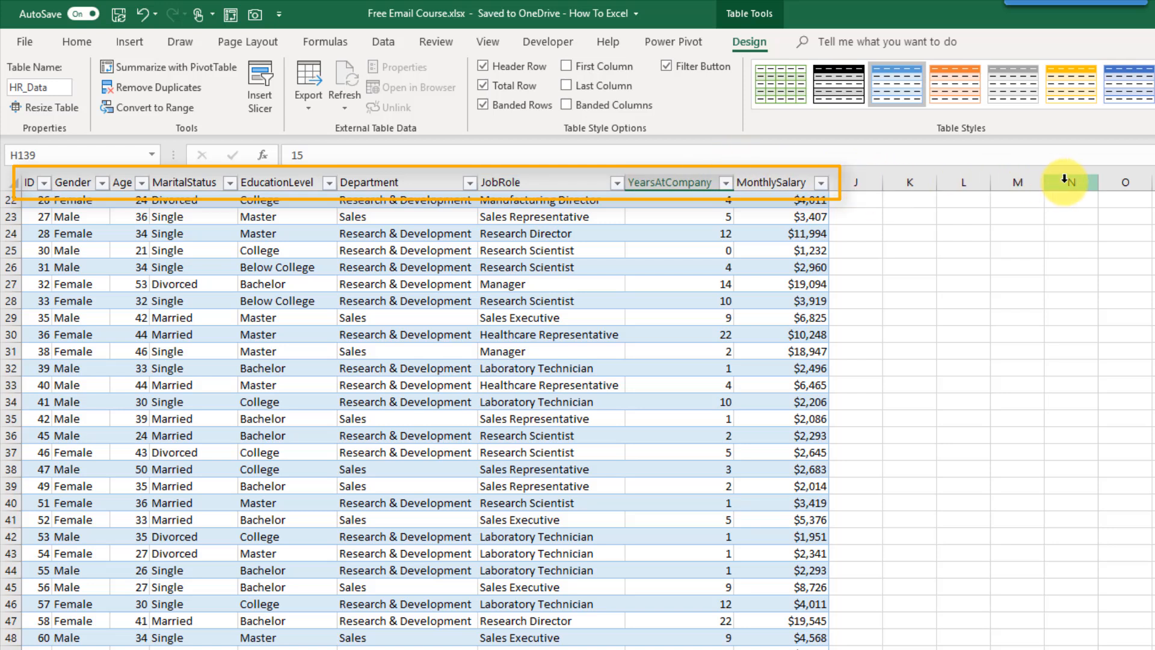
mouse_move(130, 190)
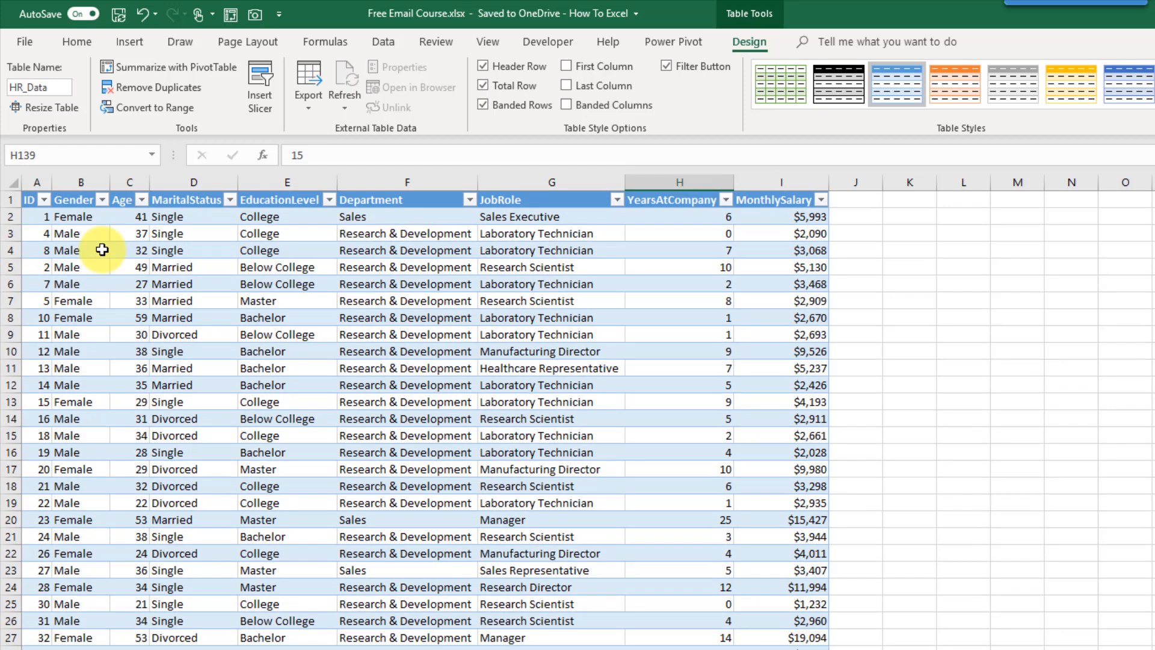
scroll("down", 3)
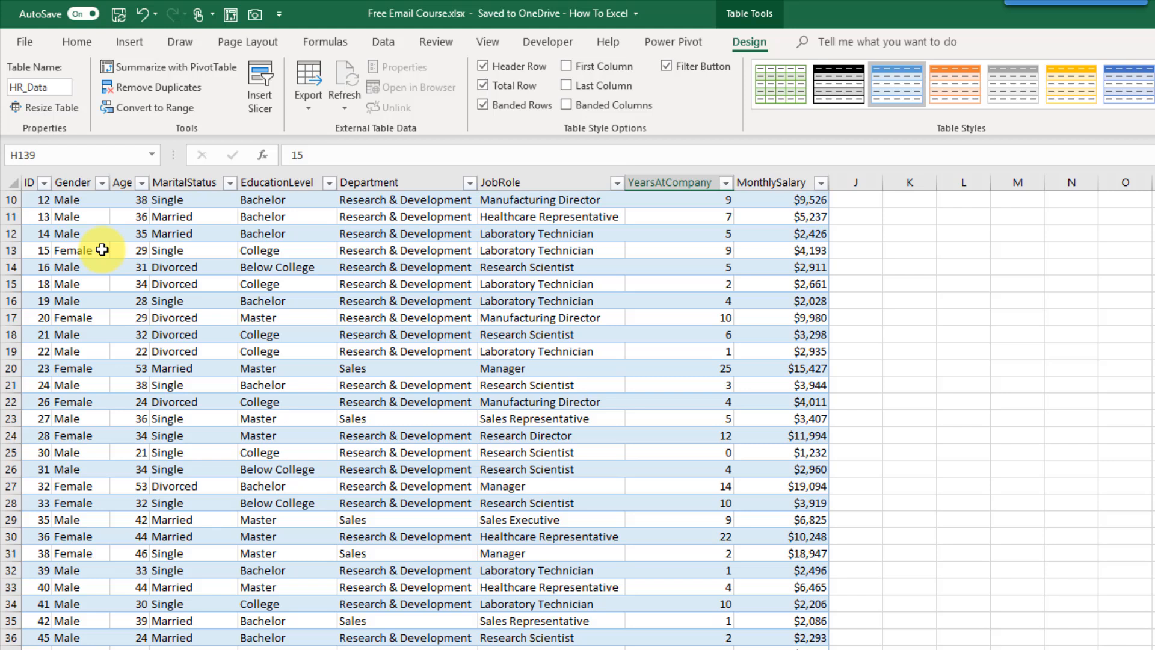
left_click(406, 318)
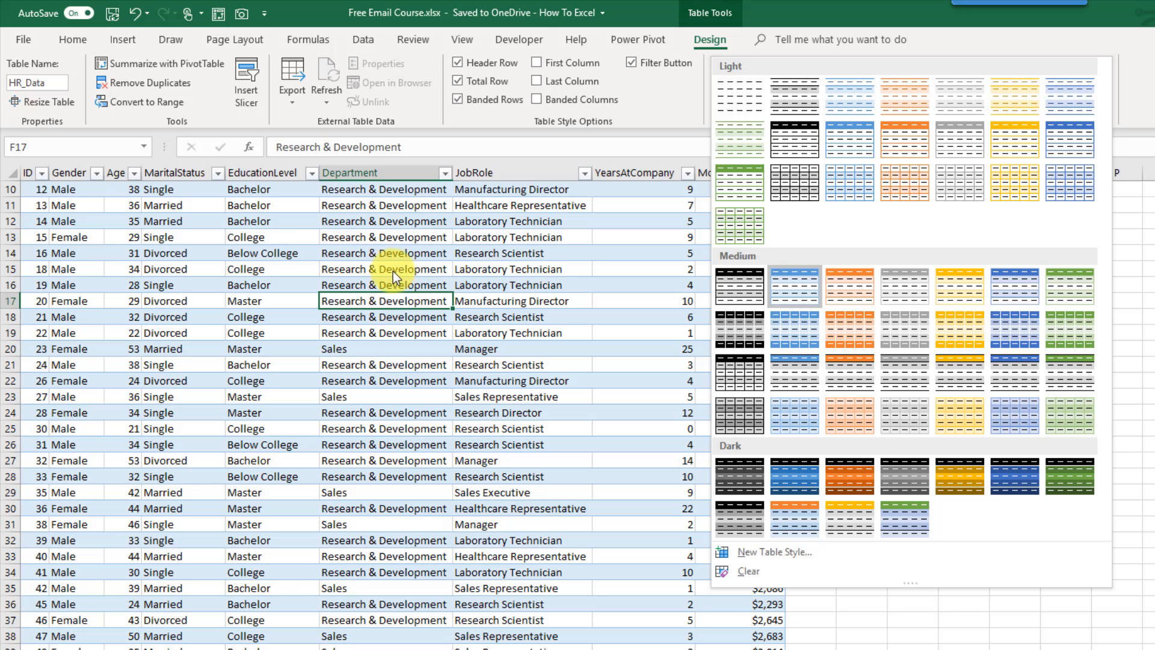
mouse_move(973, 114)
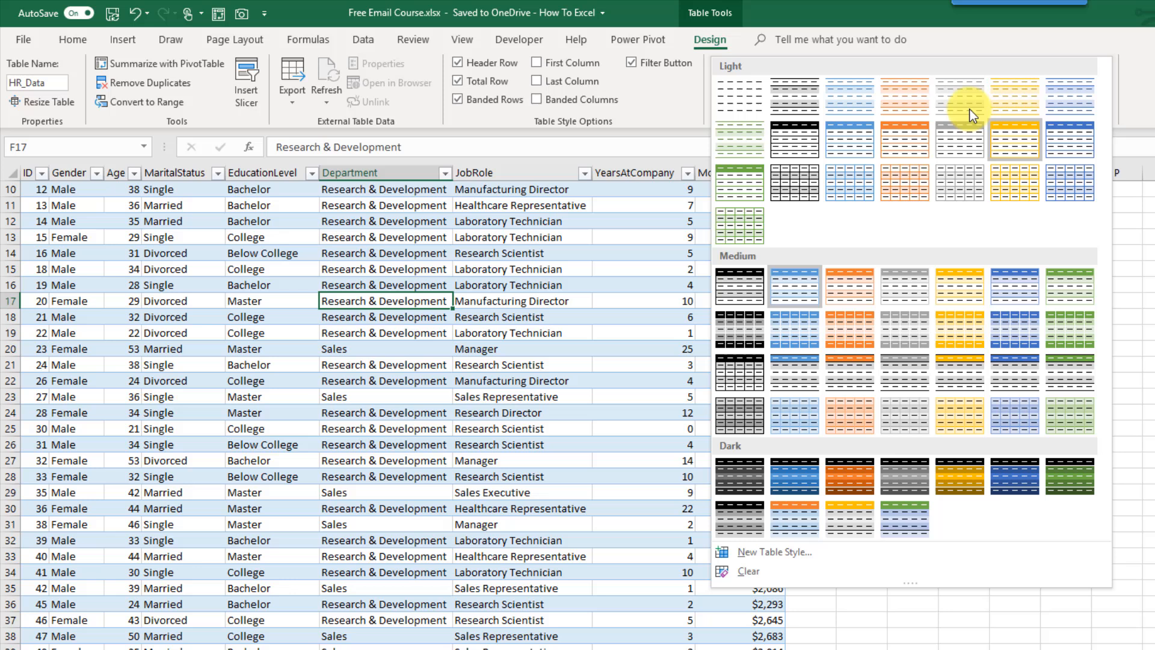
mouse_move(744, 126)
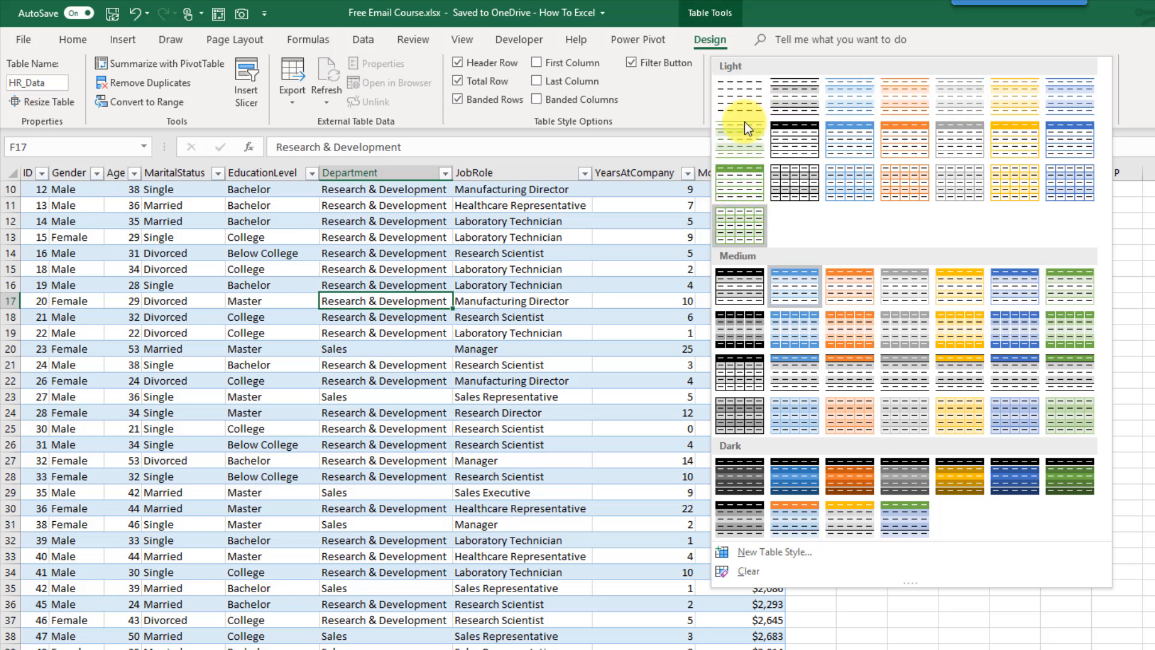
mouse_move(962, 339)
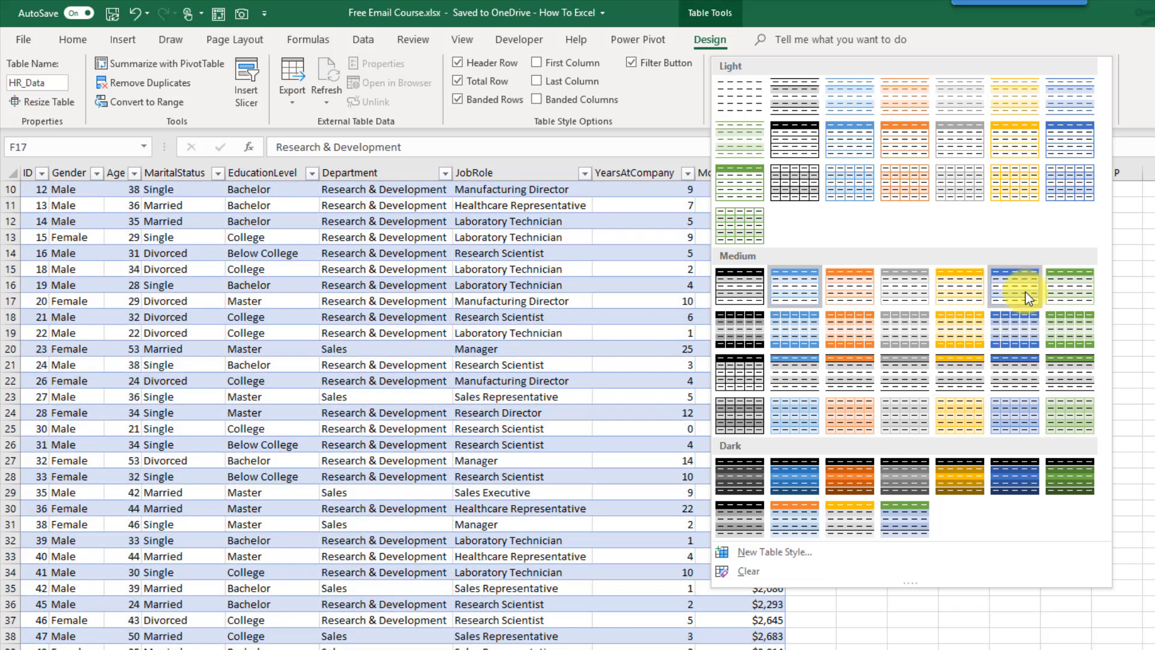
- Apply a medium blue style from the Table Styles gallery to HR_Data
left_click(1016, 286)
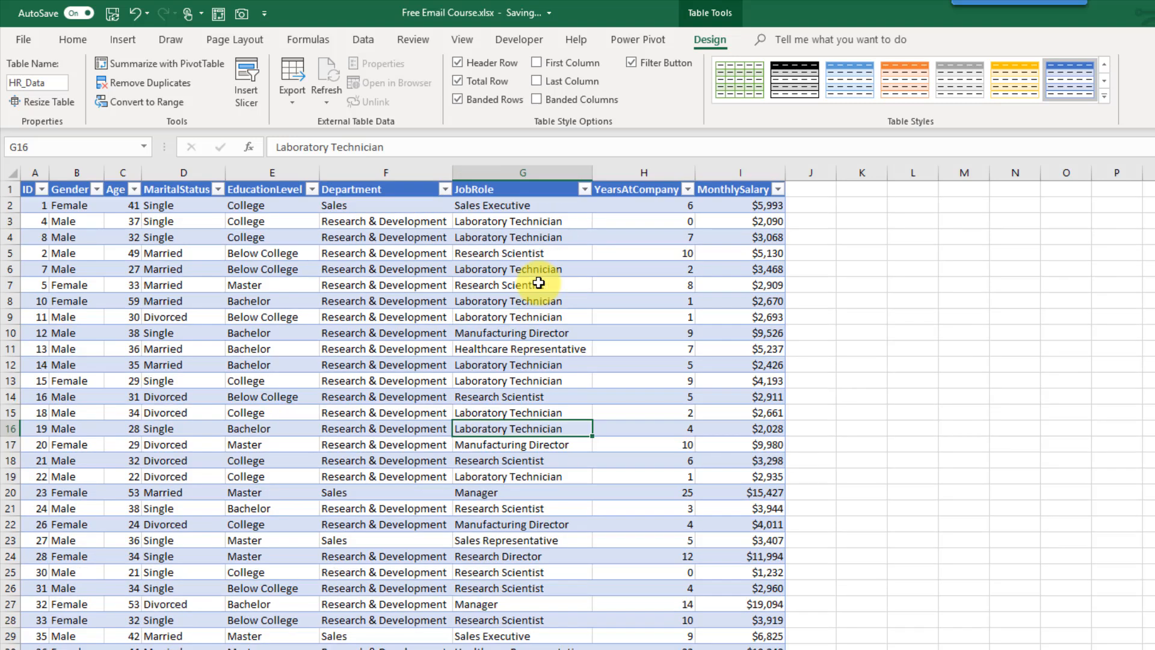
mouse_move(545, 230)
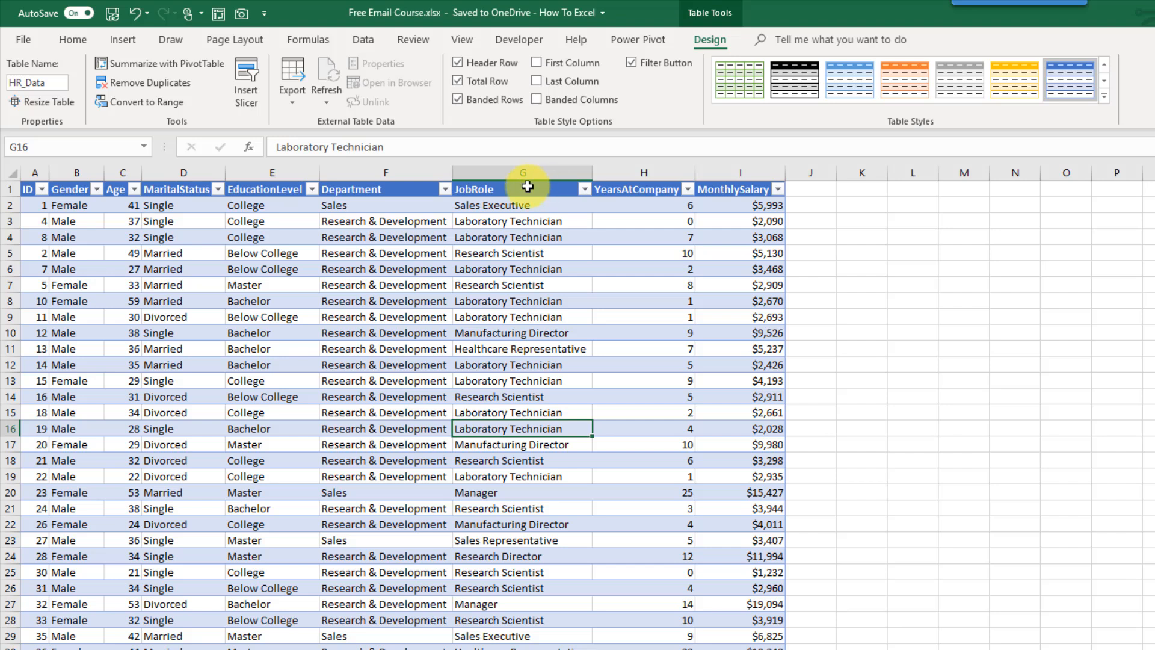
mouse_move(537, 197)
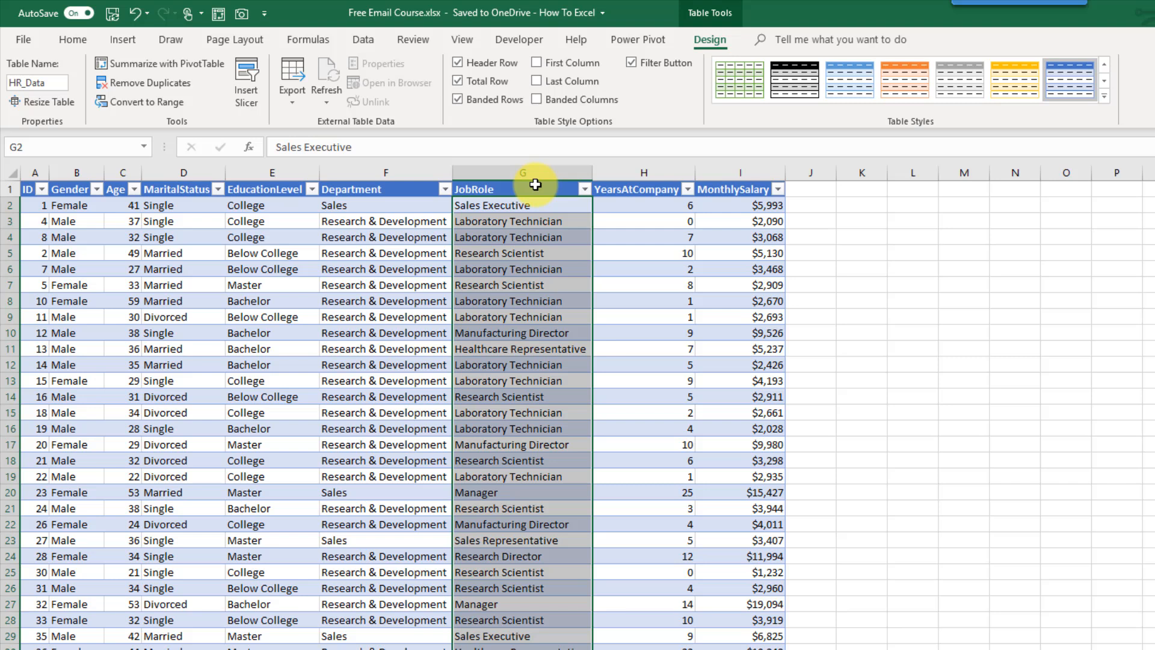
- Select the JobRole column with its header, then the entire HR_Data table
left_click(521, 189)
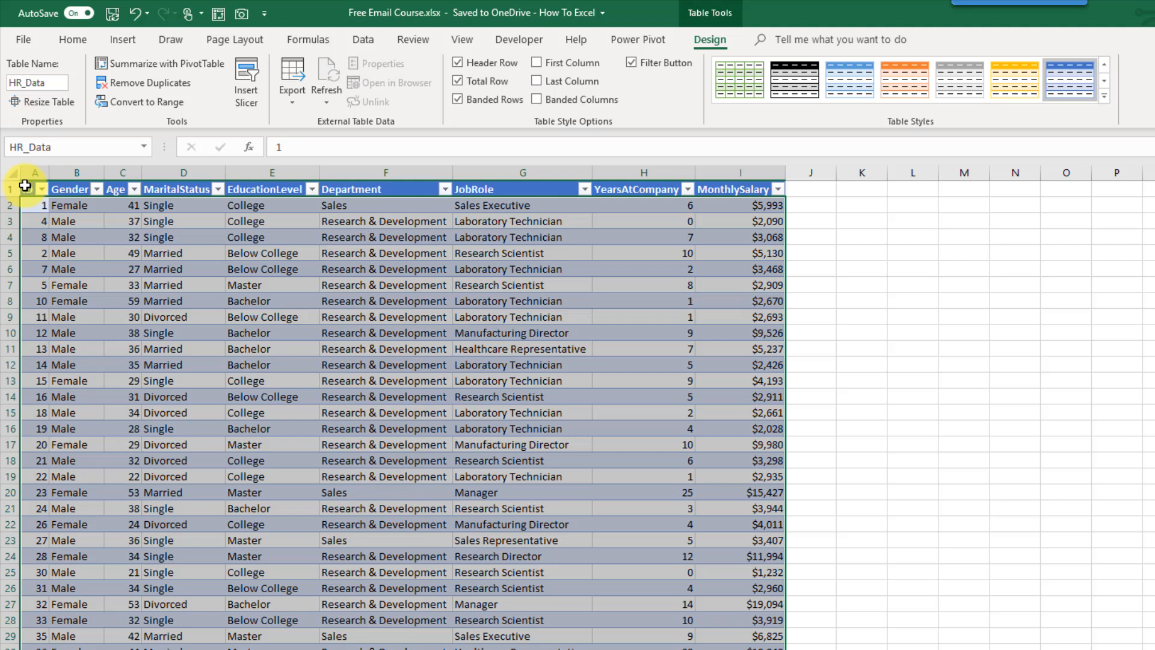
left_click(521, 204)
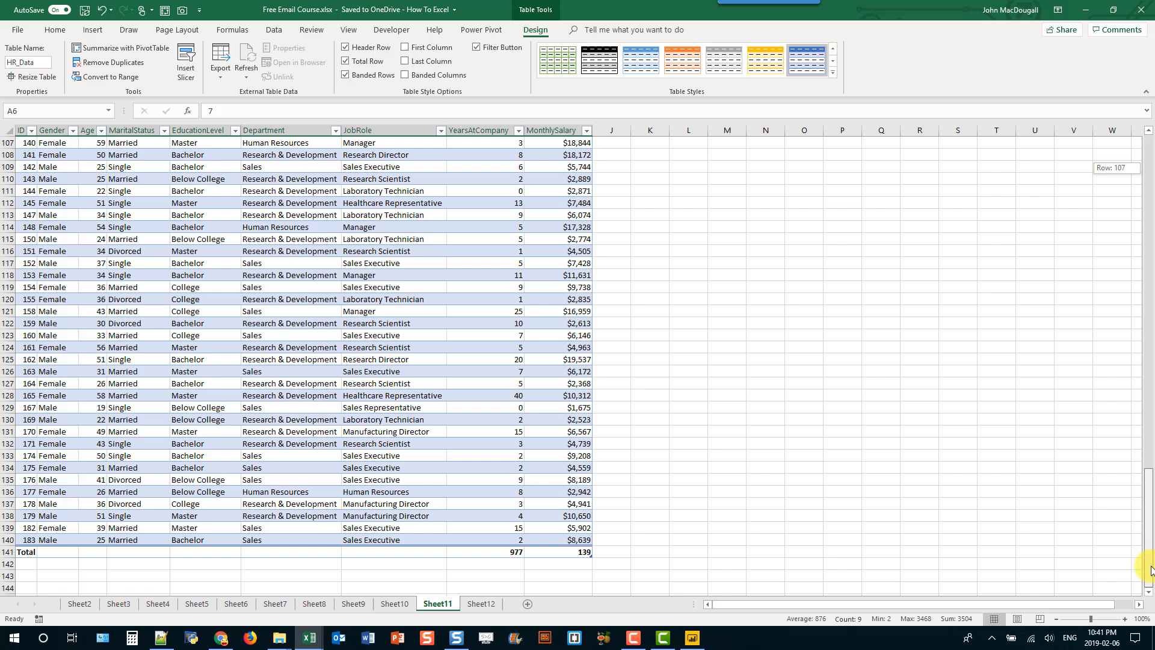
- Scroll to the table's bottom and select a cell beside the Total row
scroll("down", 3)
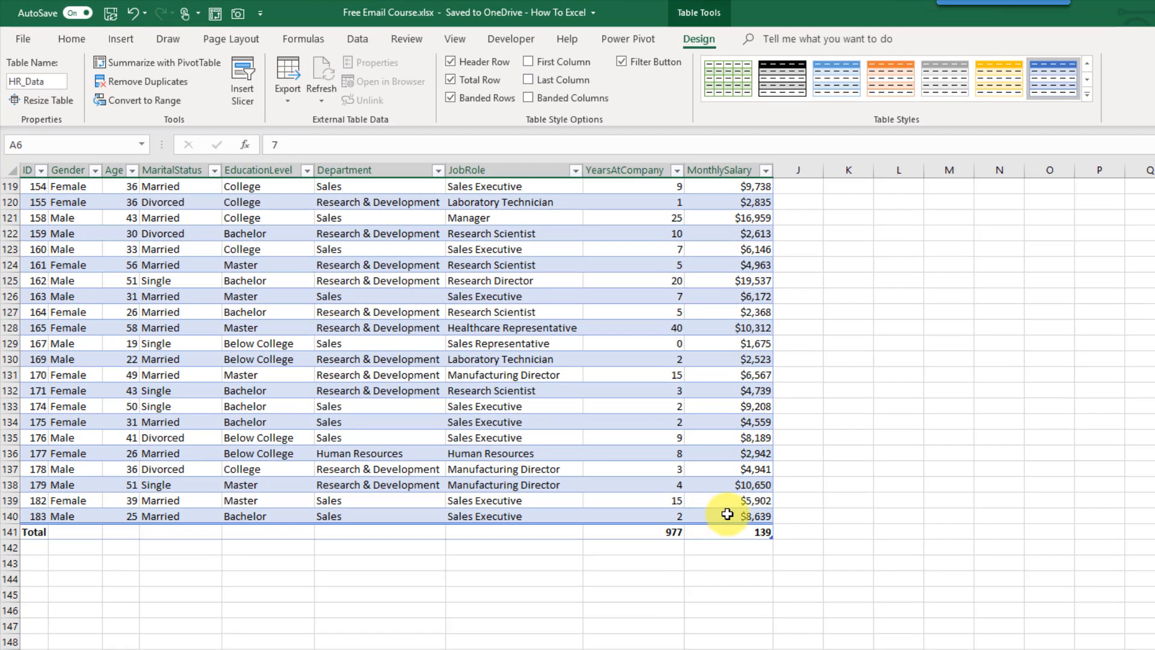
left_click(727, 516)
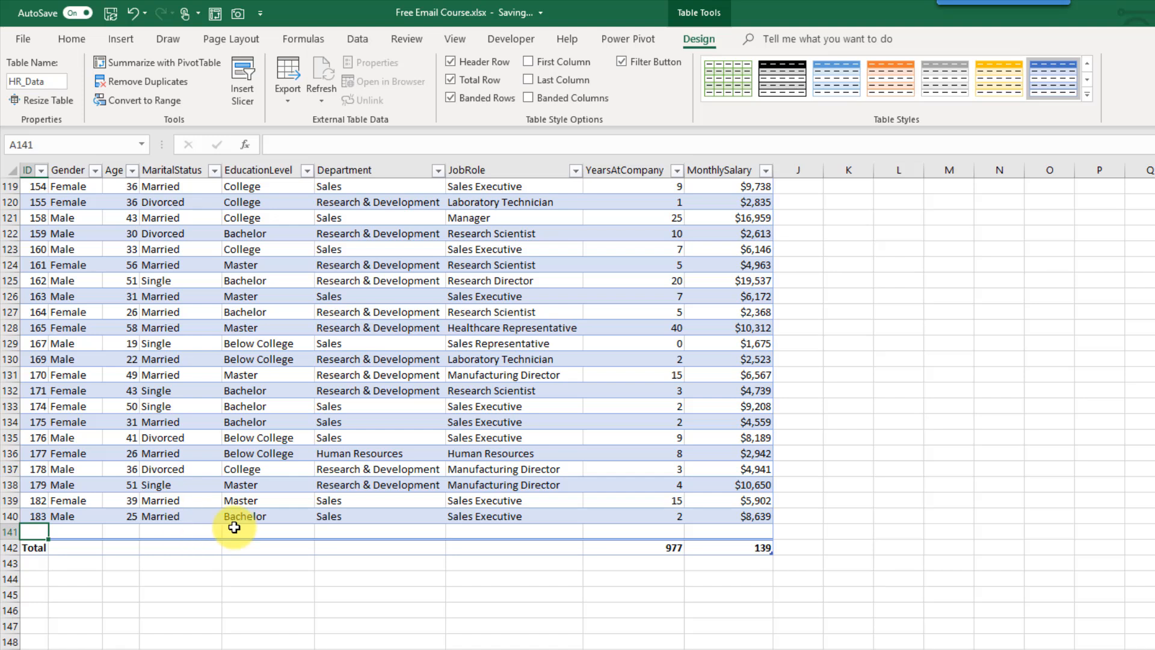
mouse_move(613, 525)
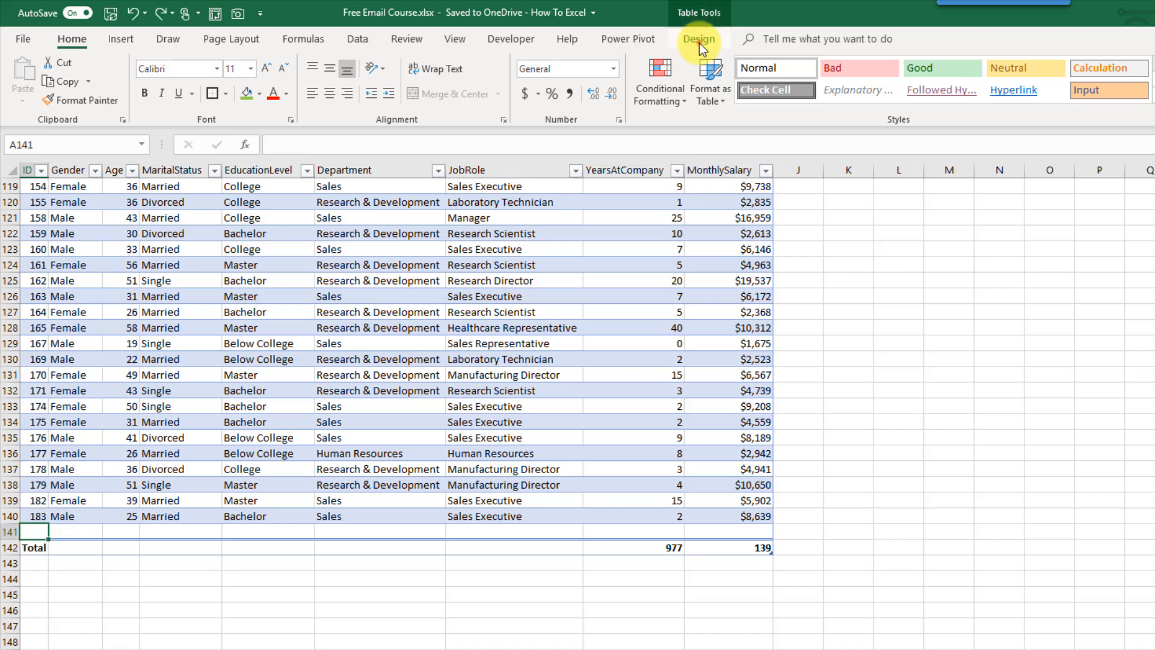
- Turn off the Total row and enter Male under Gender so the table expands to row 142
left_click(698, 38)
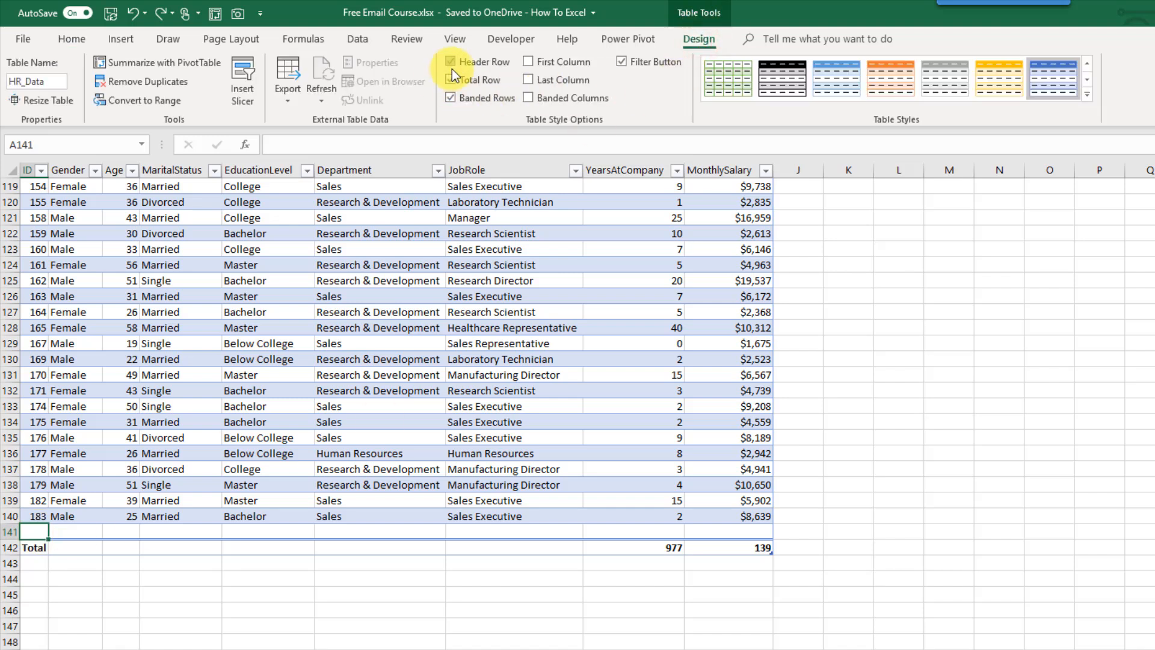
left_click(452, 80)
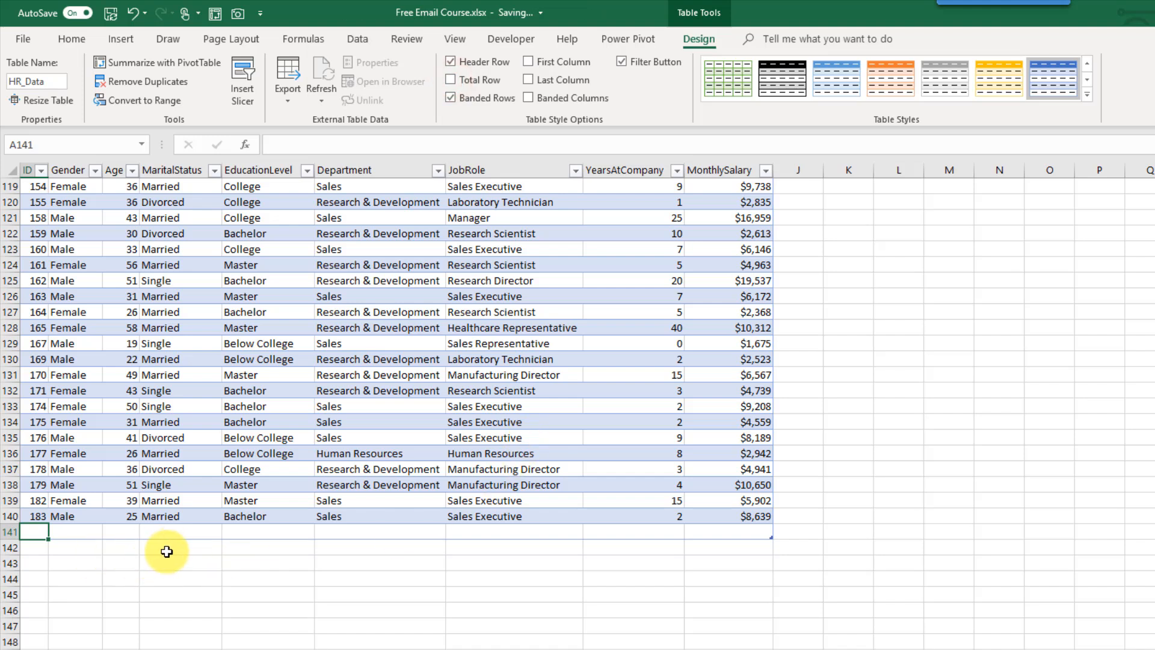
left_click(74, 546)
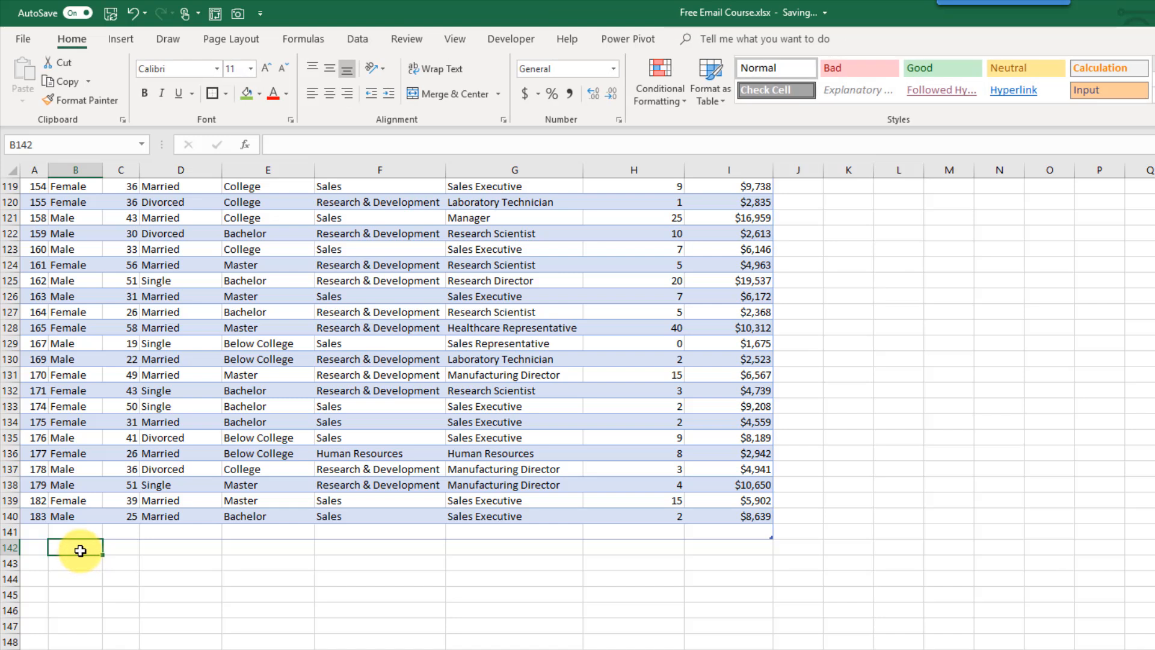
type("Male")
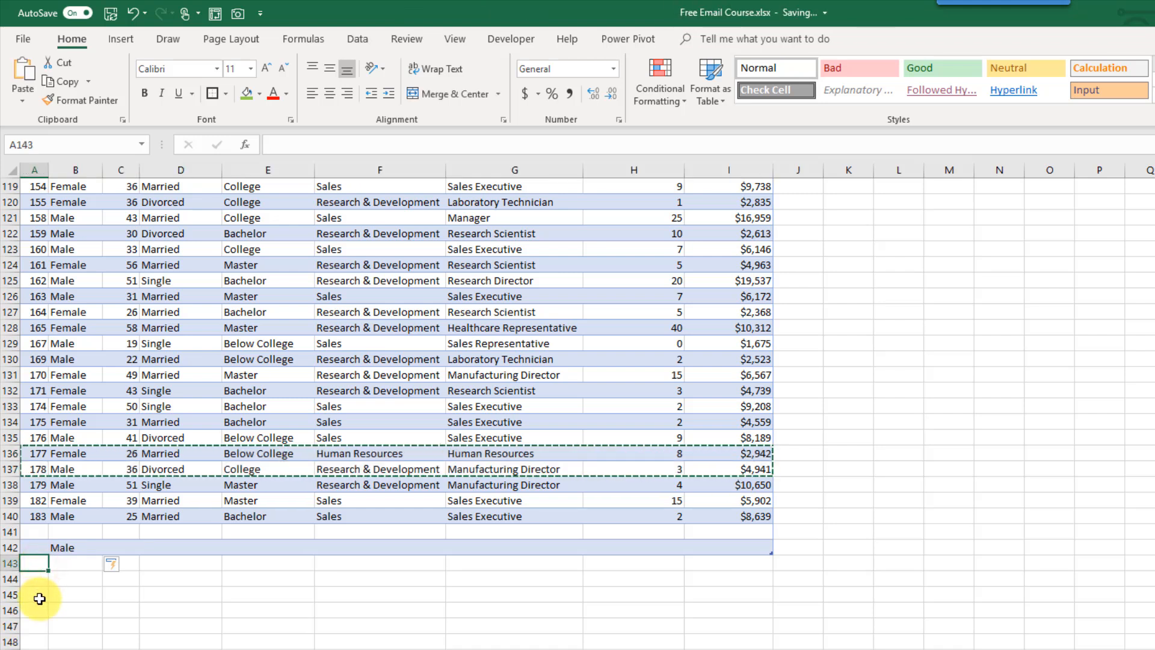
mouse_move(35, 570)
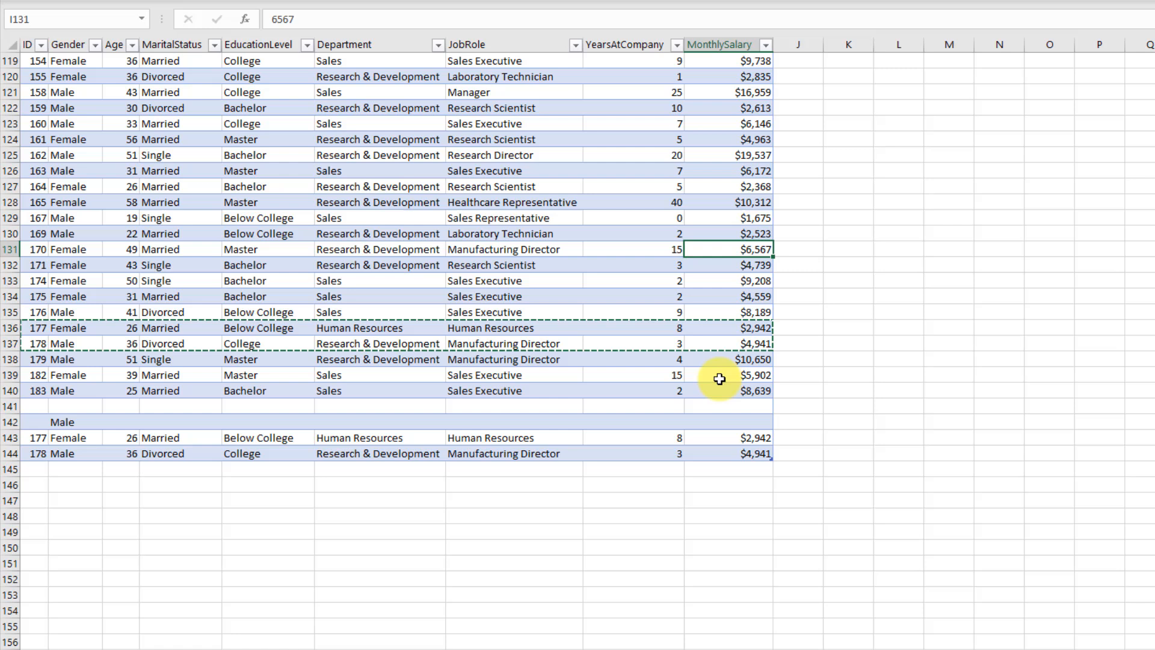
mouse_move(42, 408)
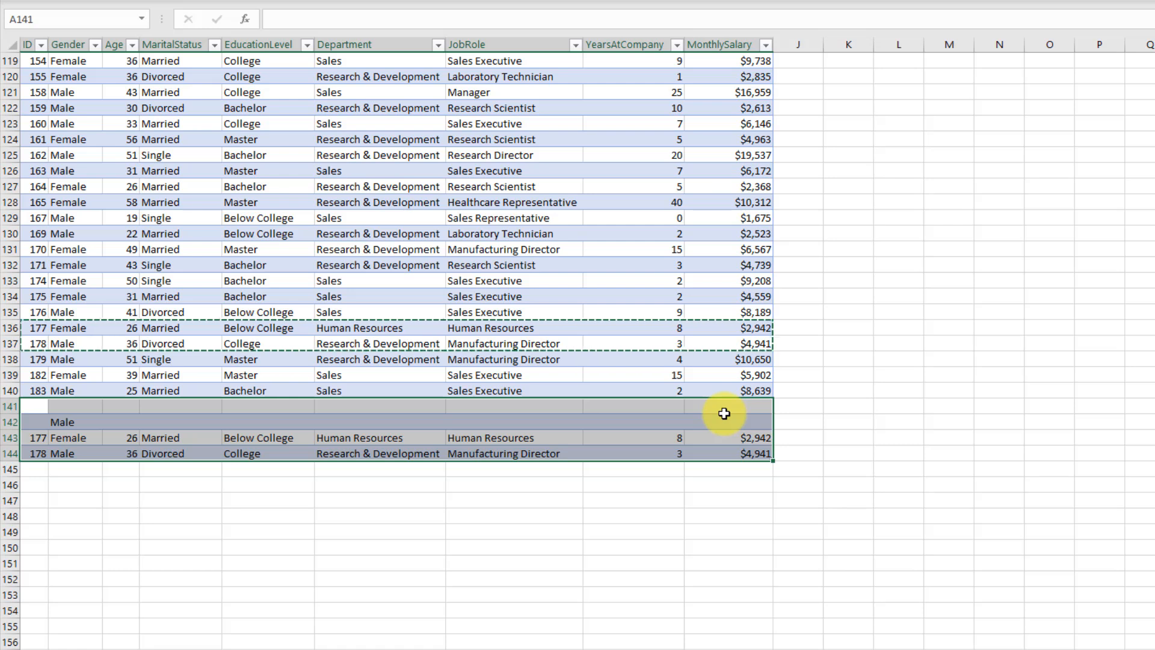
- Delete the extra bottom rows 141–144 from the HR_Data table
right_click(725, 413)
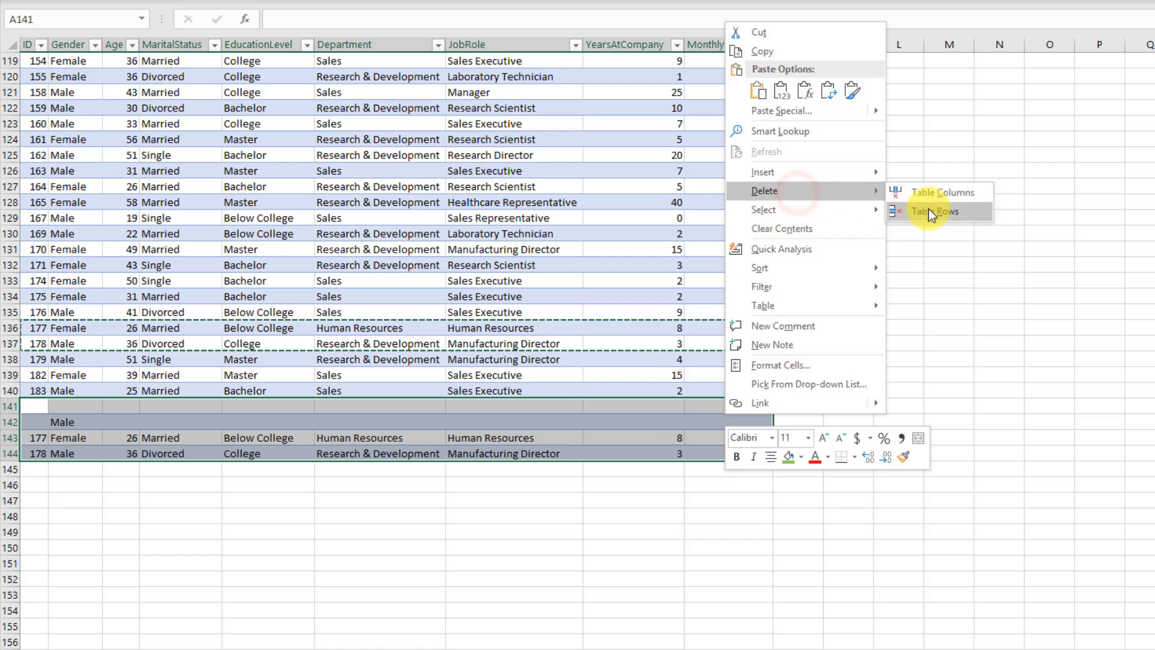
left_click(934, 212)
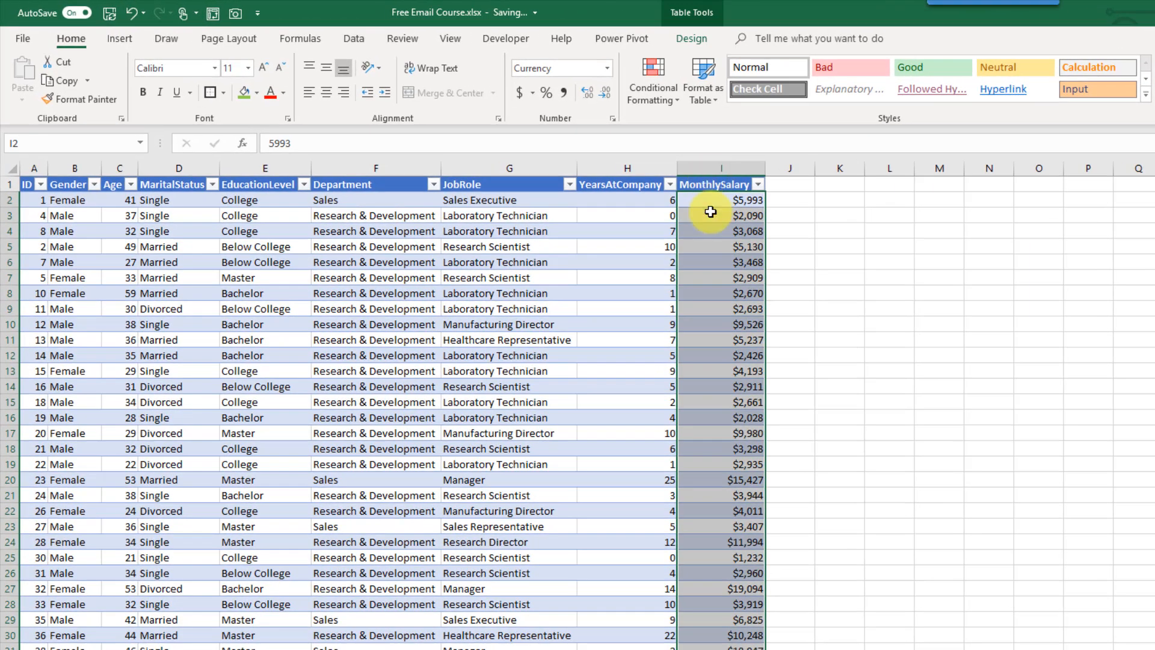
- Delete the MonthlySalary column, undo it to restore the column, and select J2
right_click(712, 212)
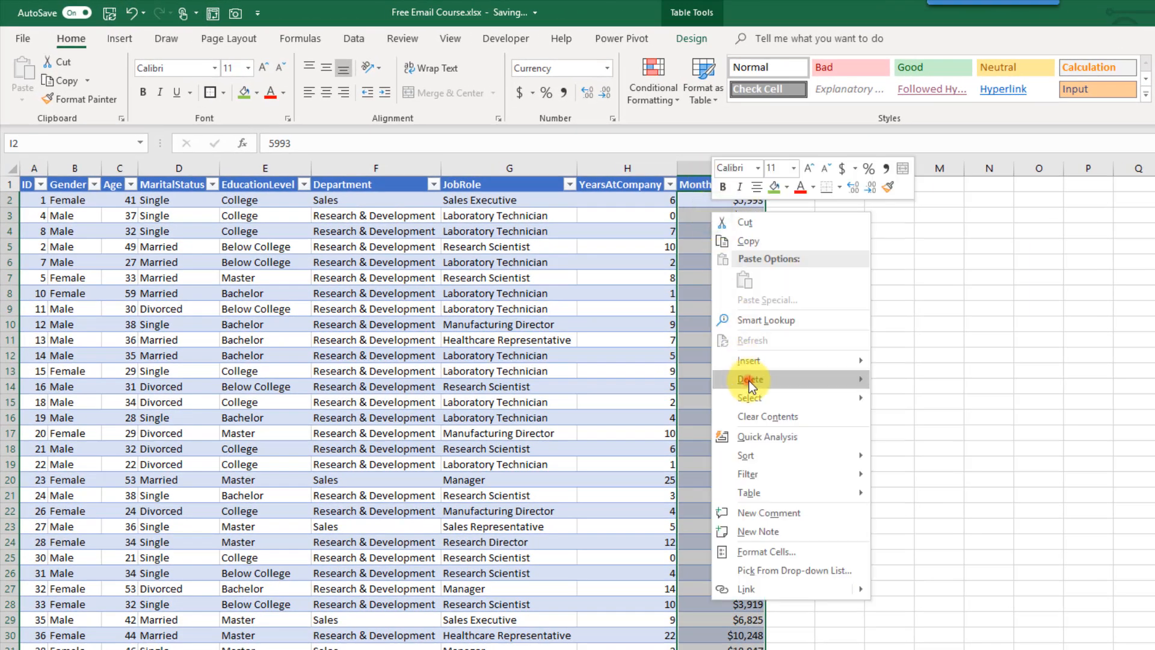
left_click(750, 379)
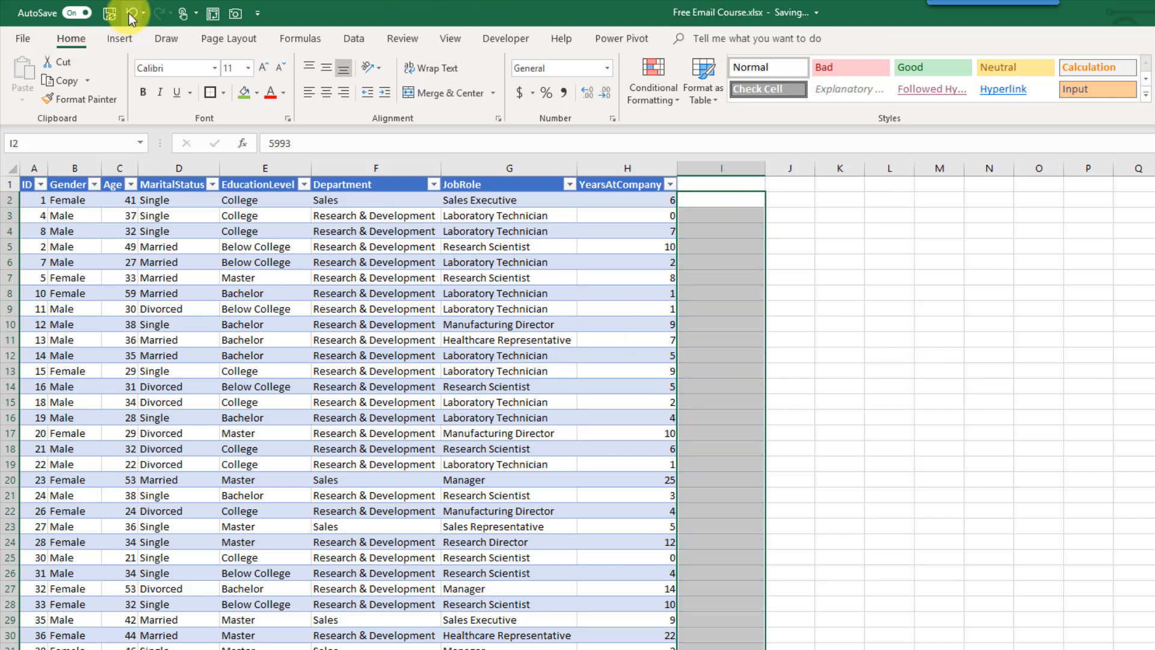
left_click(126, 13)
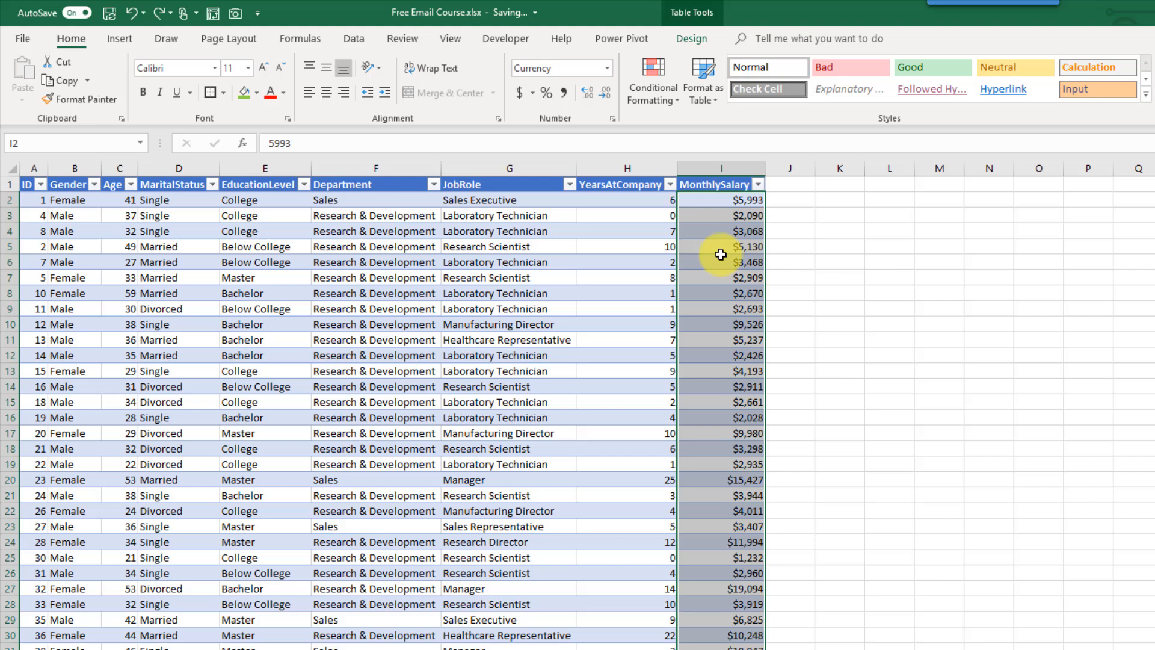
left_click(721, 245)
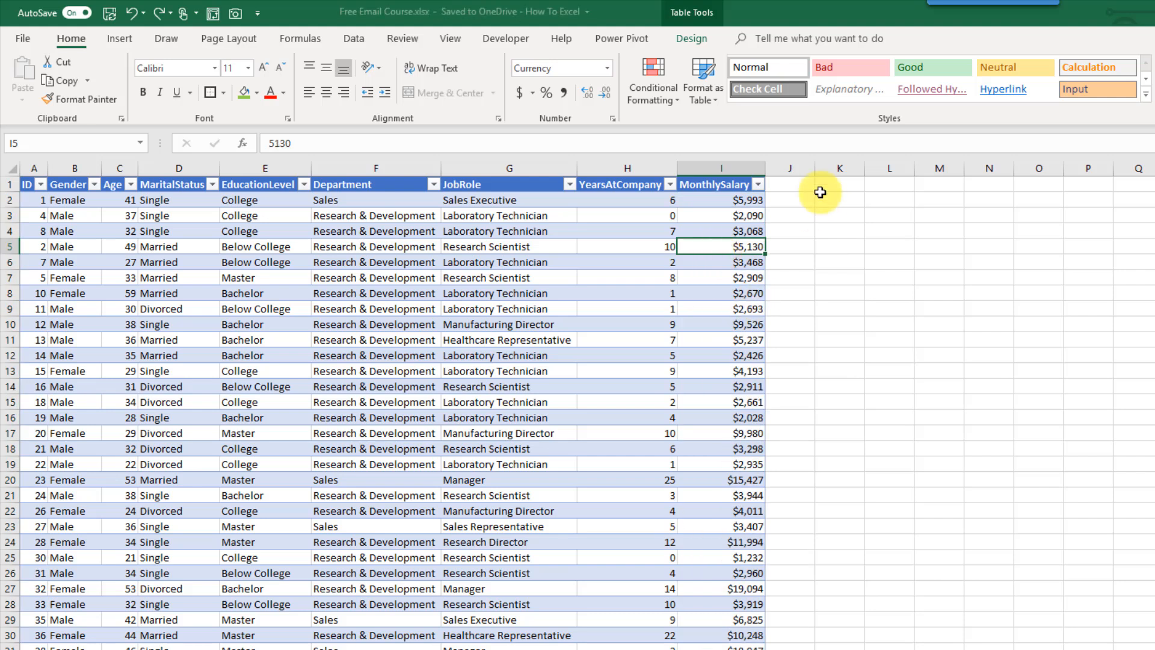
mouse_move(787, 200)
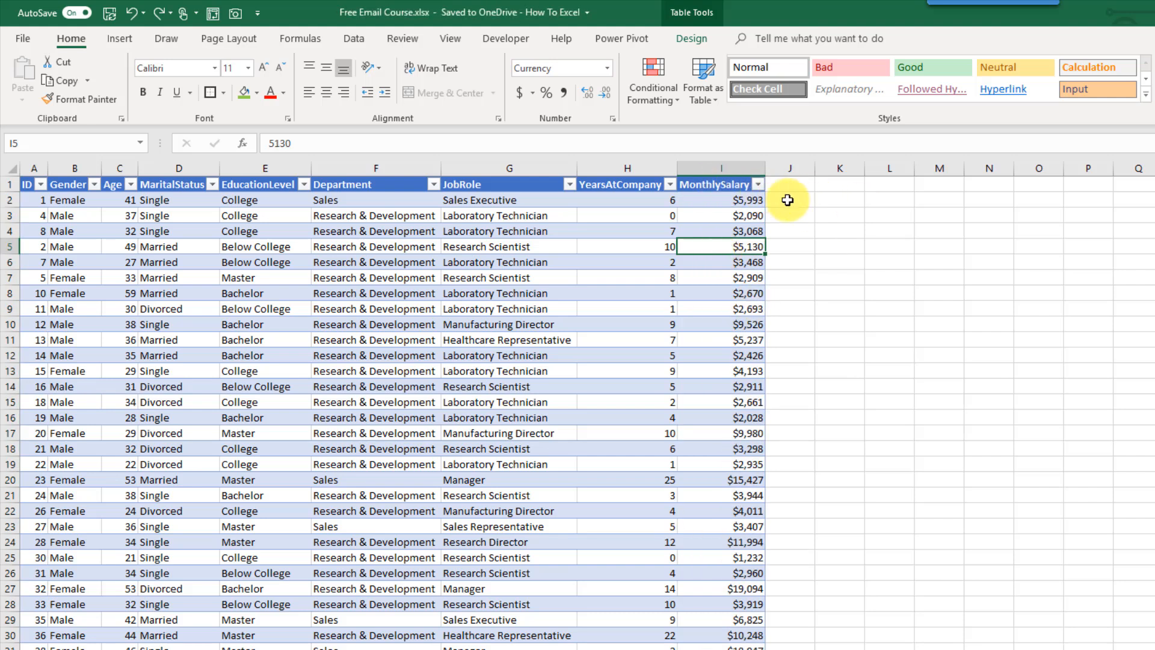
left_click(788, 200)
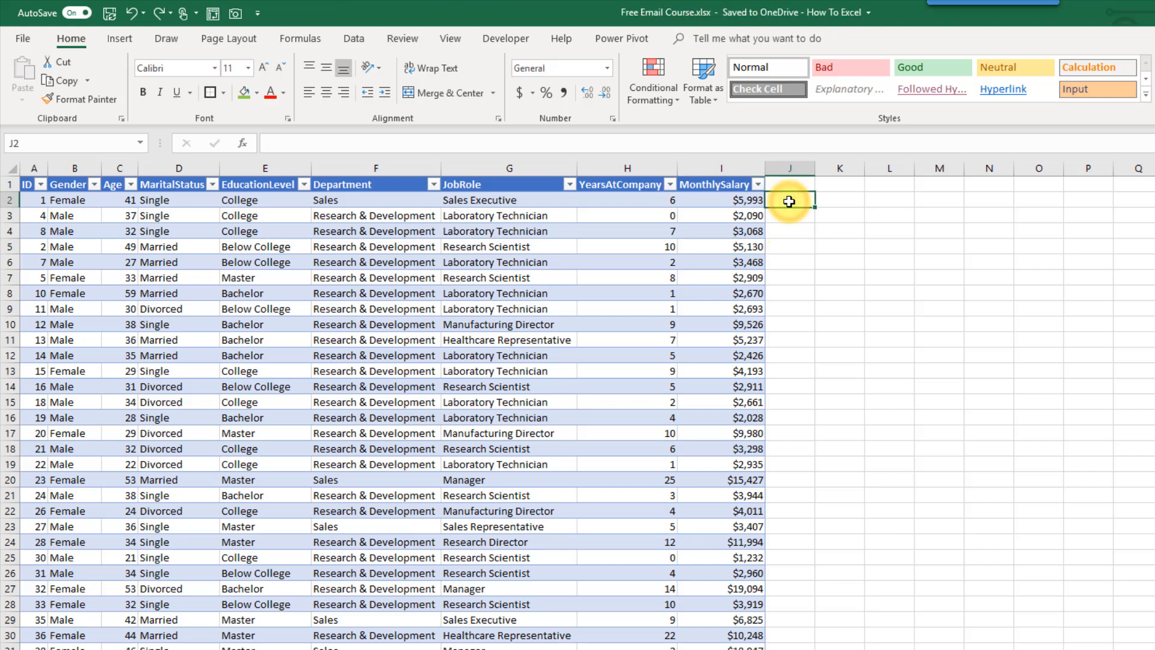
type("hello")
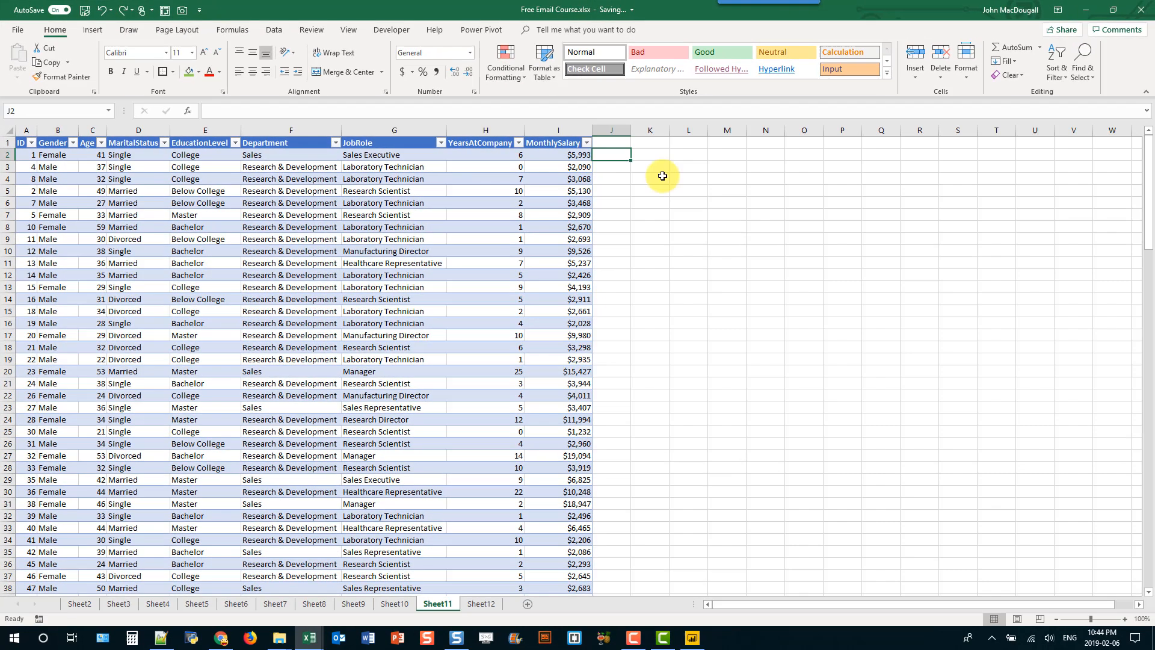
scroll("down", 3)
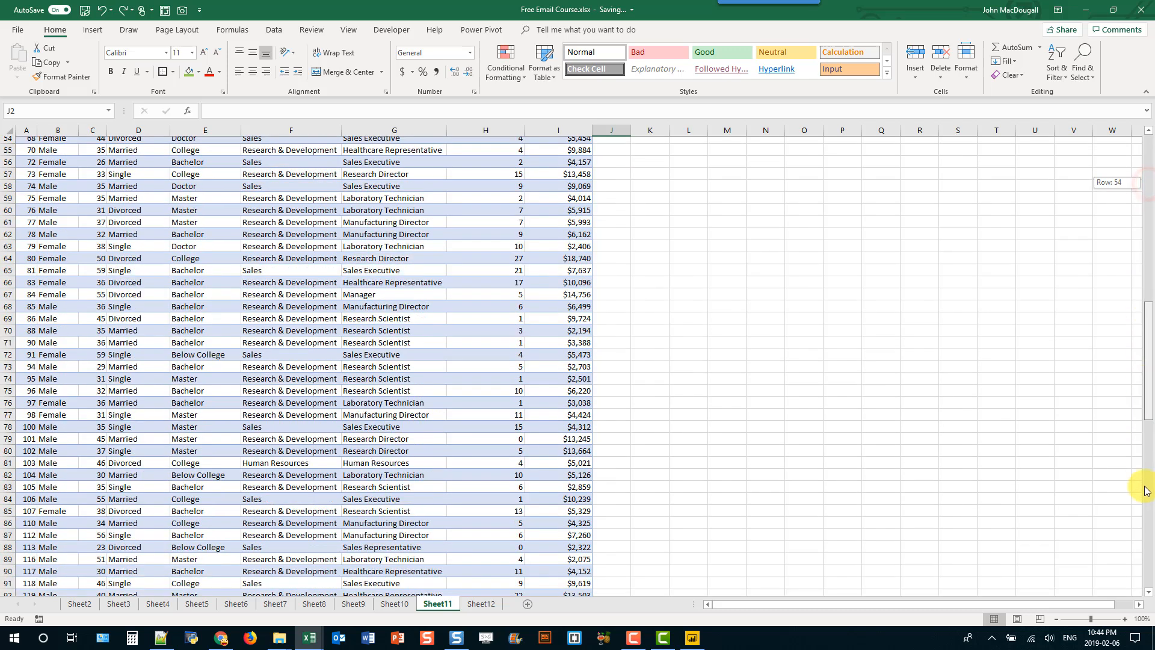
scroll("down", 3)
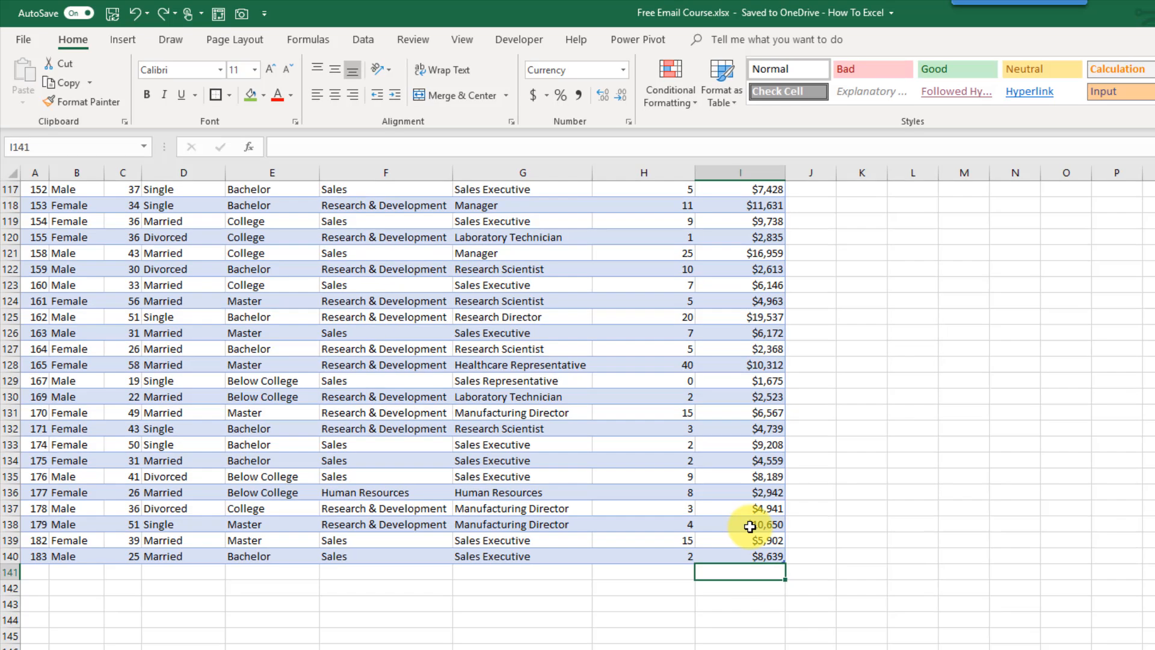
- Enter 800 as MonthlySalary below the last row, then begin a formula in J2 with =
type("800")
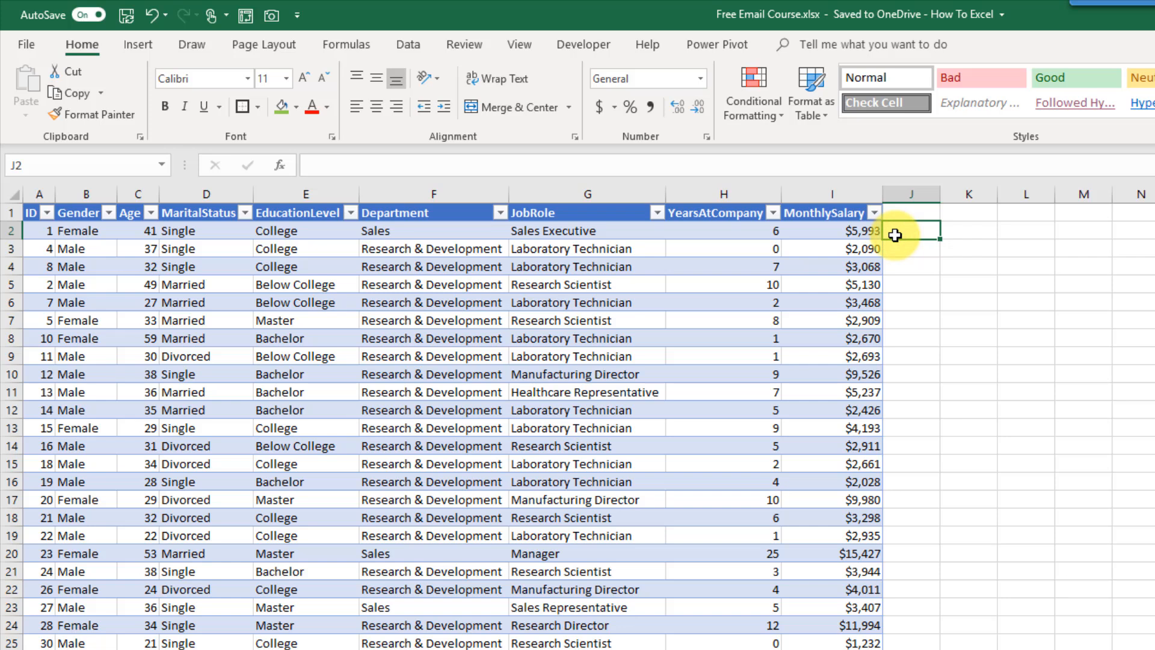
type("=")
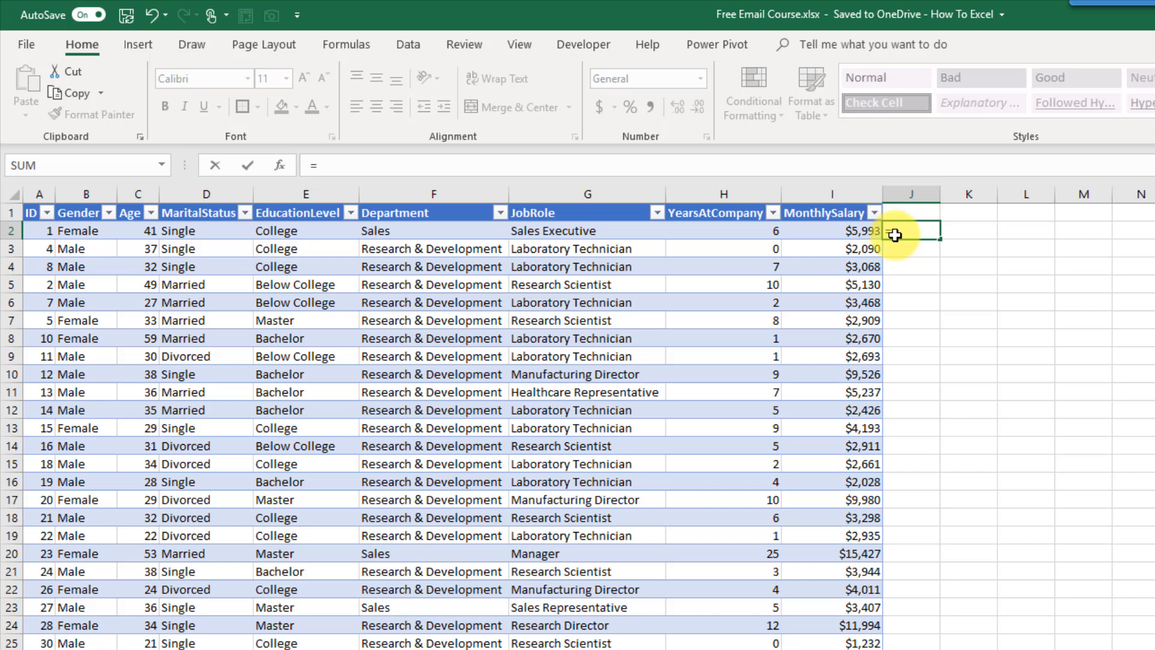
left_click(833, 231)
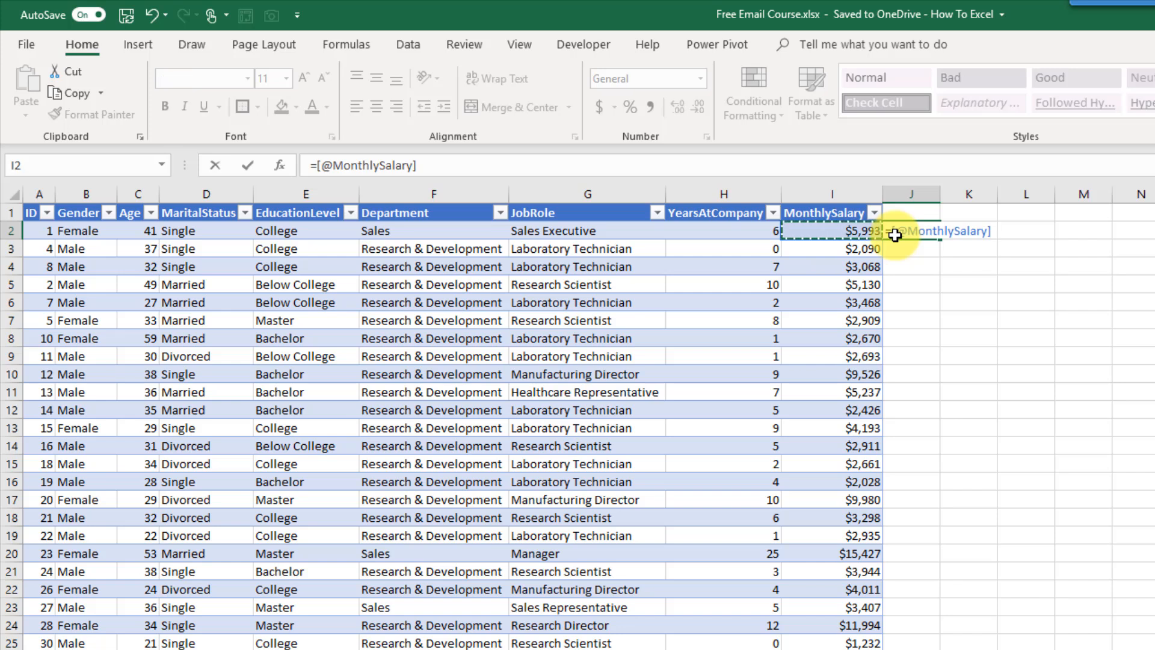
type("*2")
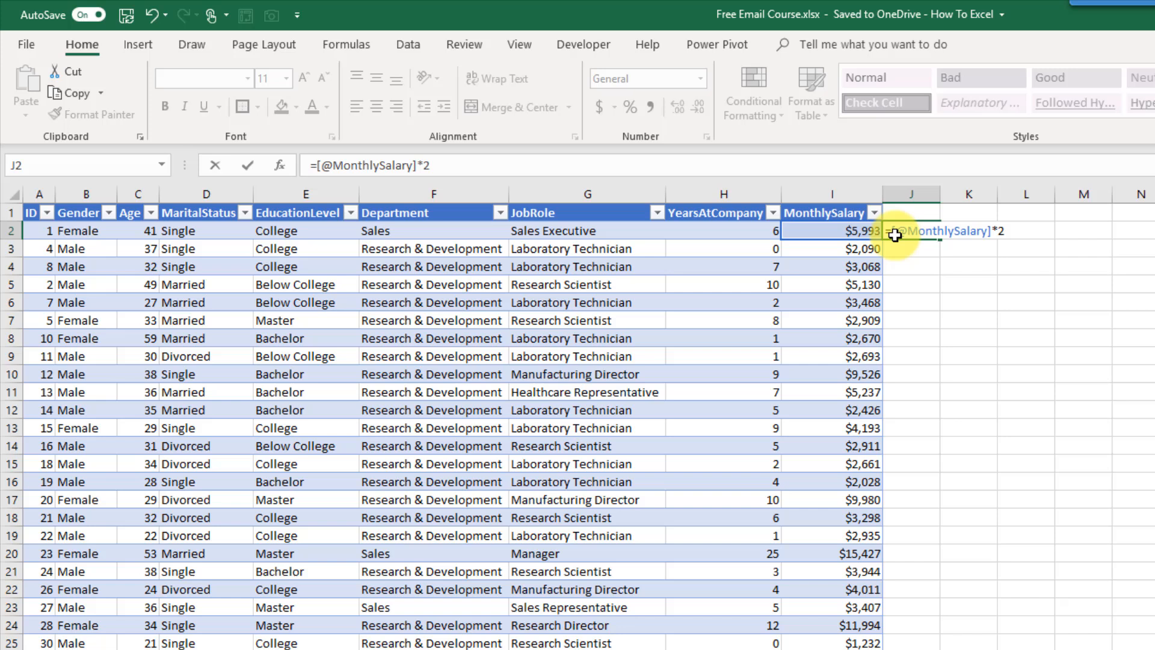
key("enter")
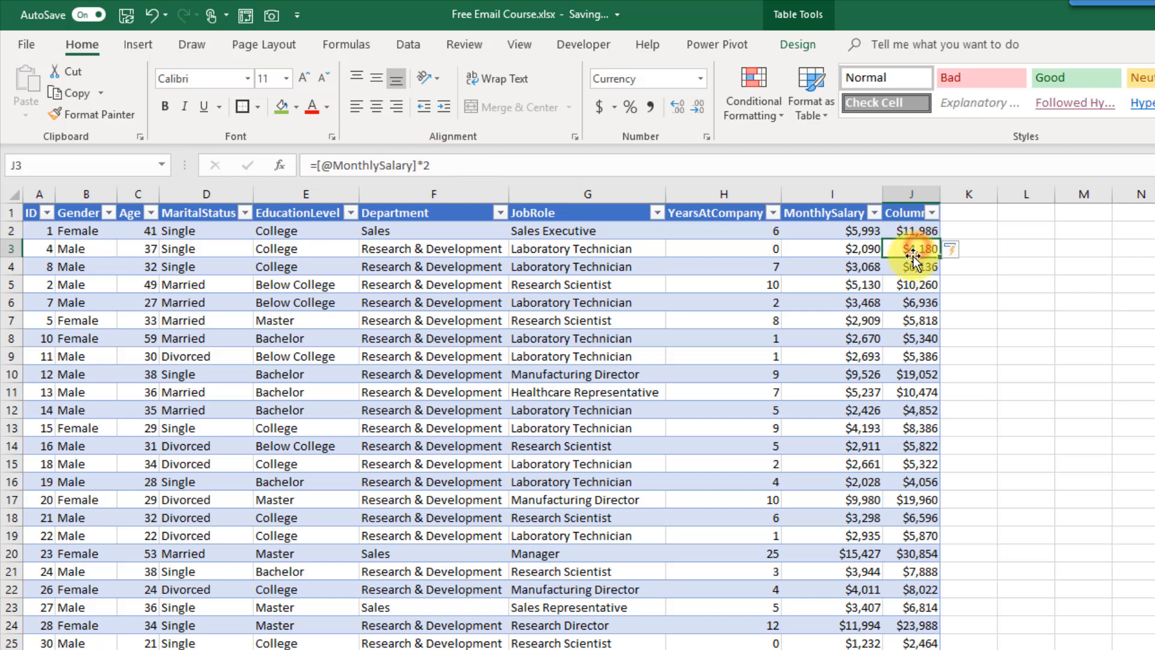
left_click(911, 320)
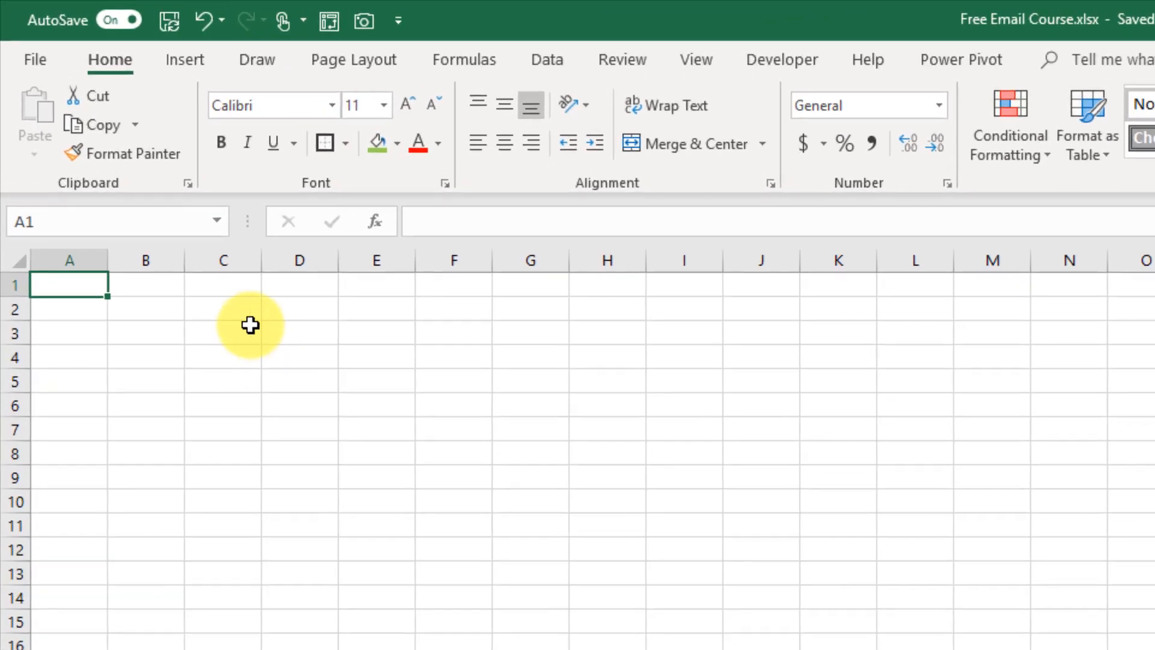
left_click(217, 222)
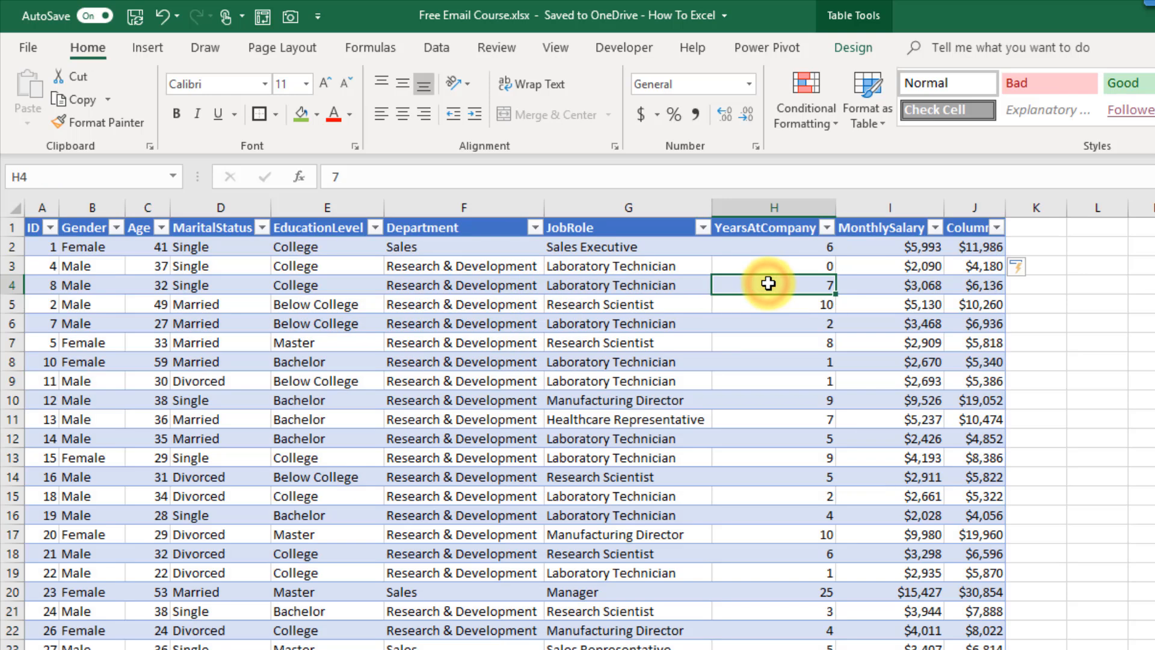
mouse_move(978, 301)
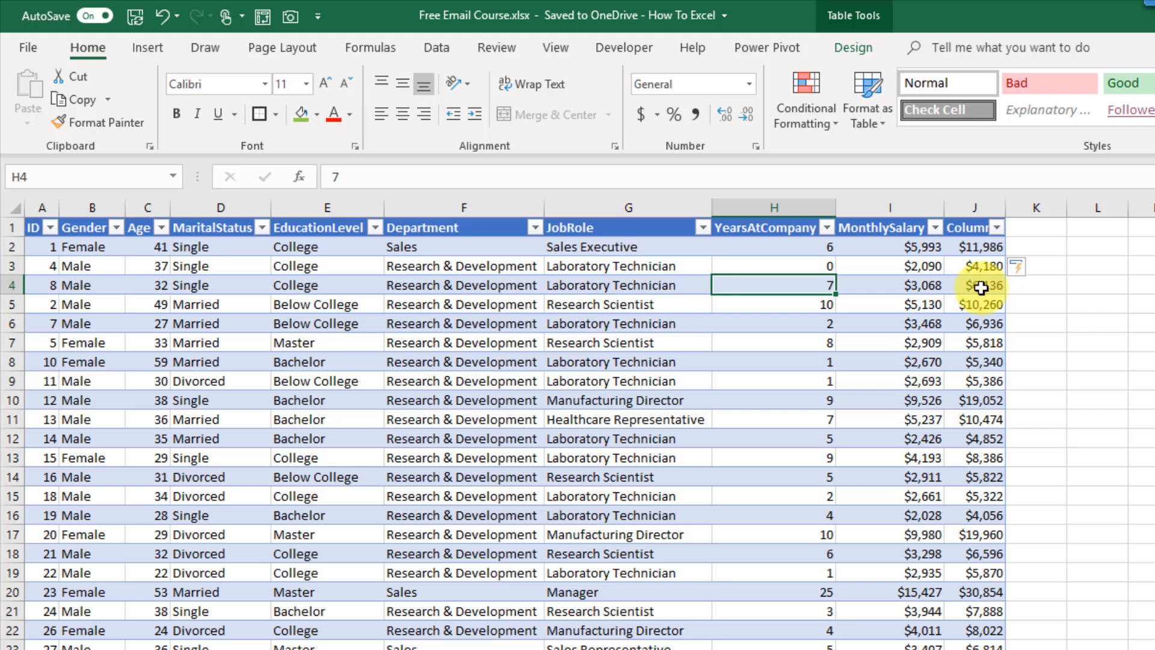
left_click(974, 285)
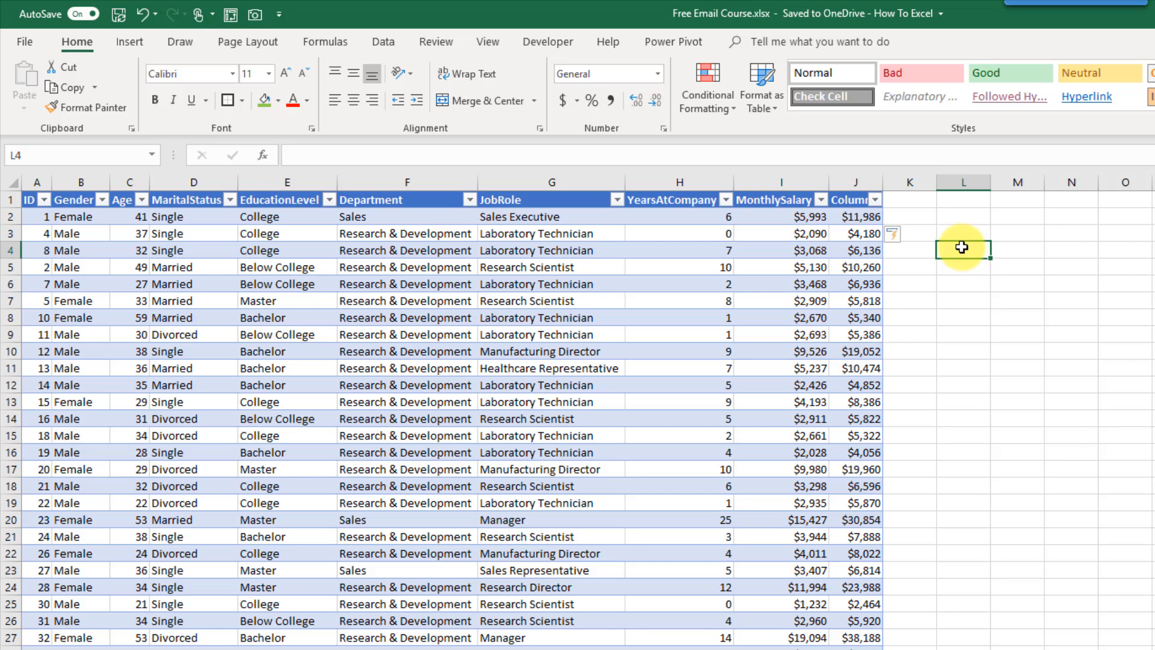
- Total the whole MonthlySalary column with =SUM(HR_Data[MonthlySalary]), giving $878,847
type("=sum(")
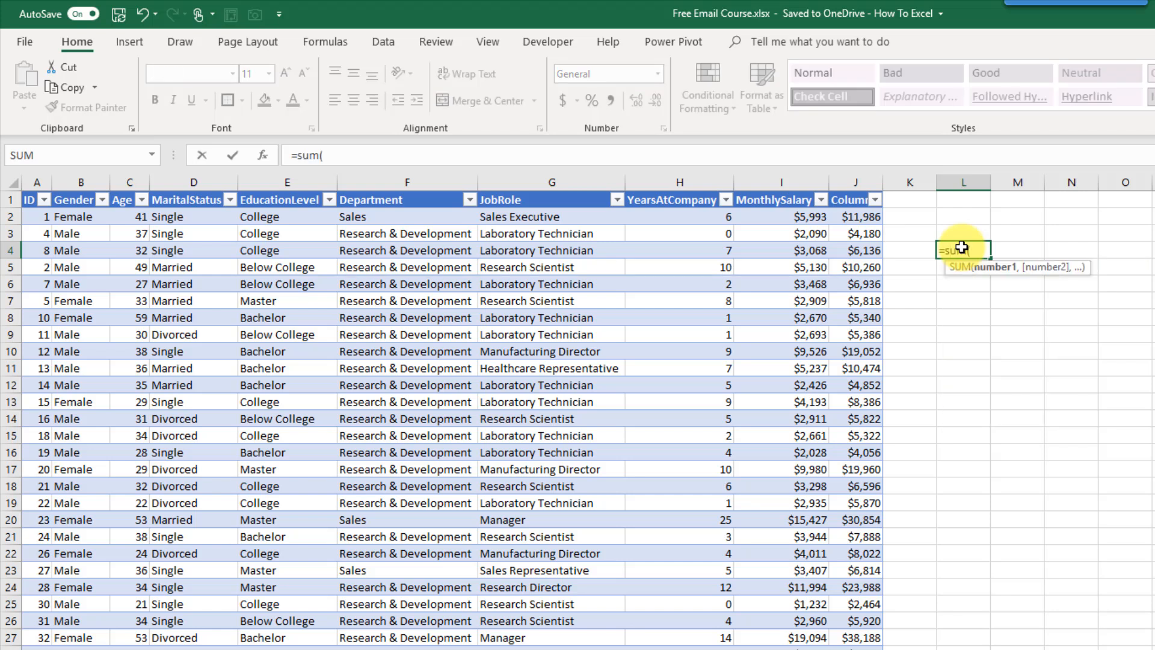
left_click(855, 216)
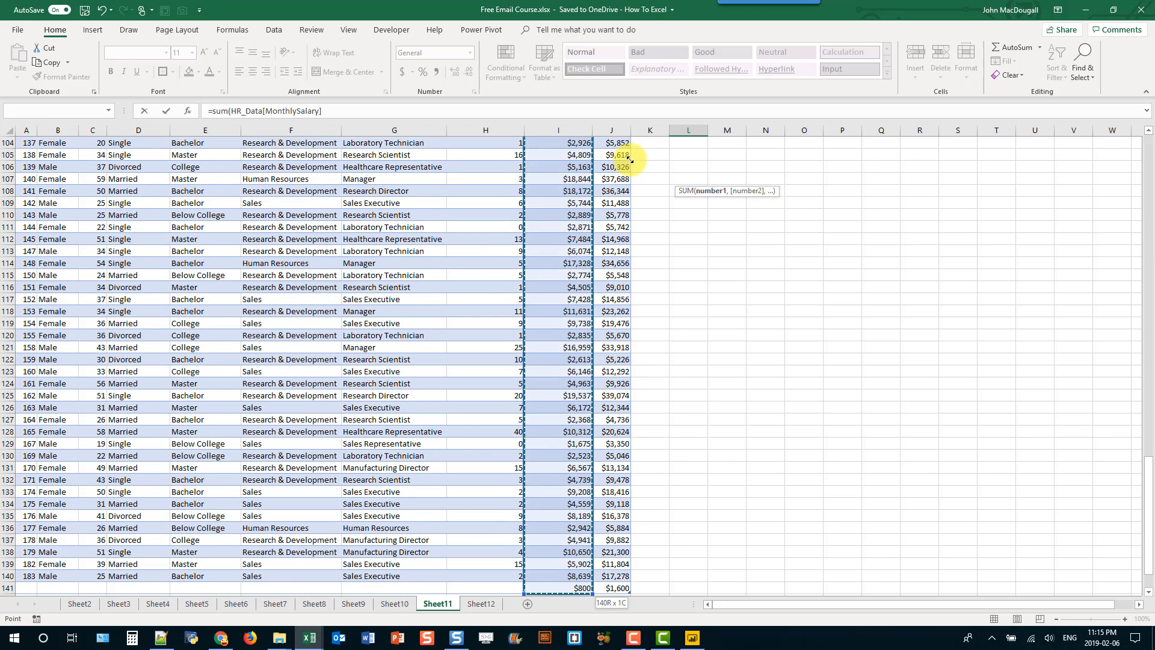
type(")")
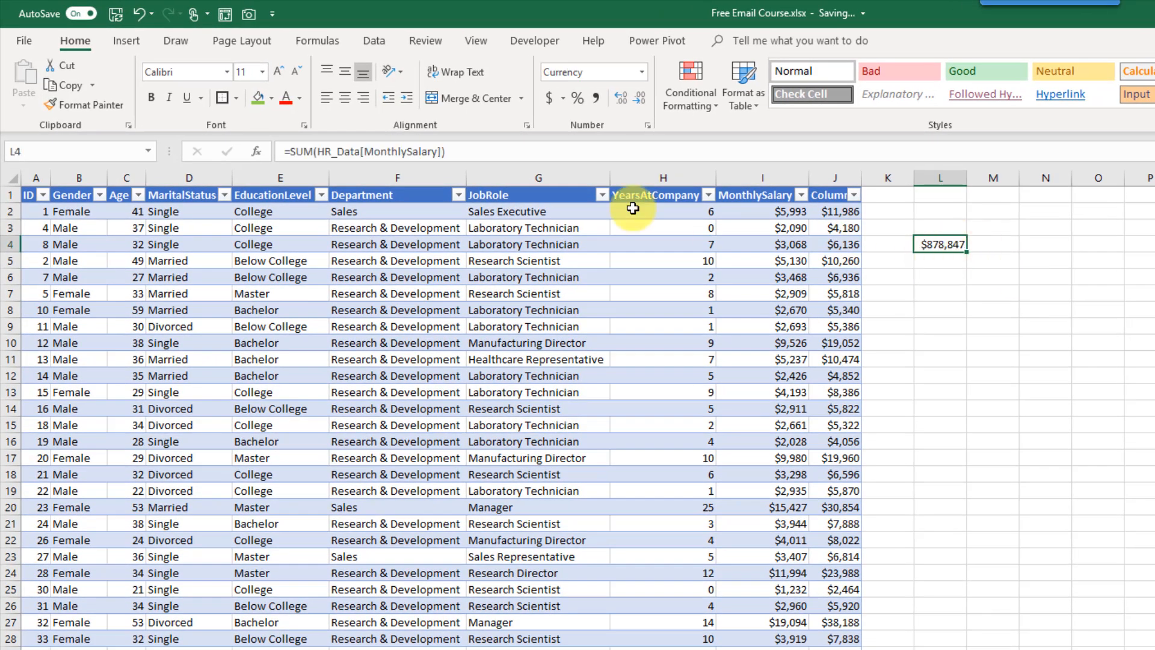
mouse_move(317, 153)
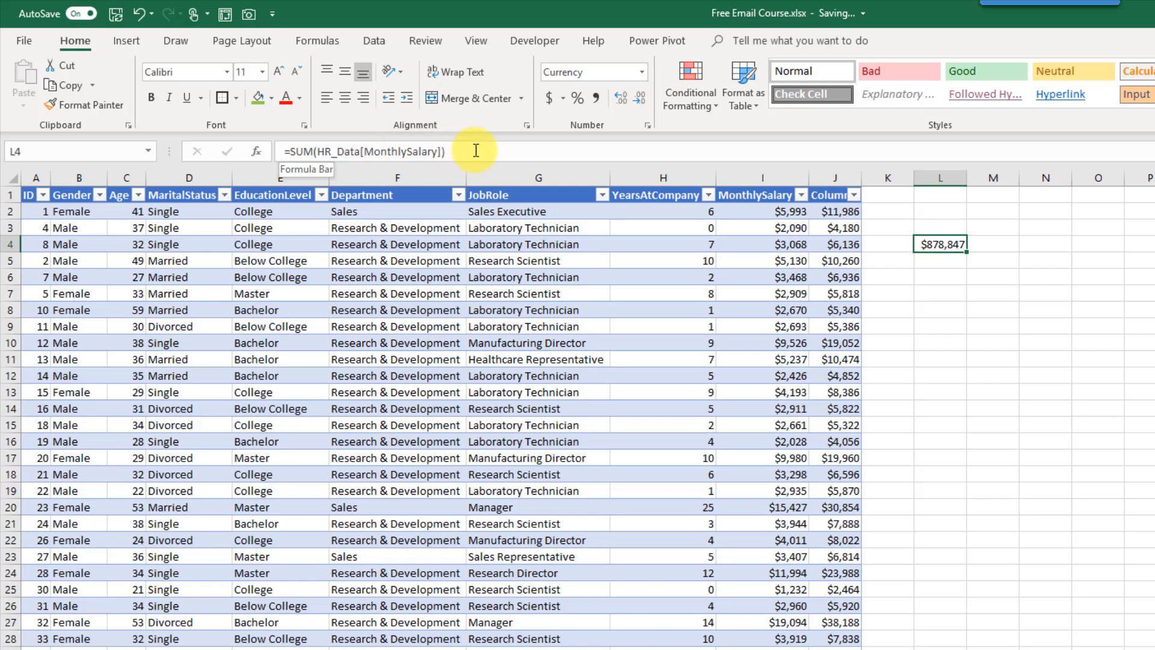
- In L5 sum I2:I19 for $73,216, then move to L7 for another formula
left_click(942, 261)
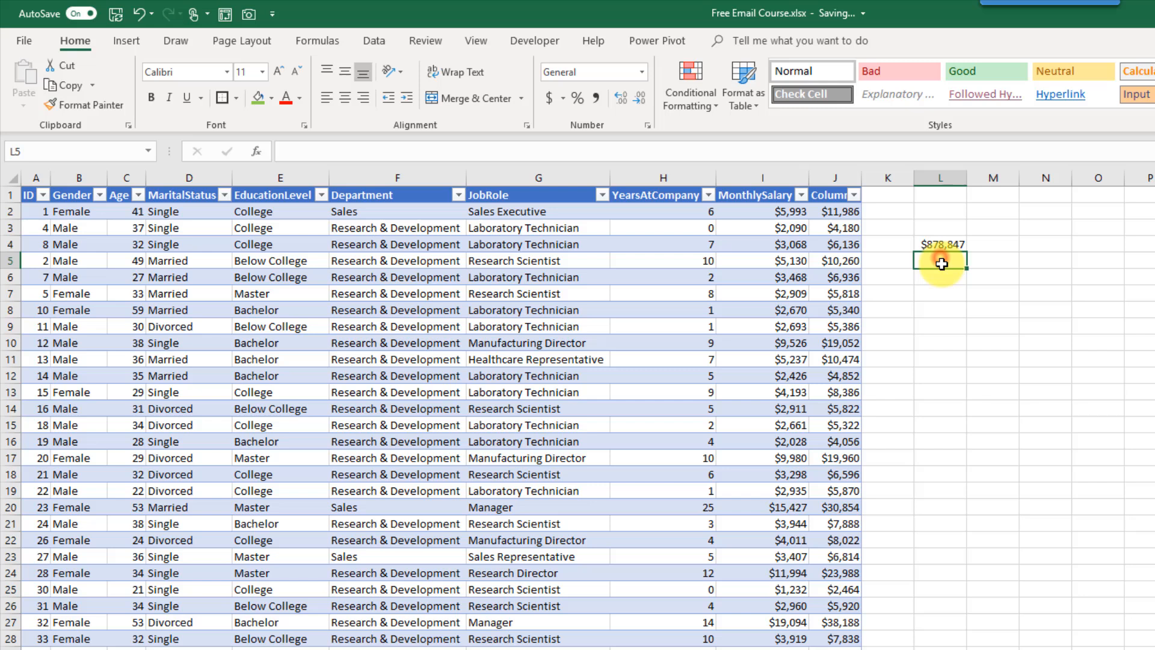
type("=sum(")
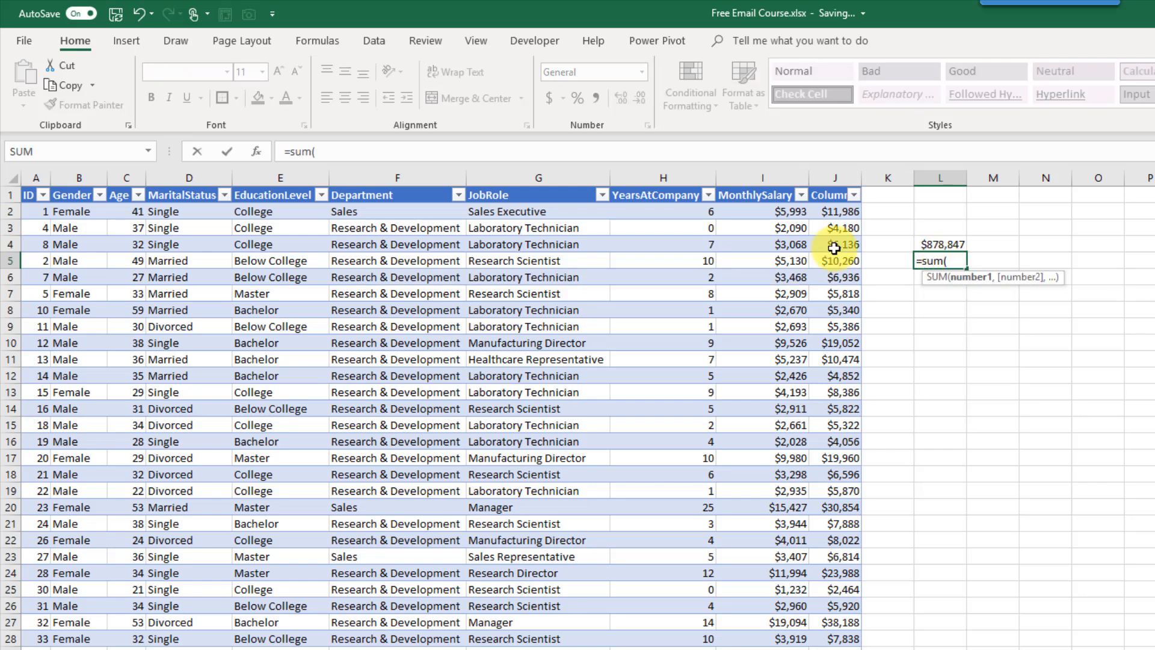
left_click_drag(764, 212, 763, 491)
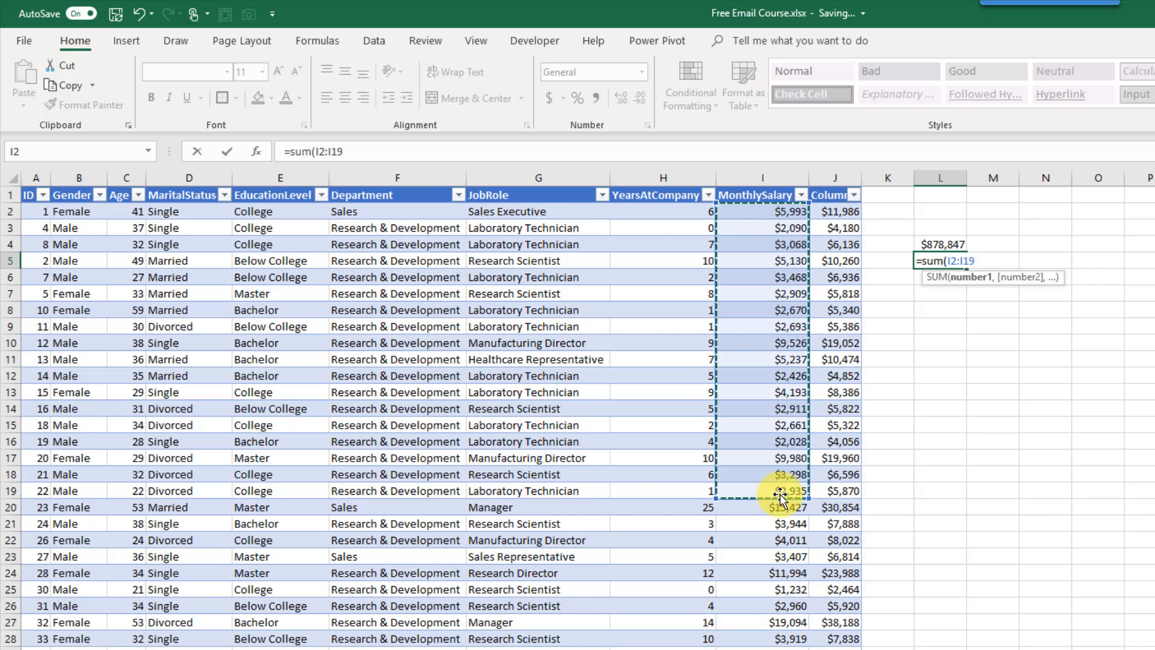
key("Enter")
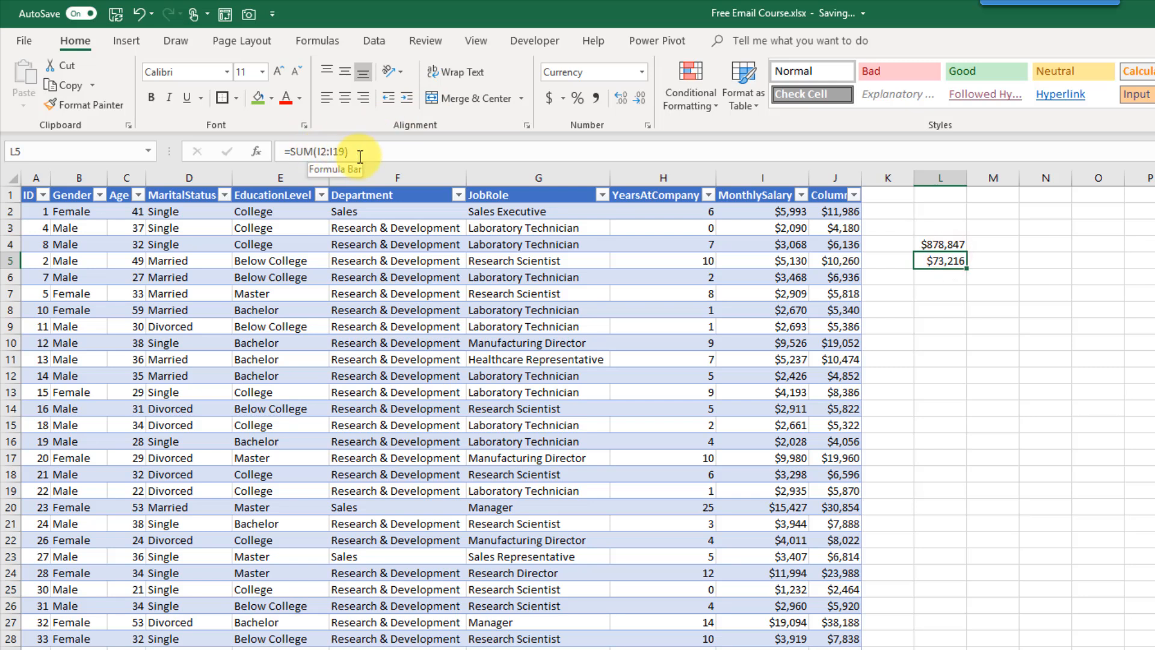
mouse_move(551, 199)
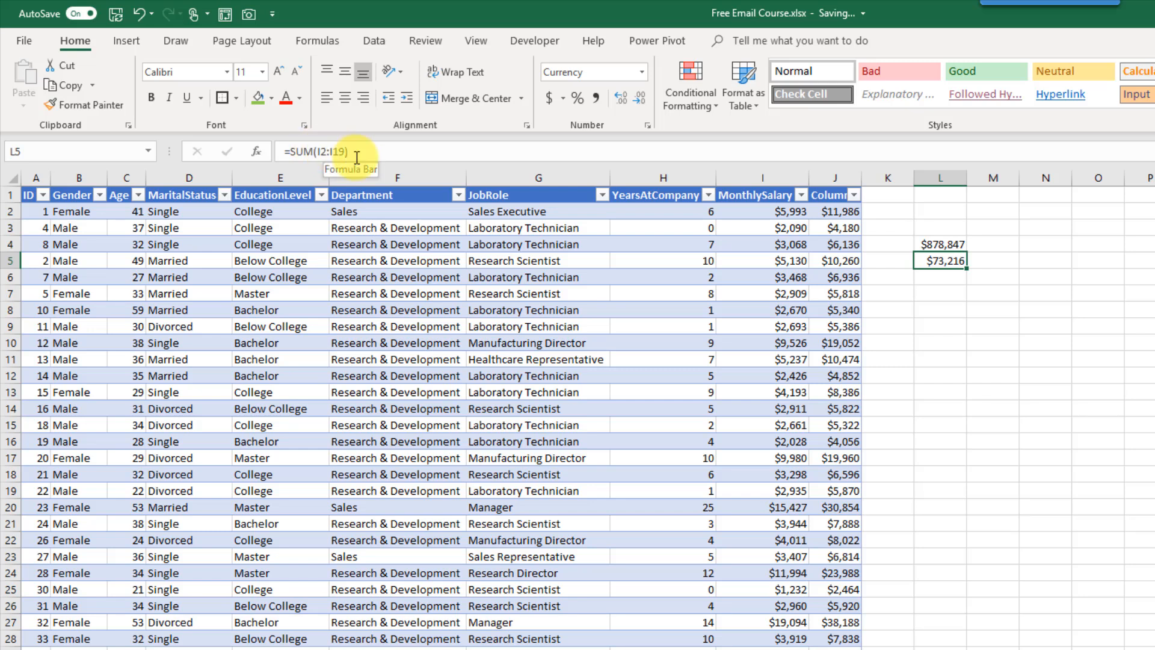
mouse_move(913, 288)
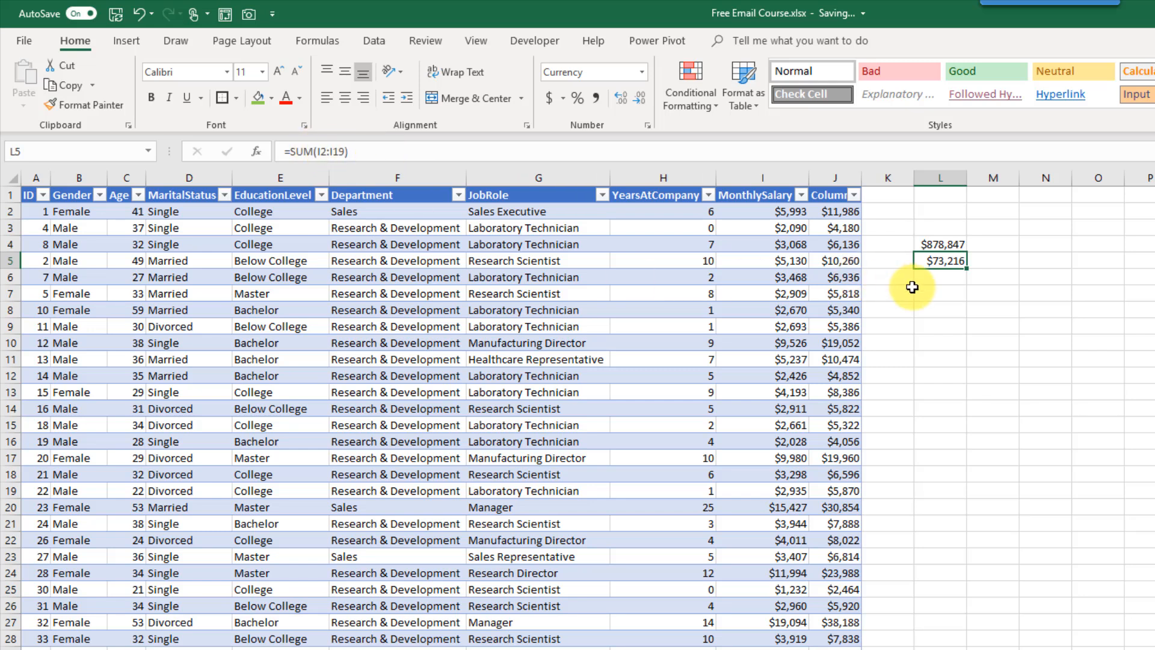
left_click(940, 298)
type("=")
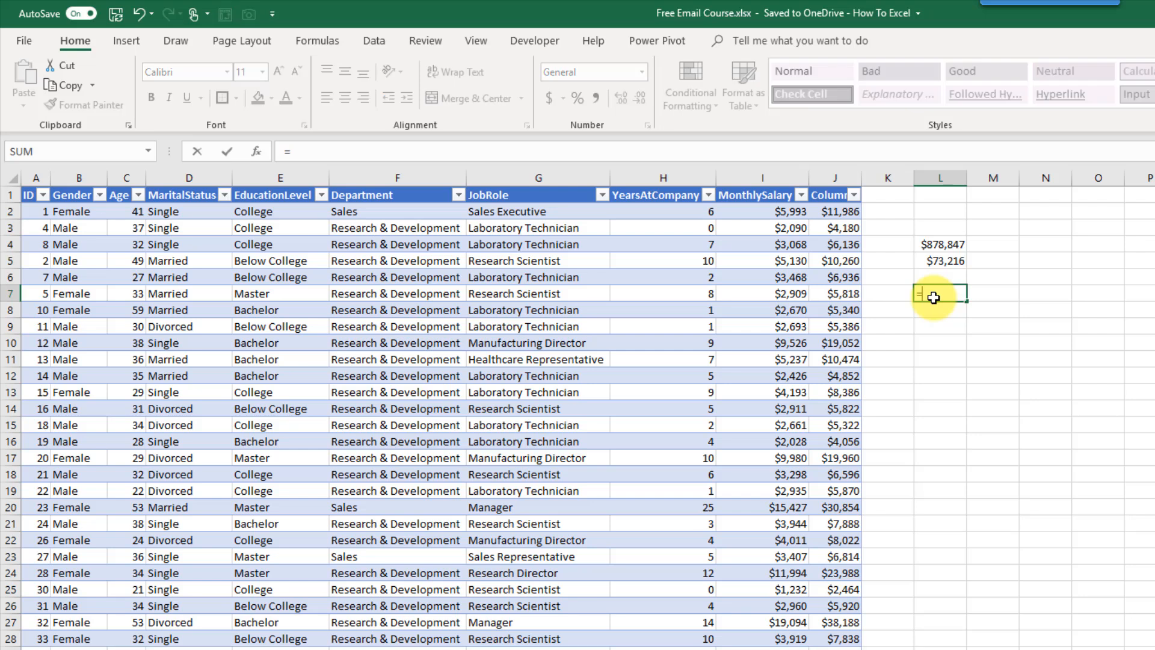
type("hr")
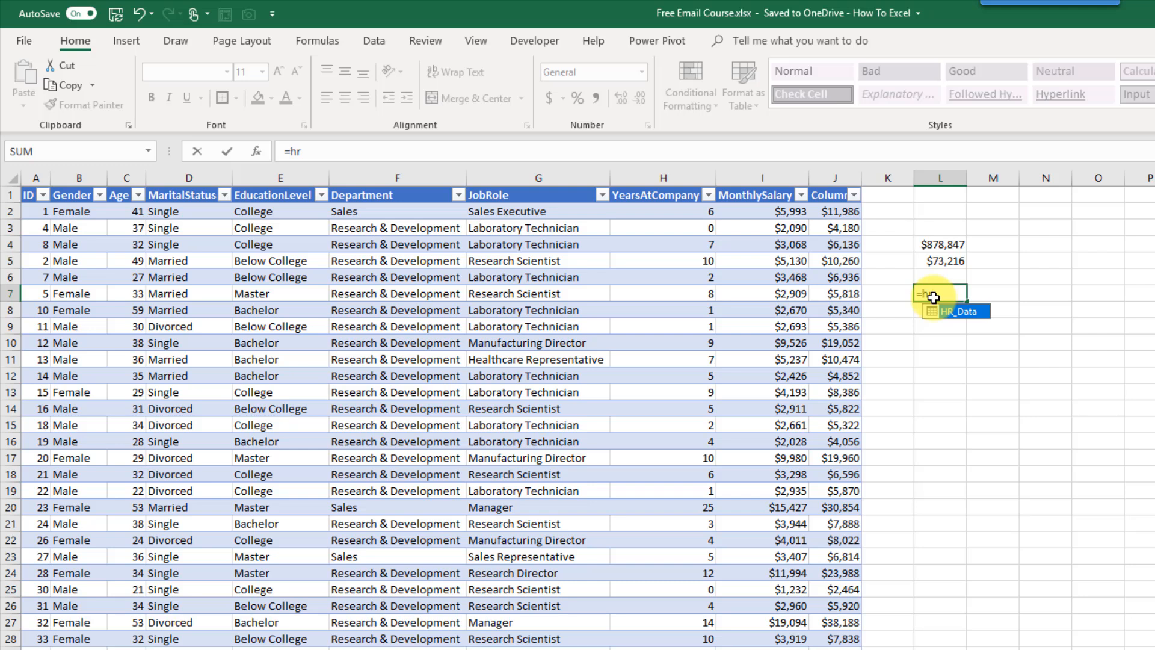
type("HR_Data")
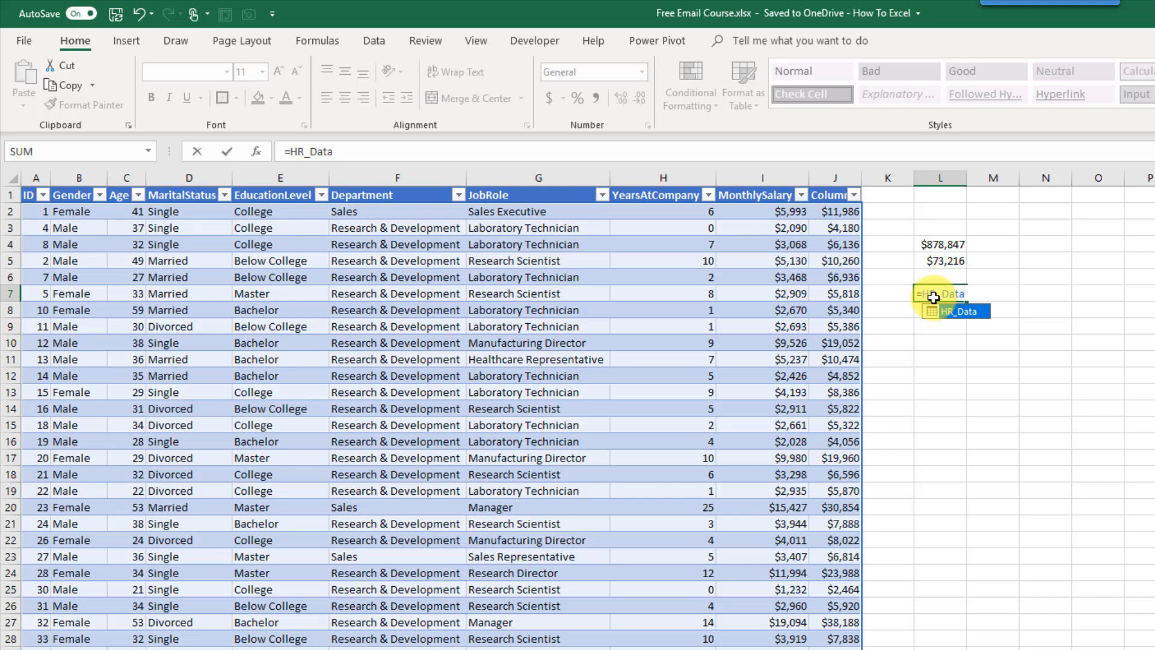
type("[")
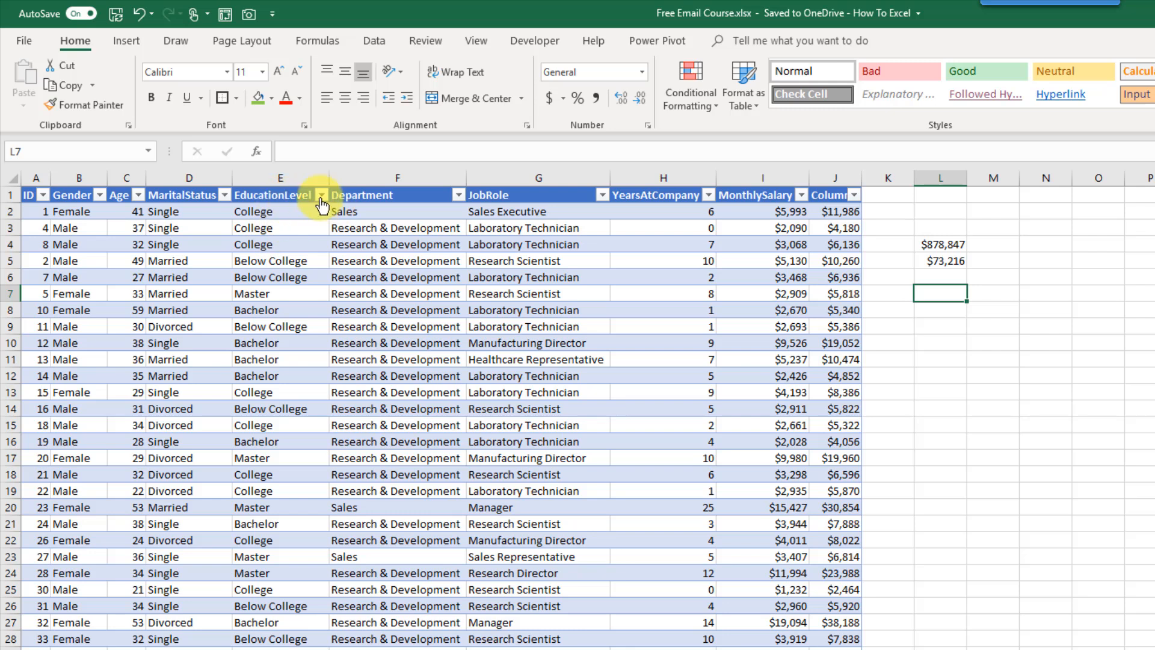
- Peek at the EducationLevel filter list without changes and select a cell inside HR_Data
left_click(314, 195)
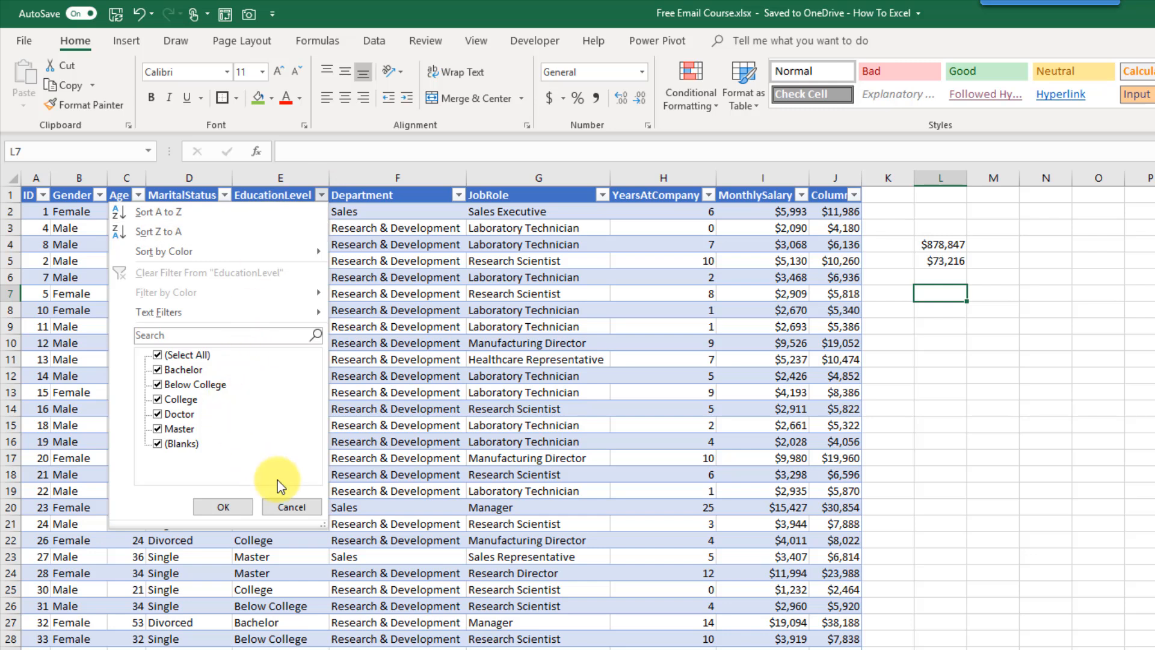
left_click(221, 507)
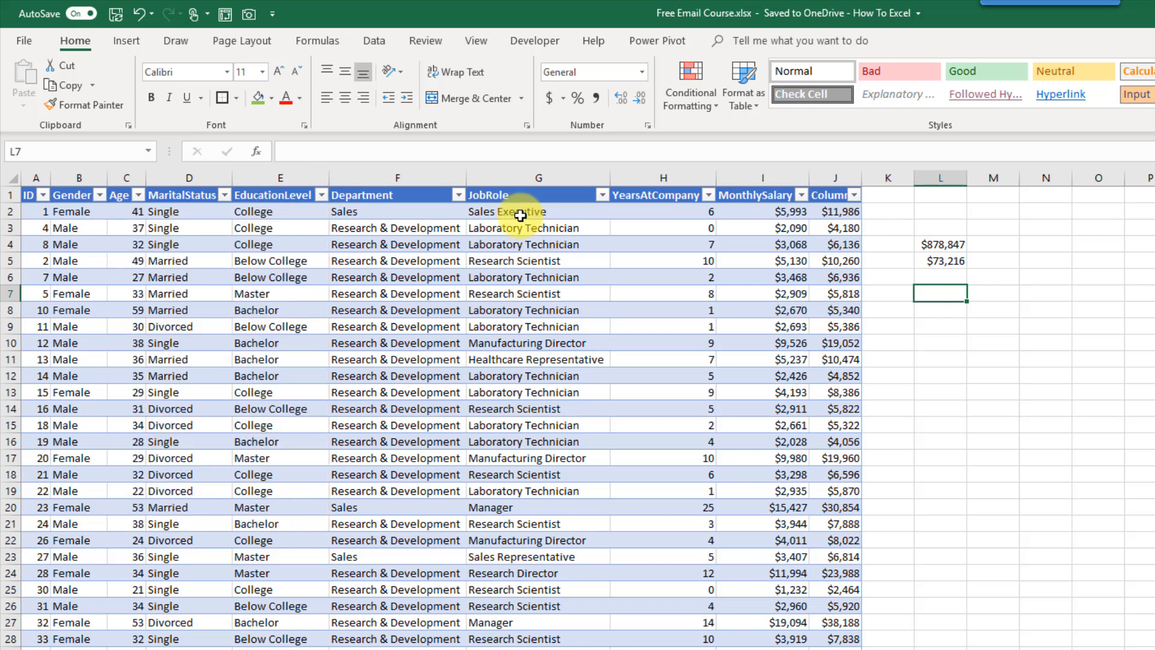
left_click(517, 260)
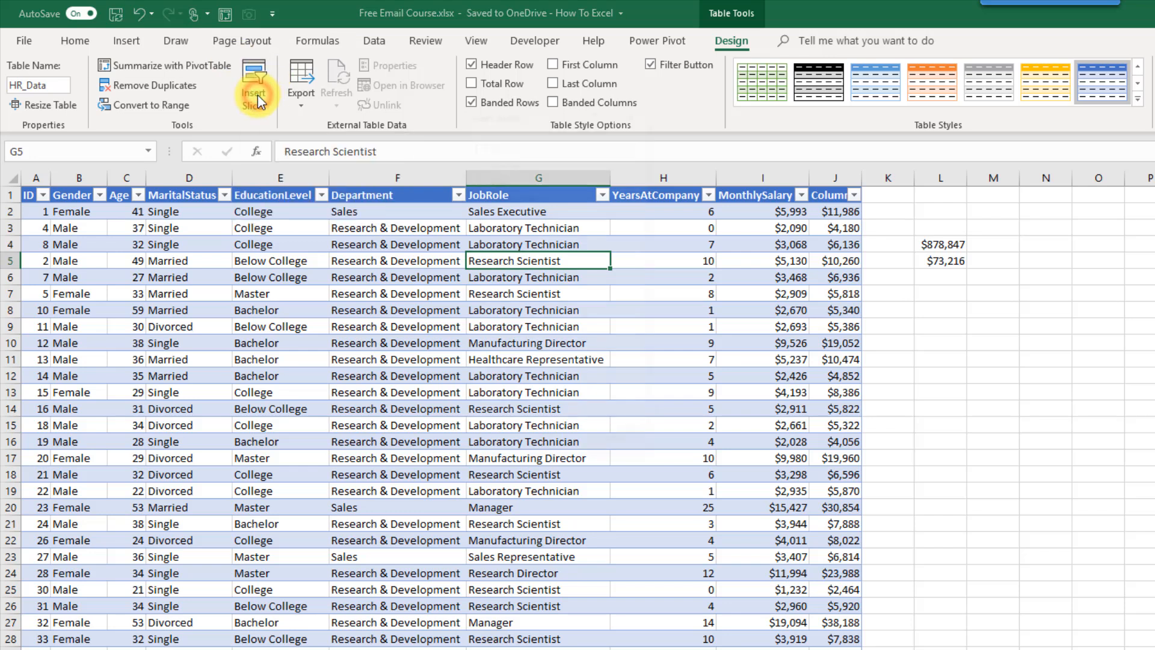
- Insert slicers for Gender and JobRole beside the HR_Data table
left_click(254, 79)
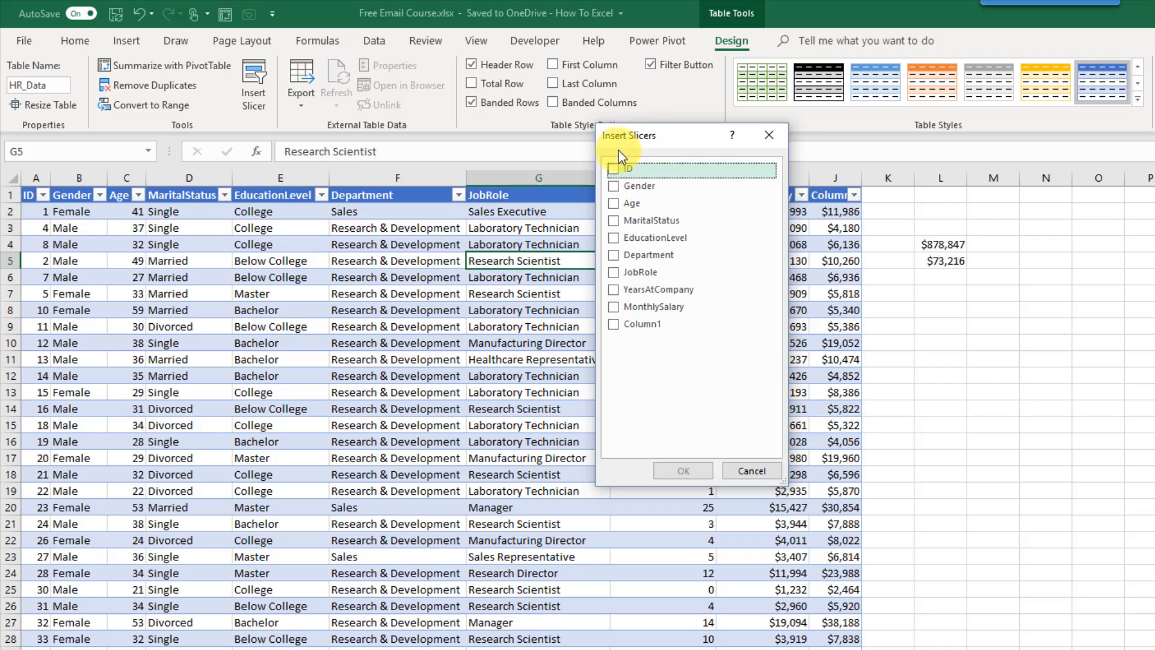
mouse_move(617, 186)
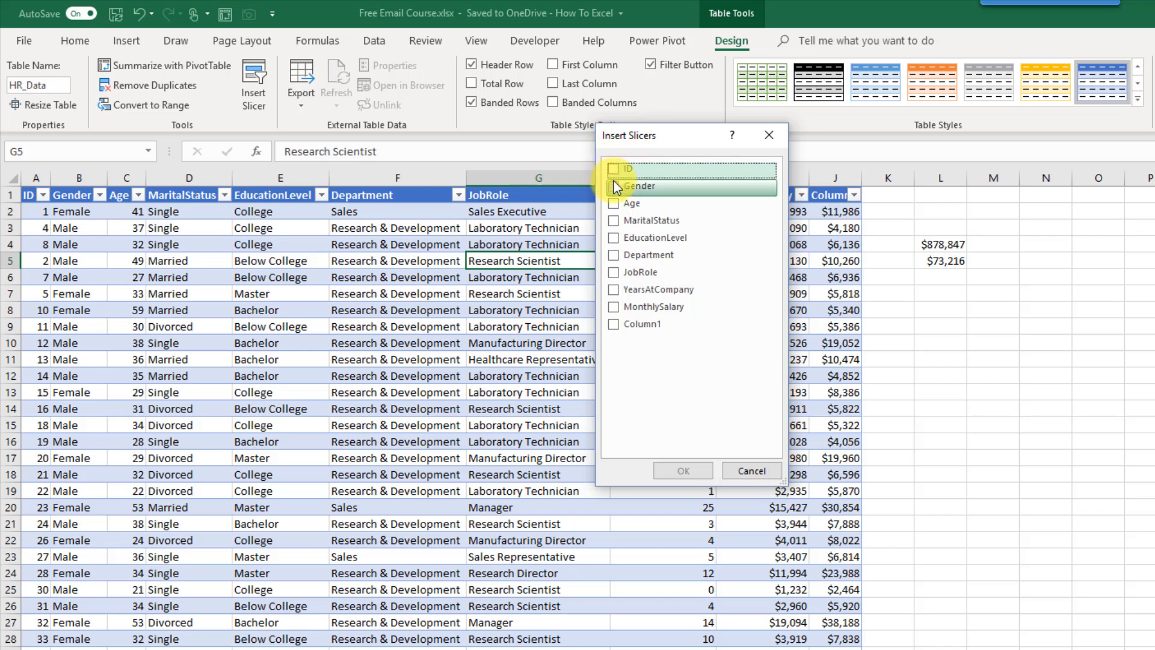
left_click(613, 185)
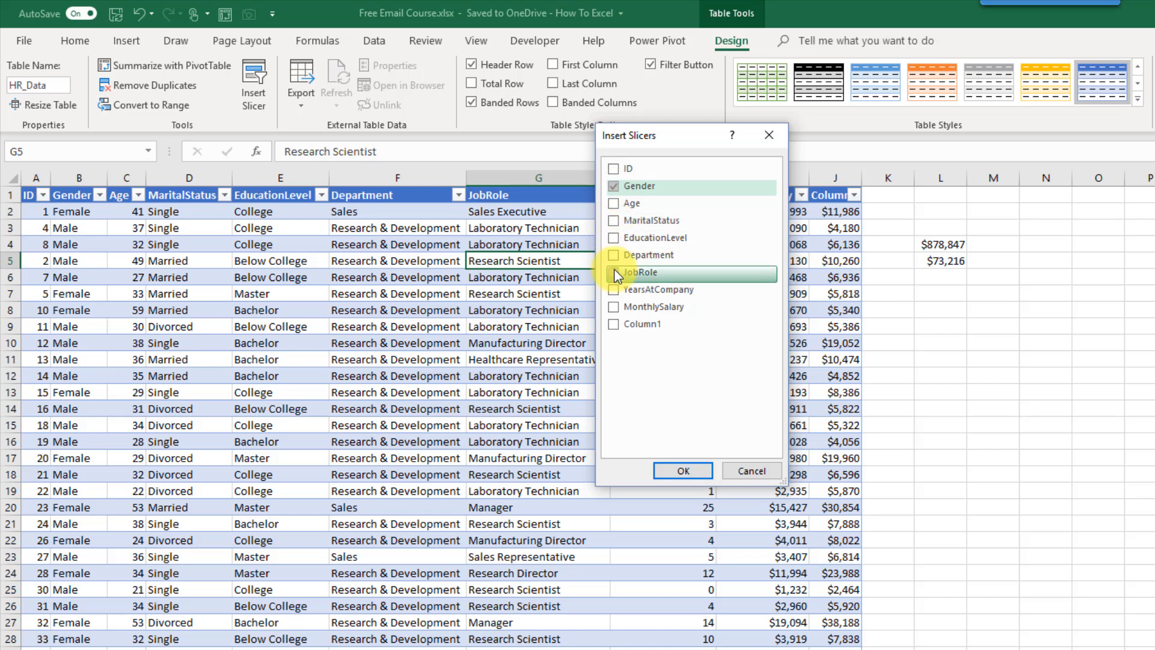
left_click(613, 272)
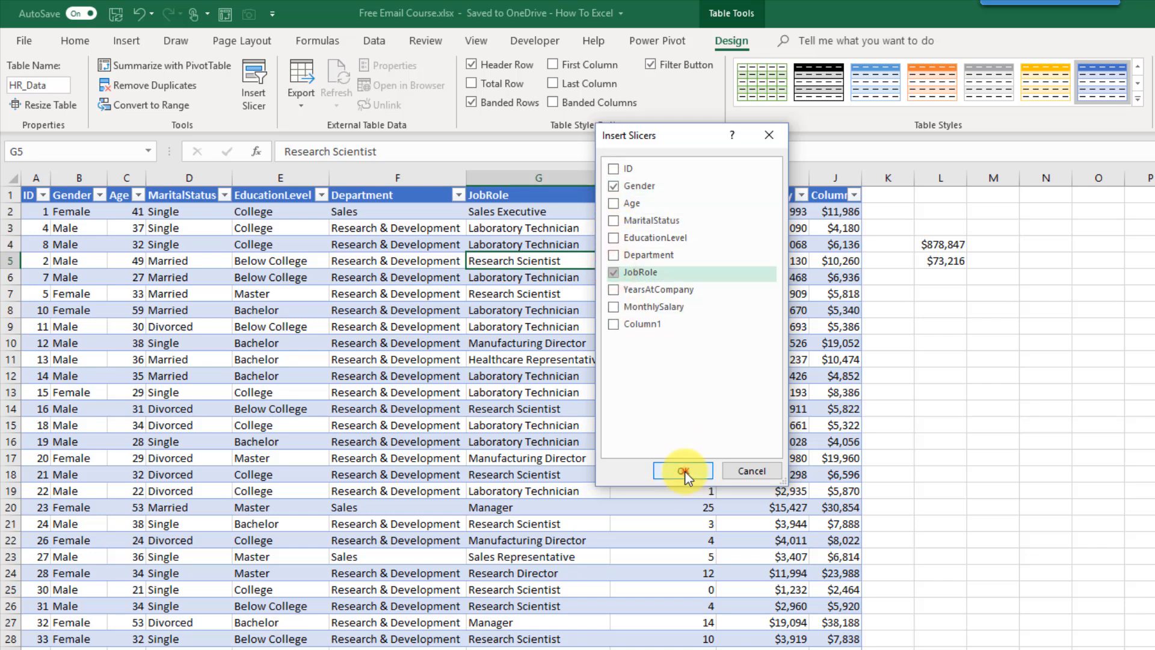
left_click(681, 470)
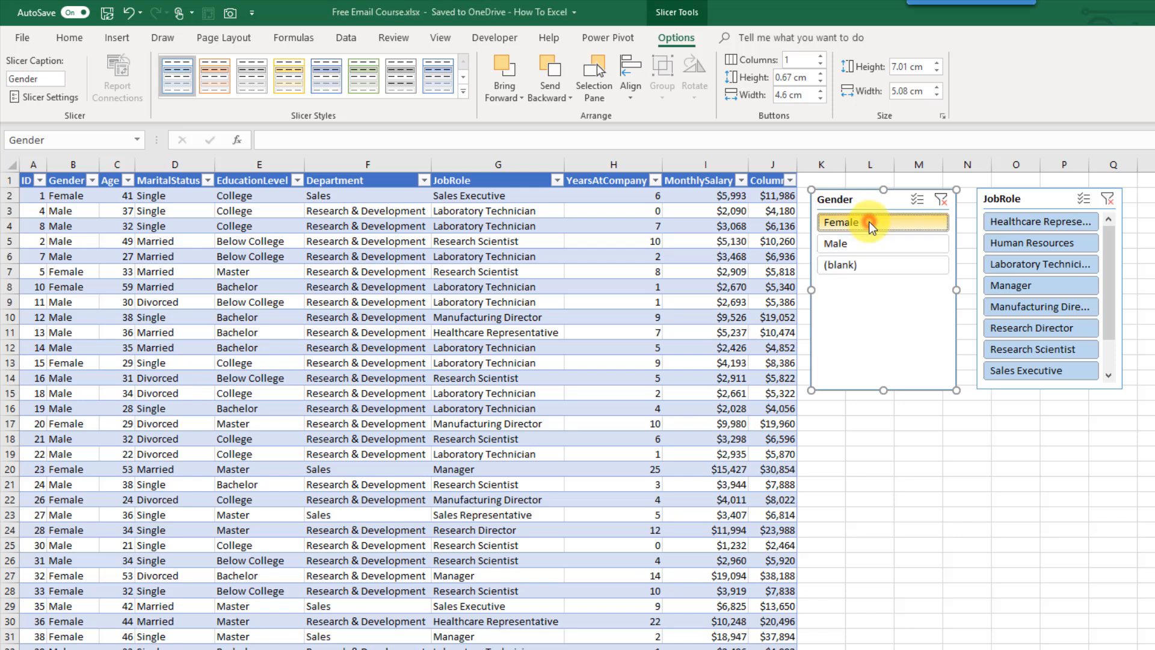
left_click(874, 222)
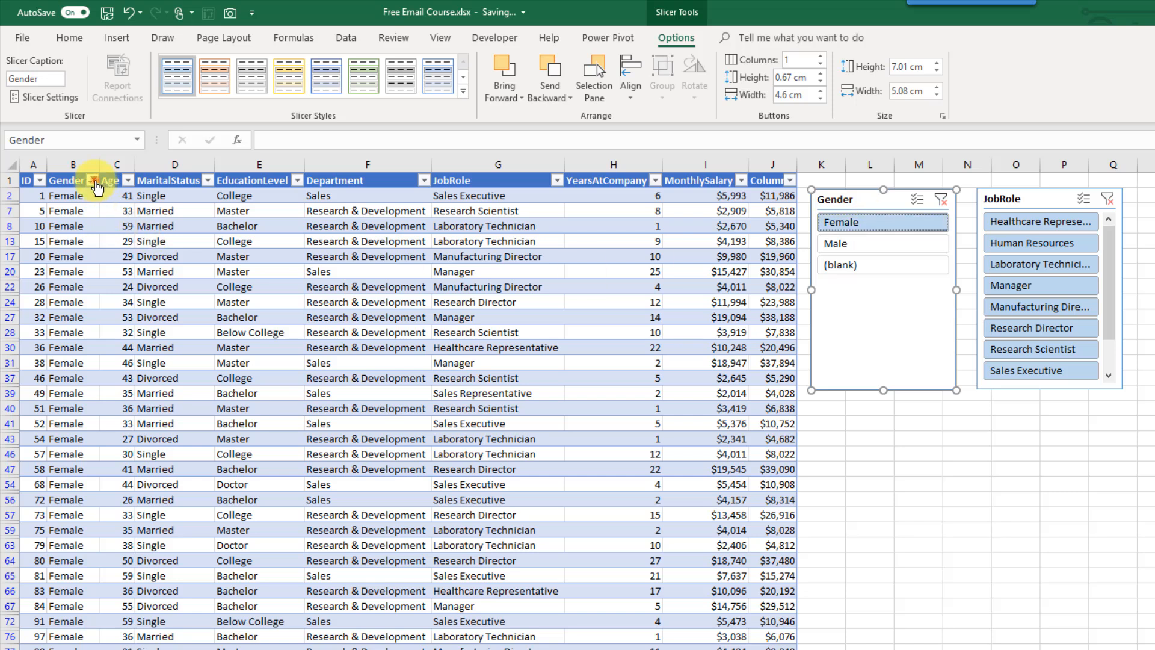
left_click(94, 179)
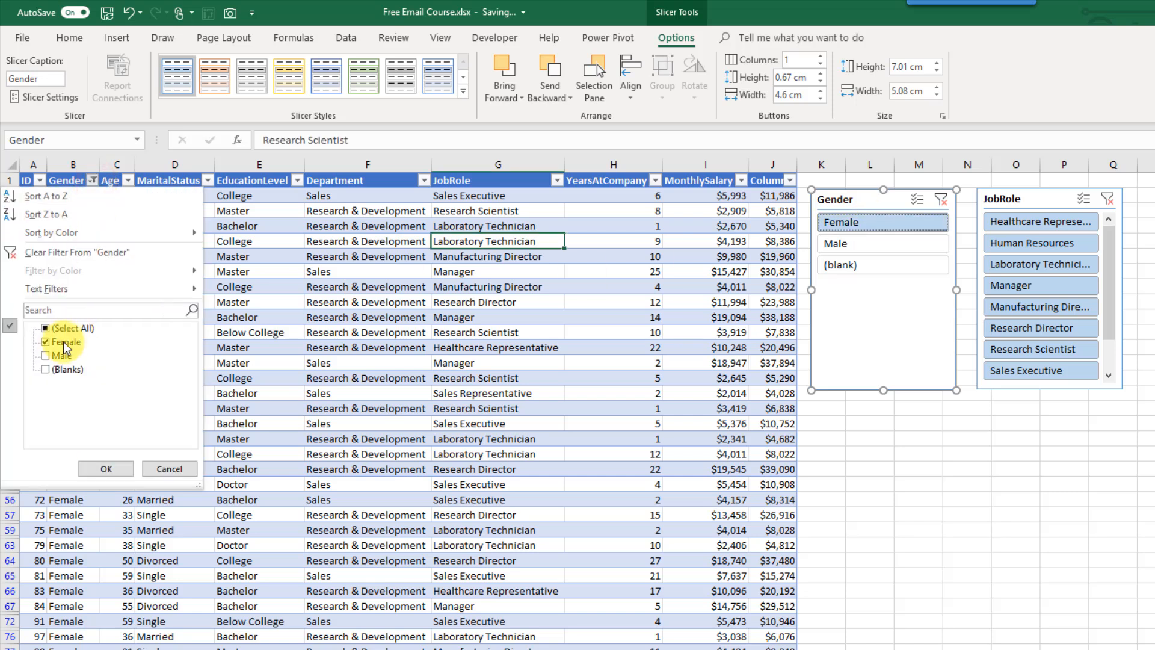
left_click(106, 468)
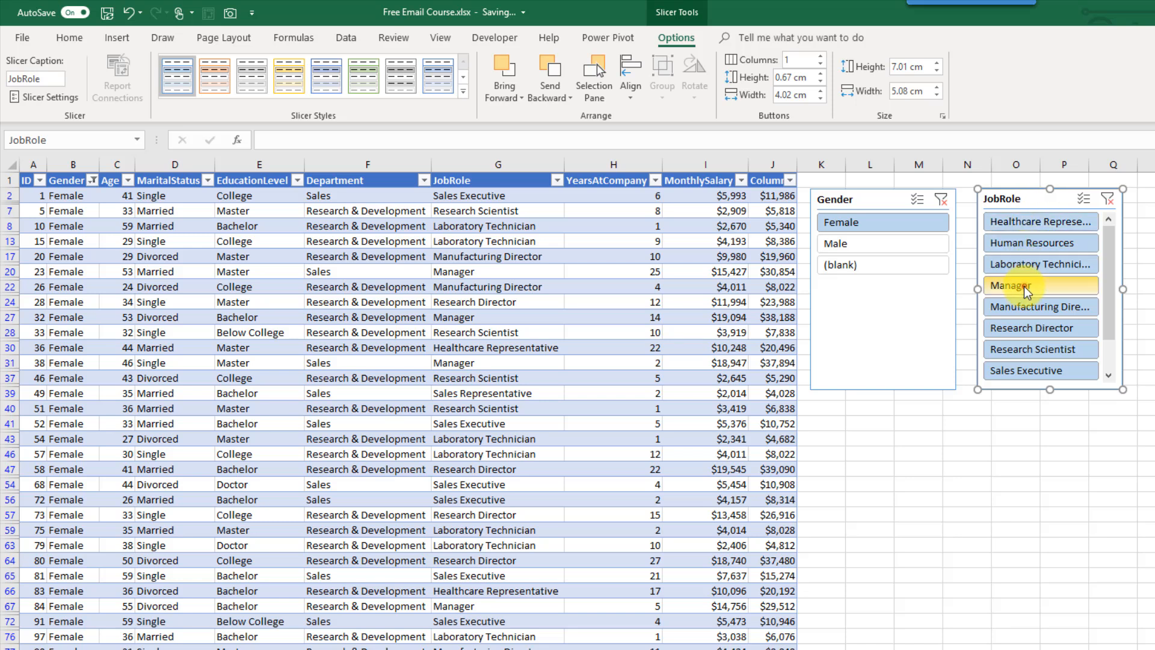
left_click(1041, 285)
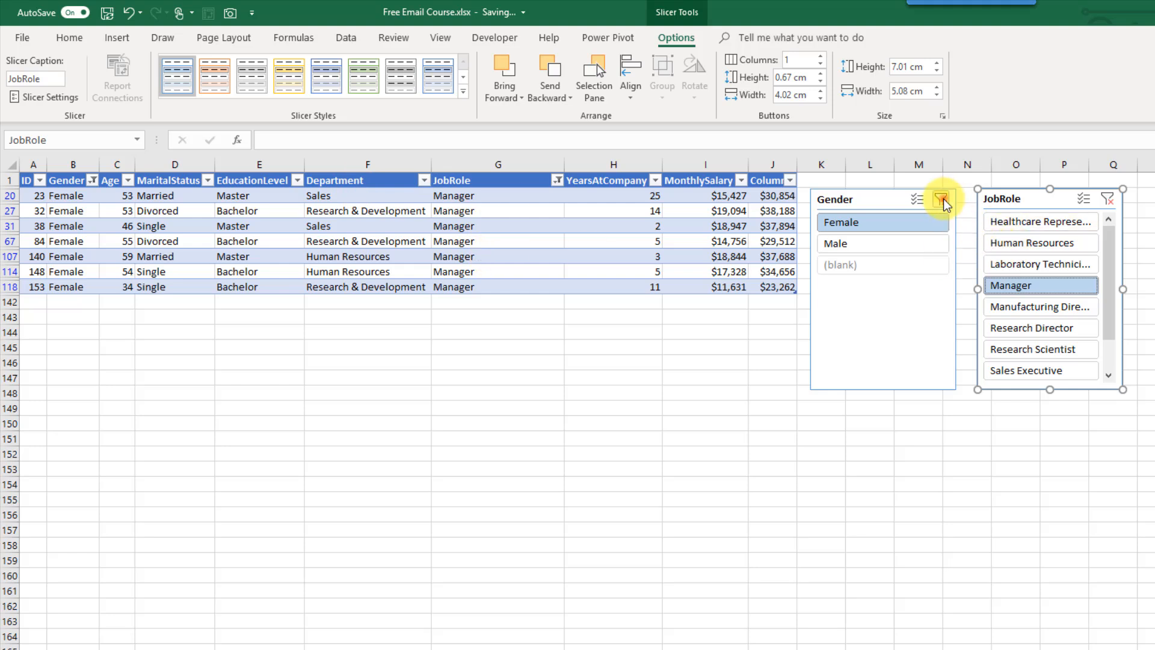
left_click(1109, 198)
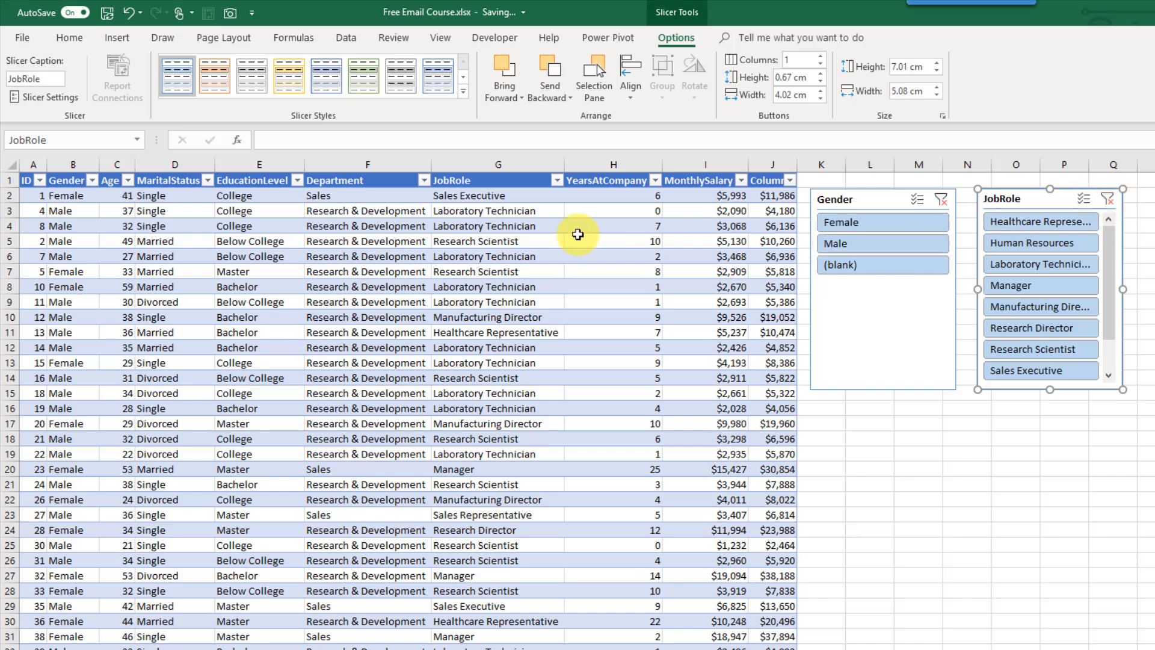
left_click(577, 241)
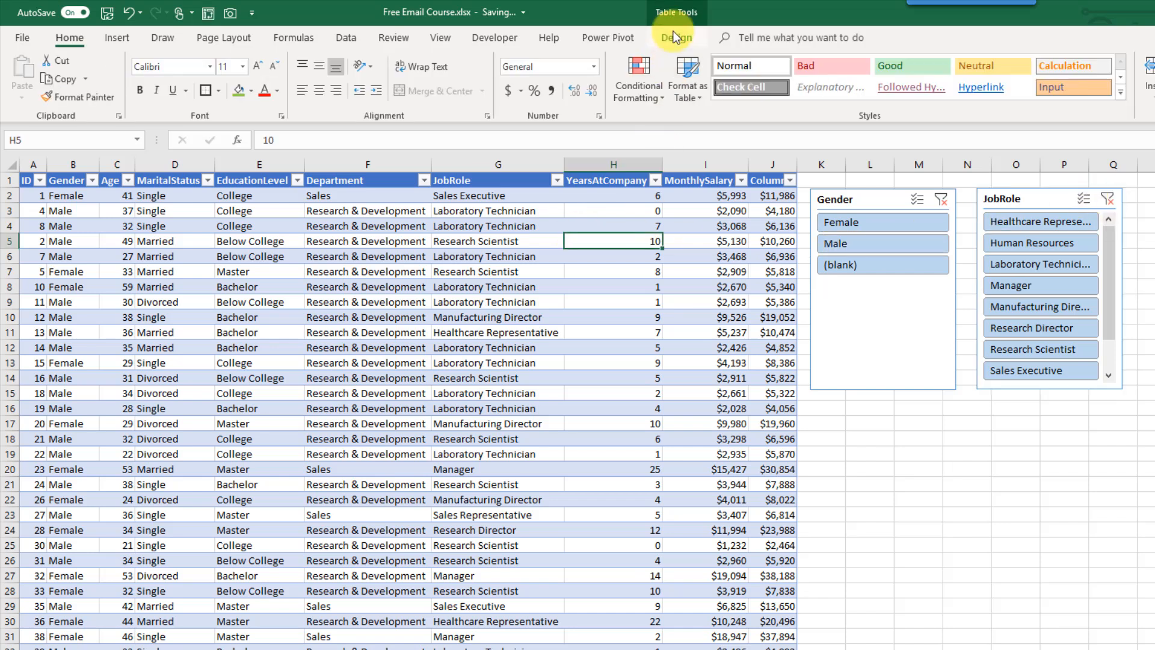
- Convert HR_Data to a normal range via Design, confirming Yes, and review the result
left_click(675, 37)
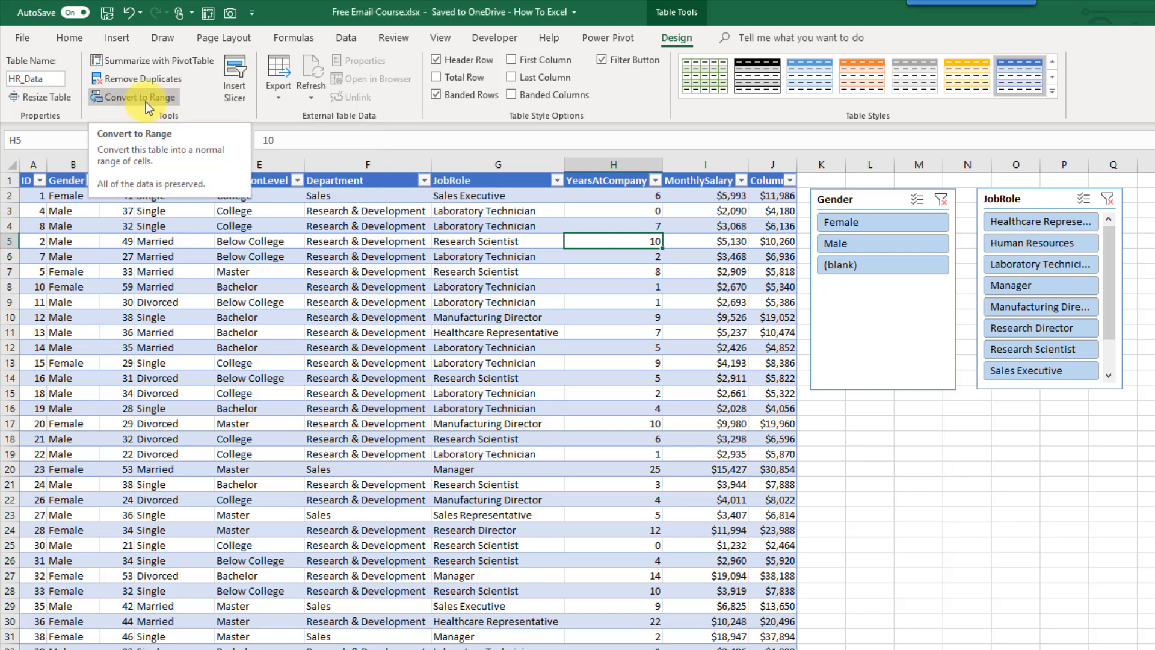
left_click(140, 96)
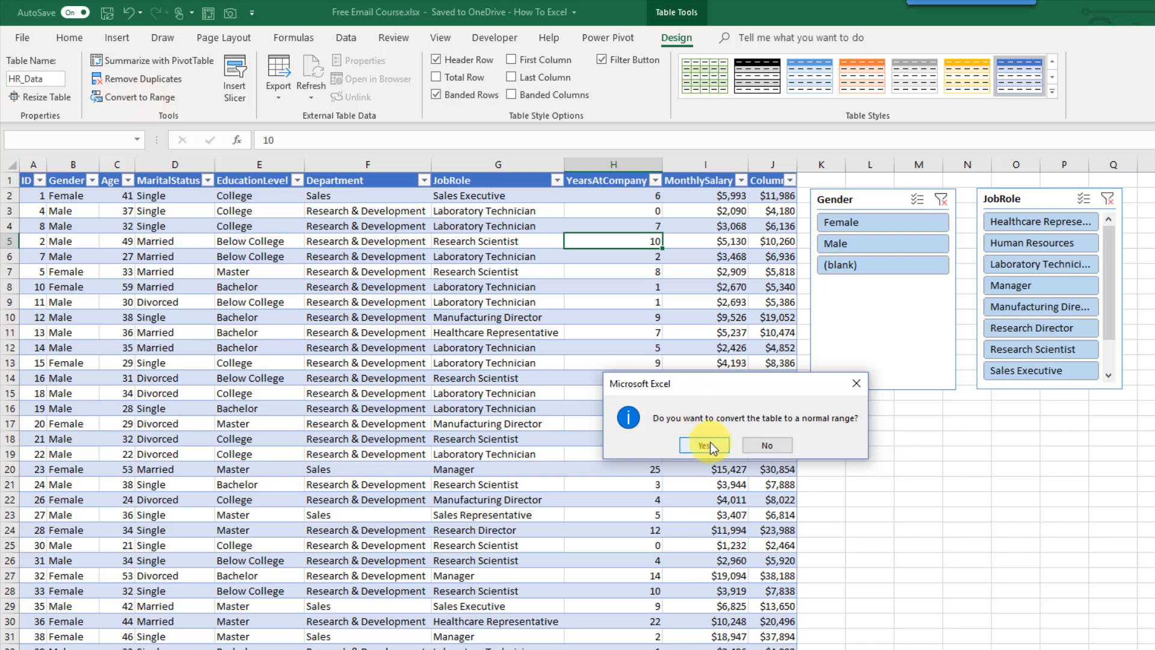
left_click(701, 445)
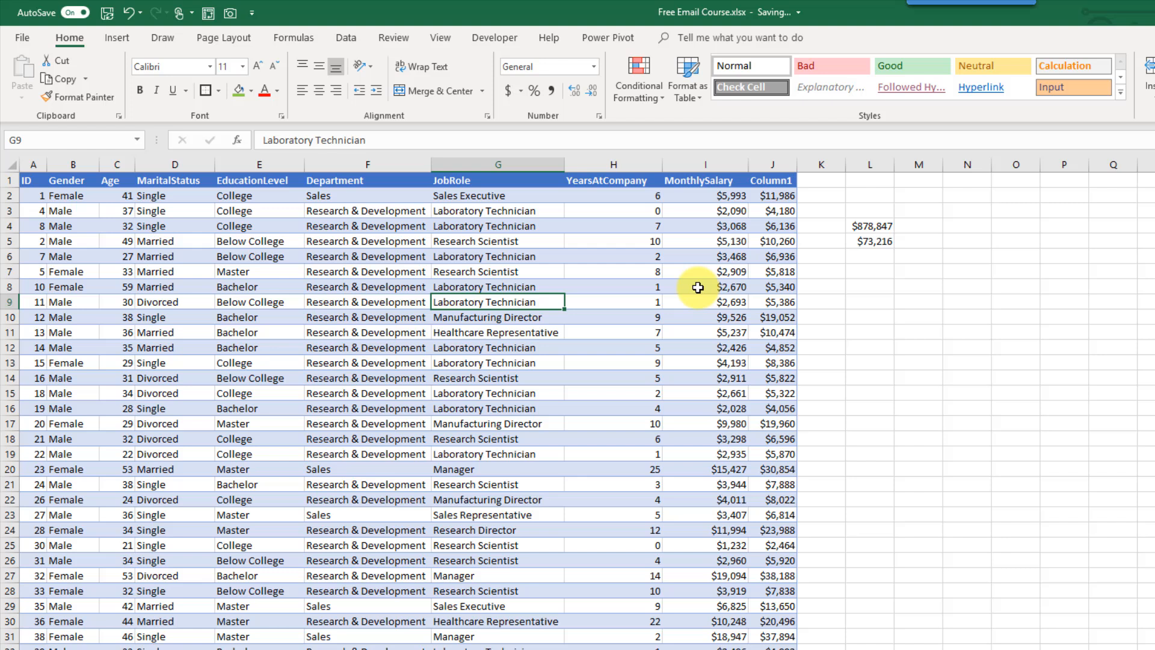
left_click(704, 303)
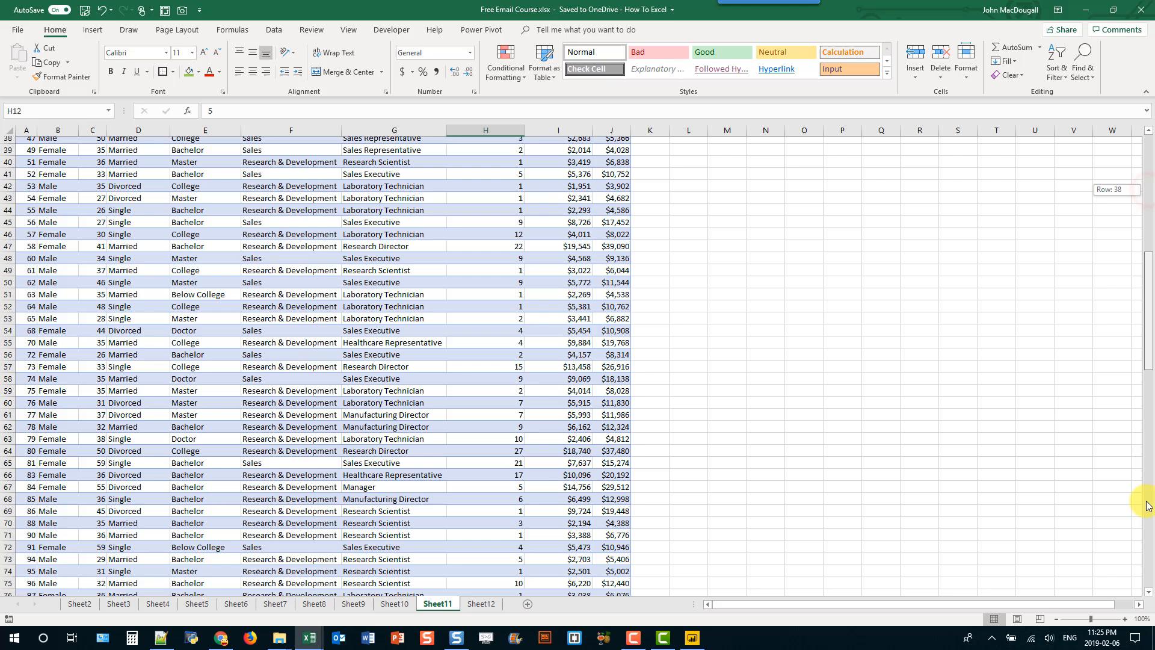
scroll("down", 3)
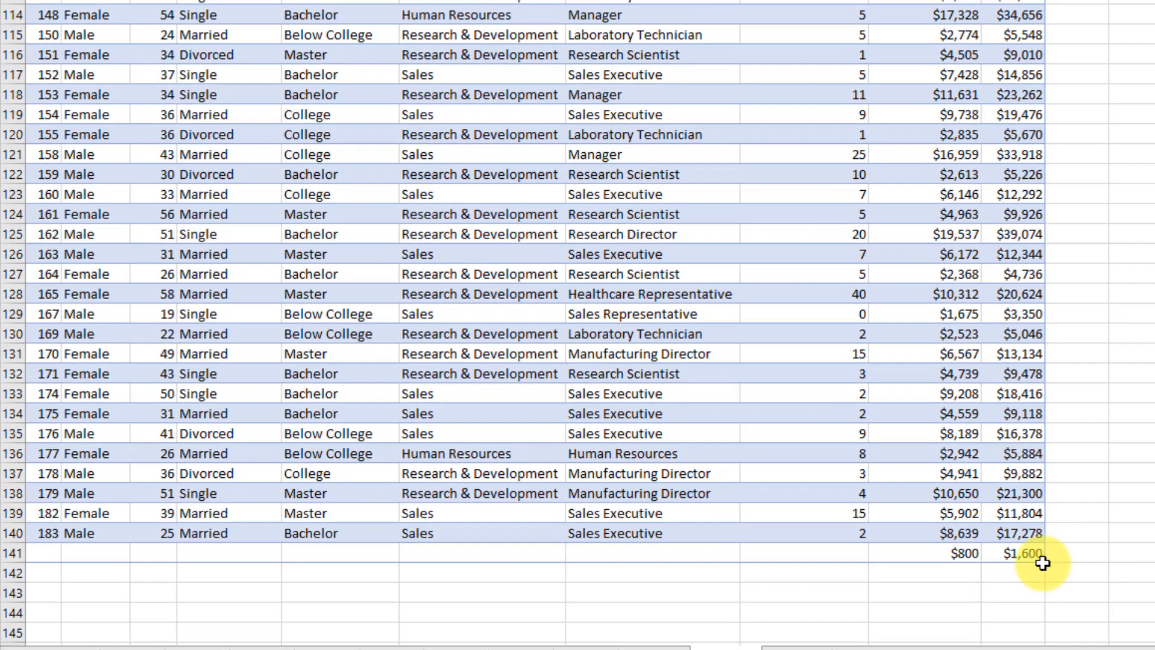